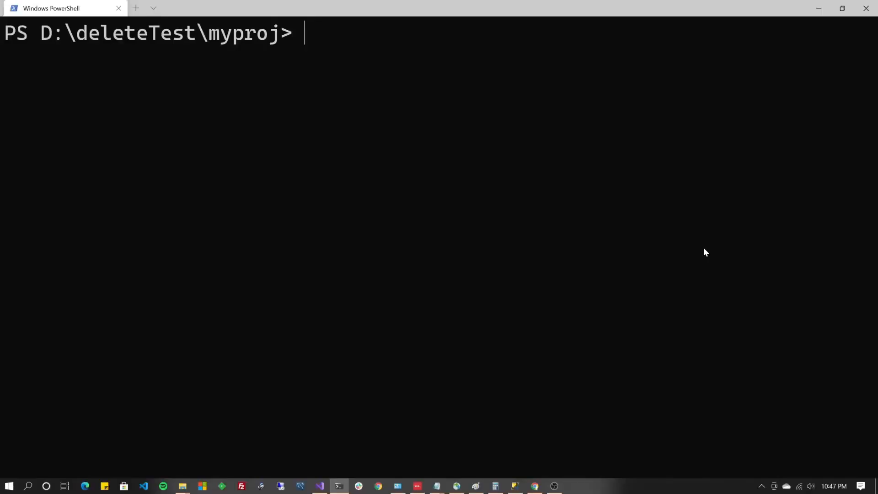
Create the PartyVote MVC project with Individual authentication using 'dotnet new mvc -o PartyVote --auth Individual'
{"action": "type", "text": "dotnet new"}
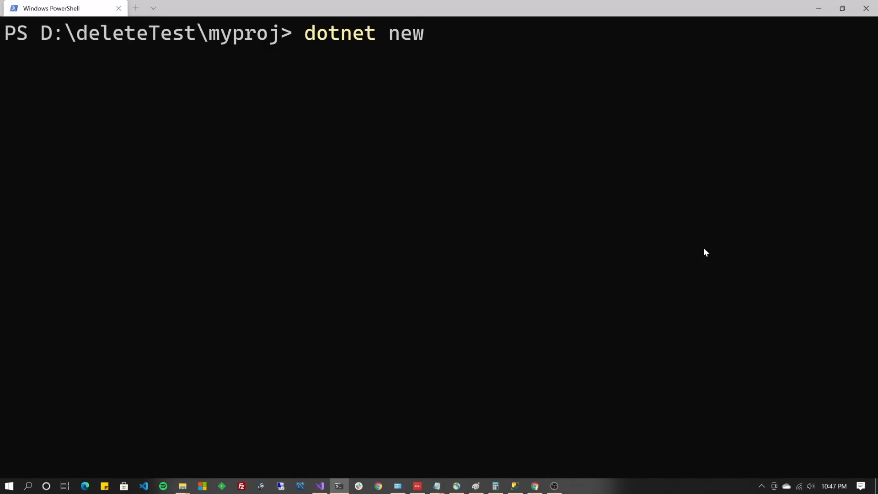
{"action": "key", "text": "Return"}
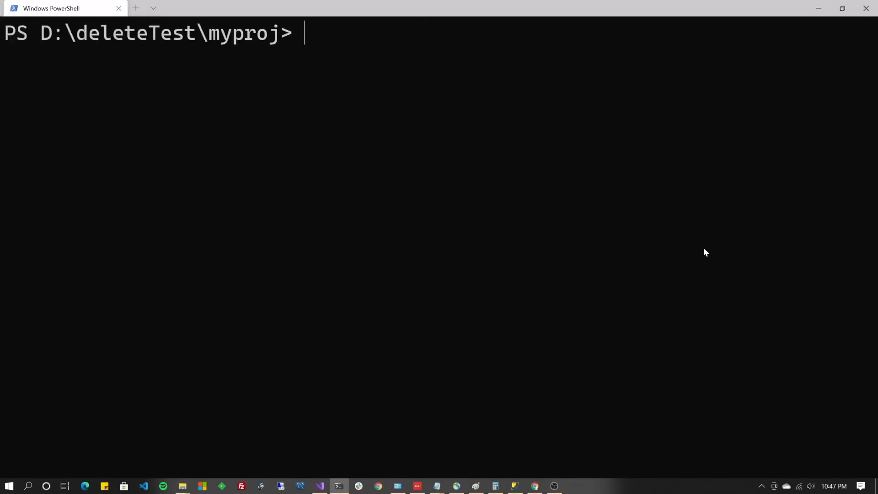
{"action": "type", "text": "dotnet new"}
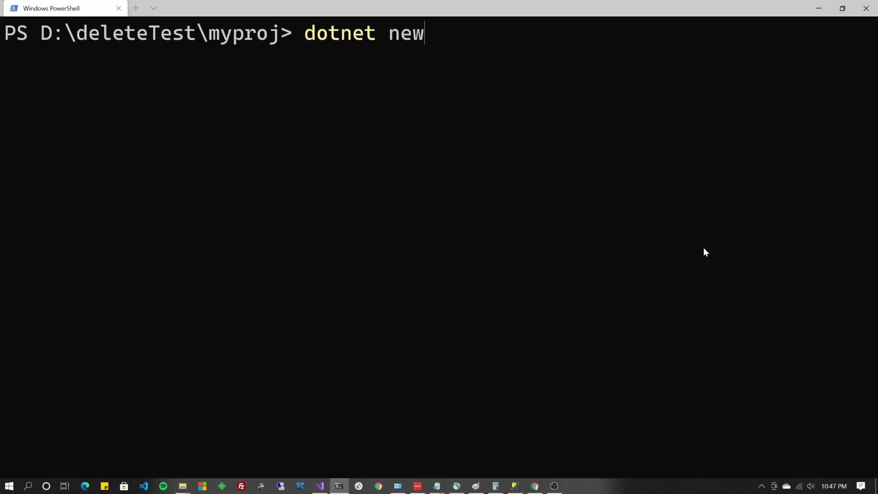
{"action": "type", "text": "mvc"}
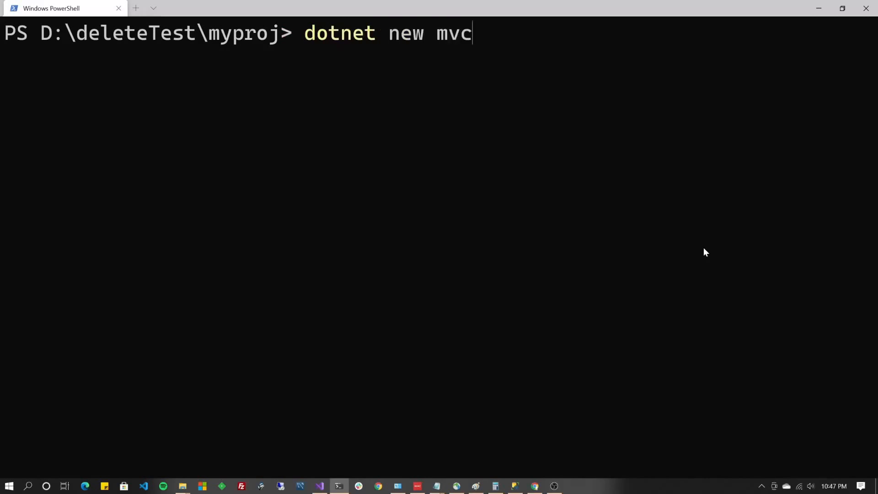
{"action": "type", "text": "-o"}
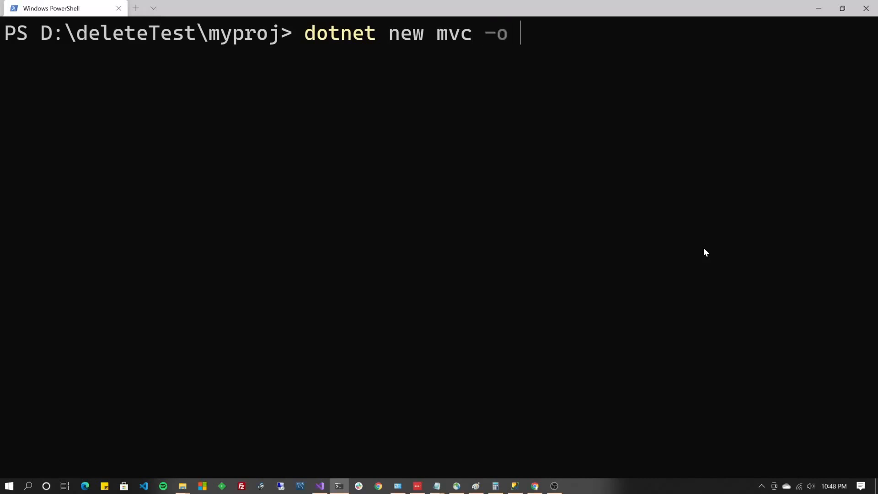
{"action": "type", "text": "P"}
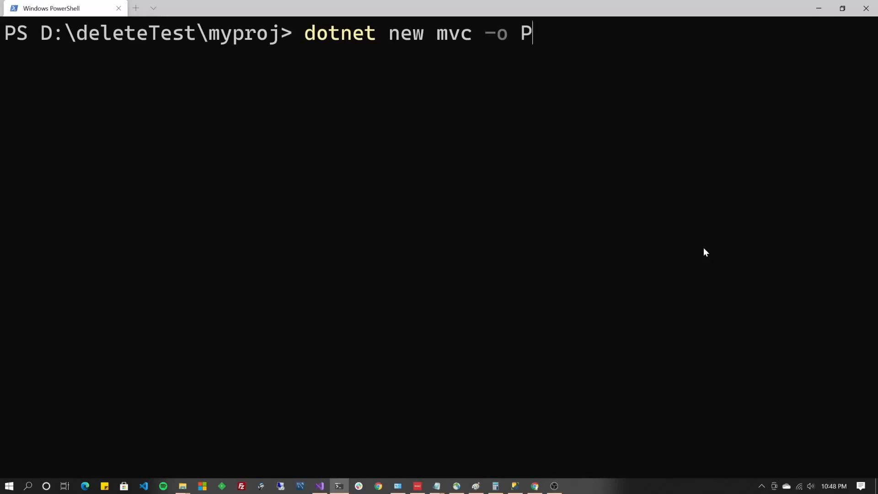
{"action": "type", "text": "artyVote"}
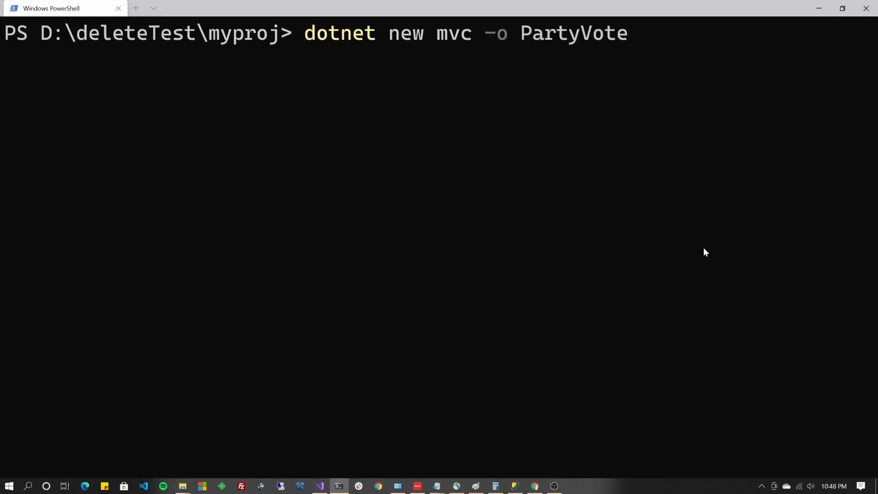
{"action": "type", "text": "--auth"}
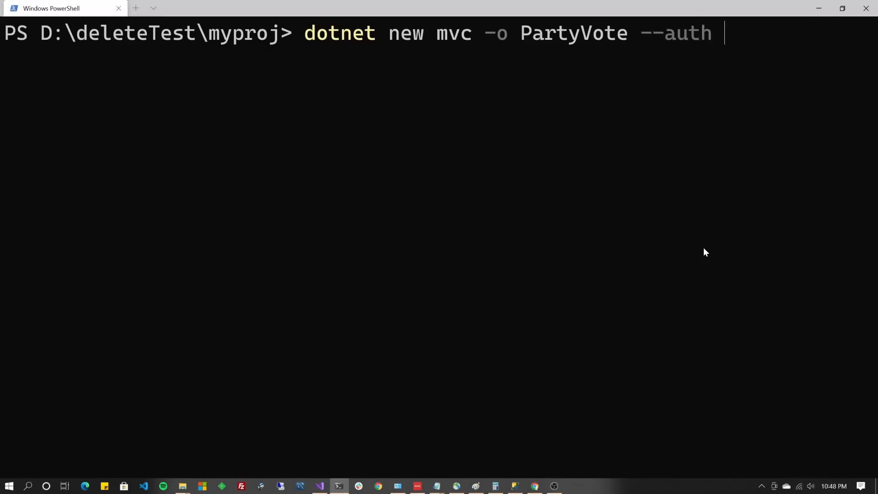
{"action": "type", "text": "Individual"}
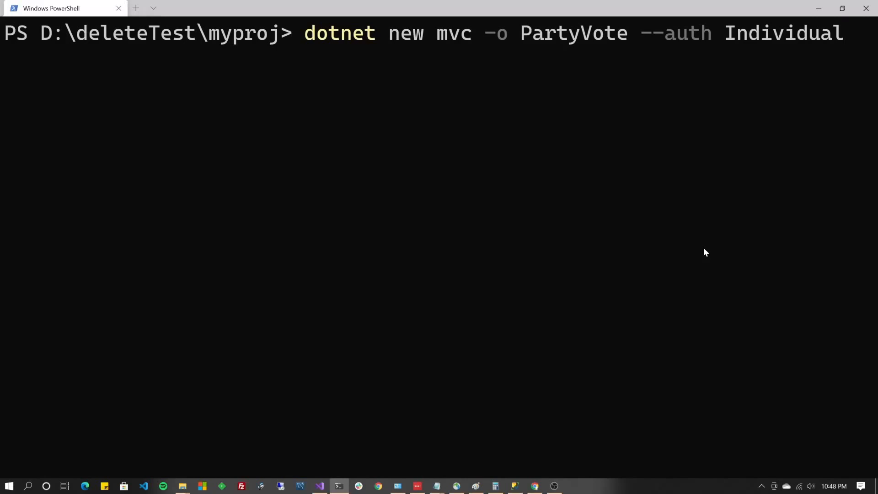
{"action": "key", "text": "Return"}
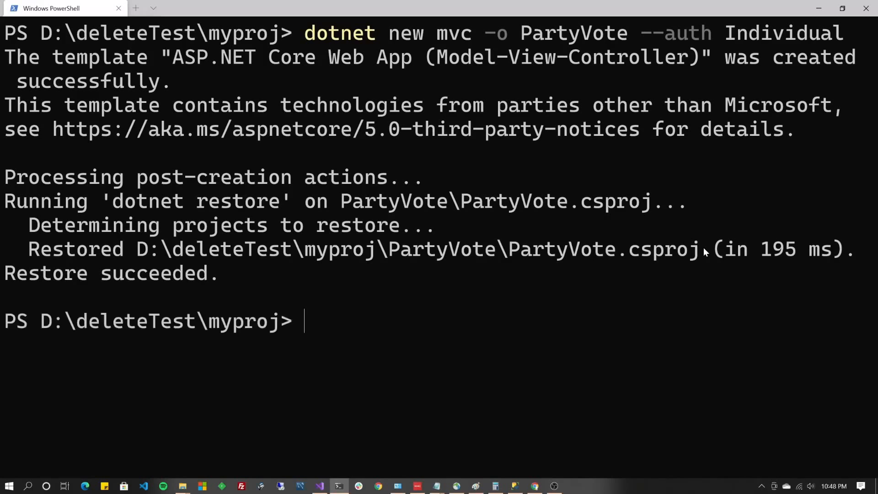
Check the current directory with pwd and move into the PartyVote folder
{"action": "type", "text": "pwd"}
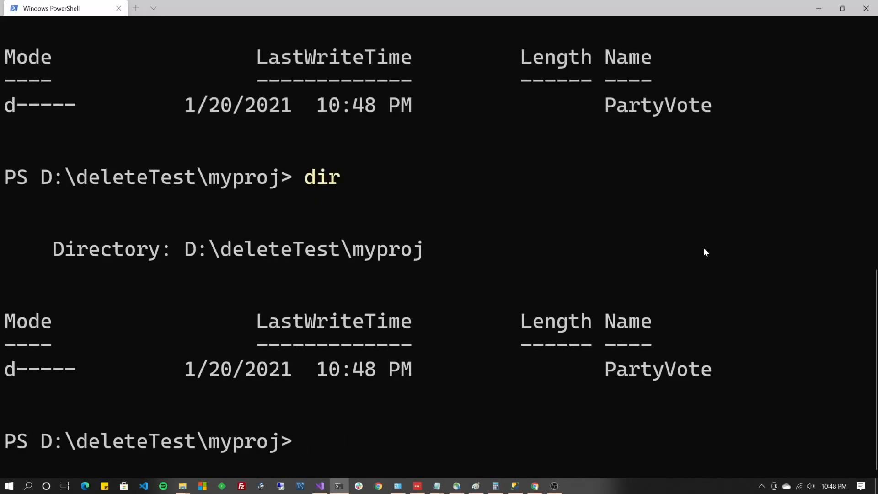
{"action": "type", "text": "cd"}
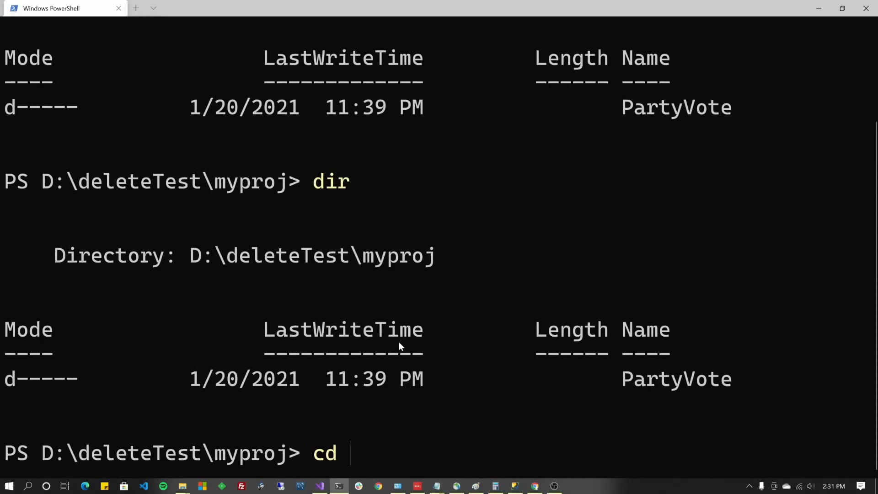
{"action": "type", "text": "par"}
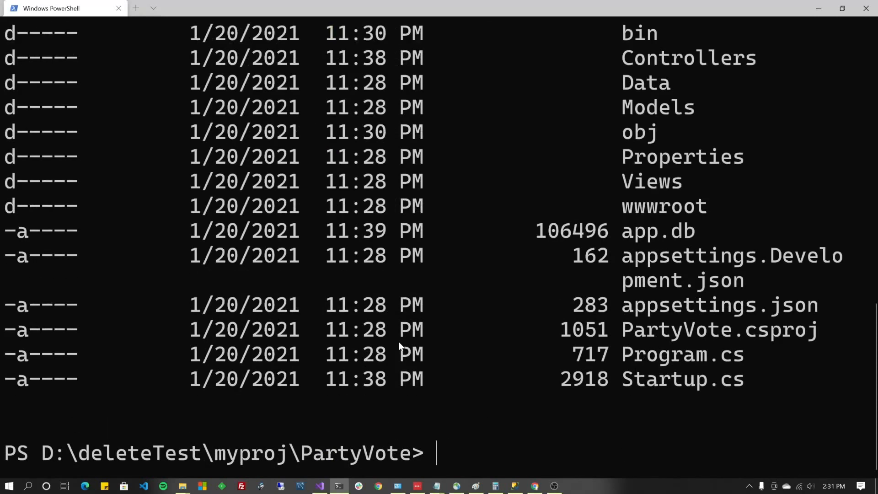
{"action": "mouse_move", "coordinate": [781, 341]}
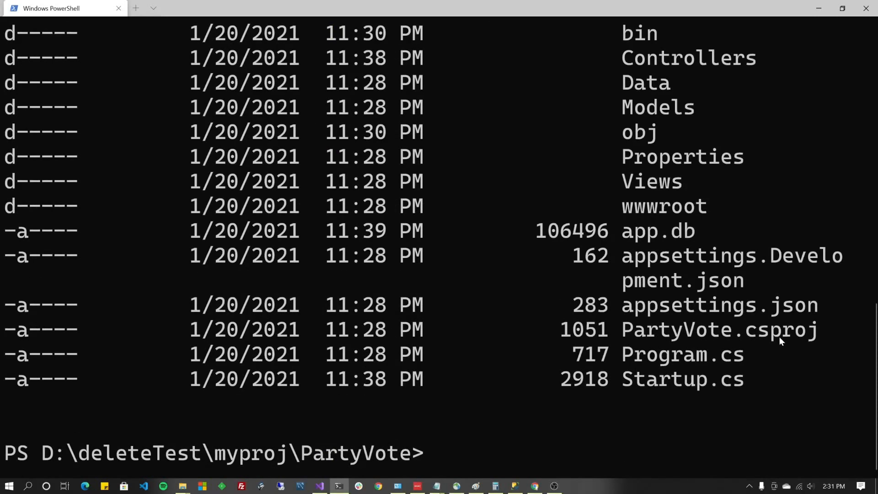
{"action": "mouse_move", "coordinate": [711, 357]}
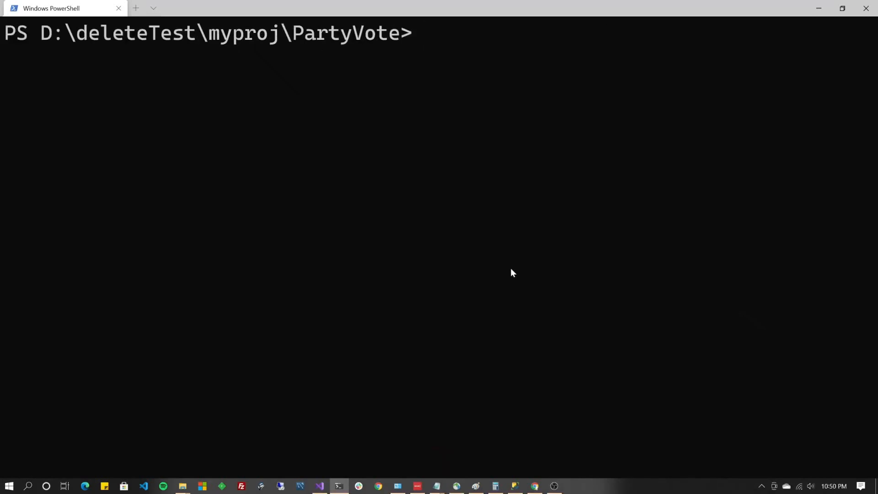
Add the Microsoft.AspNetCore.Authentication.Google package (5.0.2) to PartyVote
{"action": "type", "text": "dotnet"}
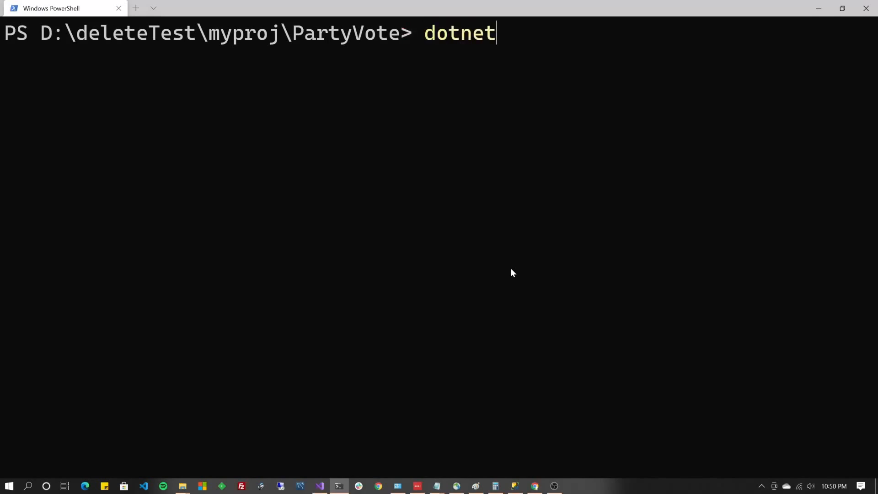
{"action": "type", "text": "add"}
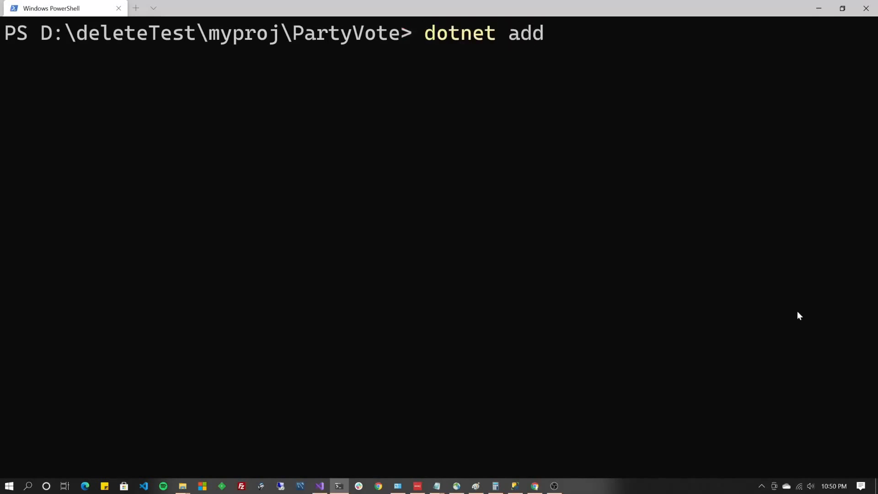
{"action": "type", "text": "pack"}
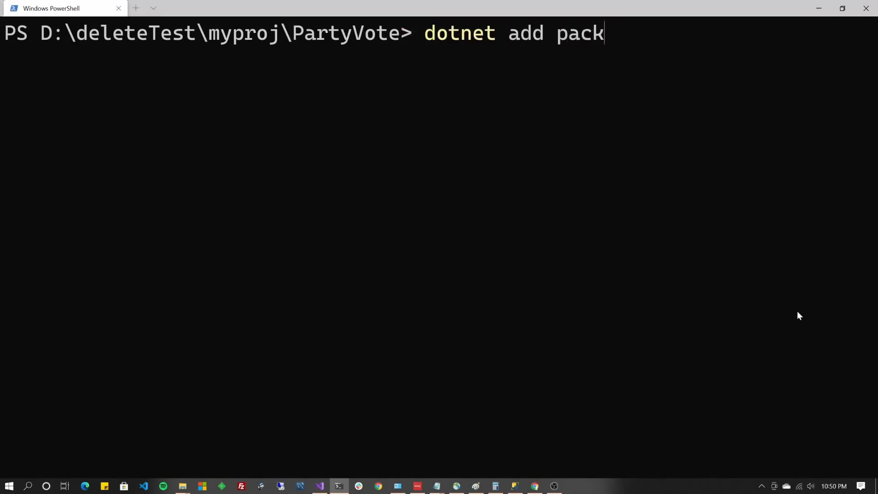
{"action": "type", "text": "age Microsoft.AspNetCore.Authentication.Google"}
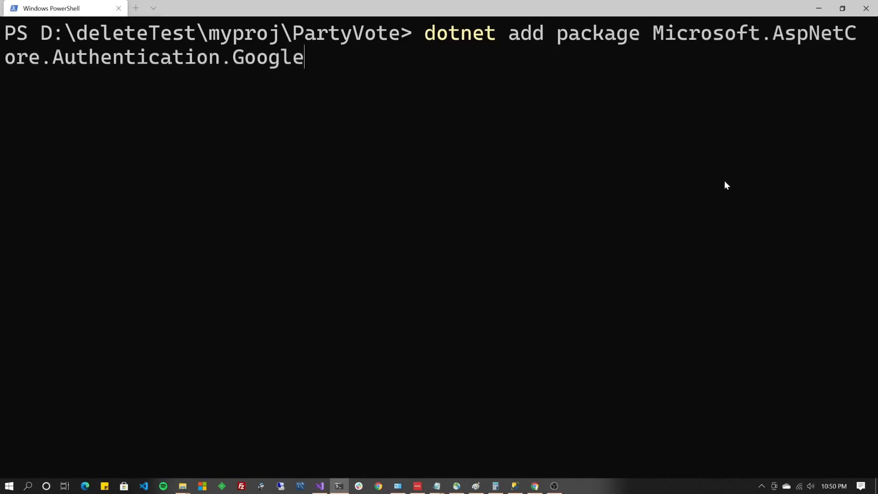
{"action": "mouse_move", "coordinate": [778, 61]}
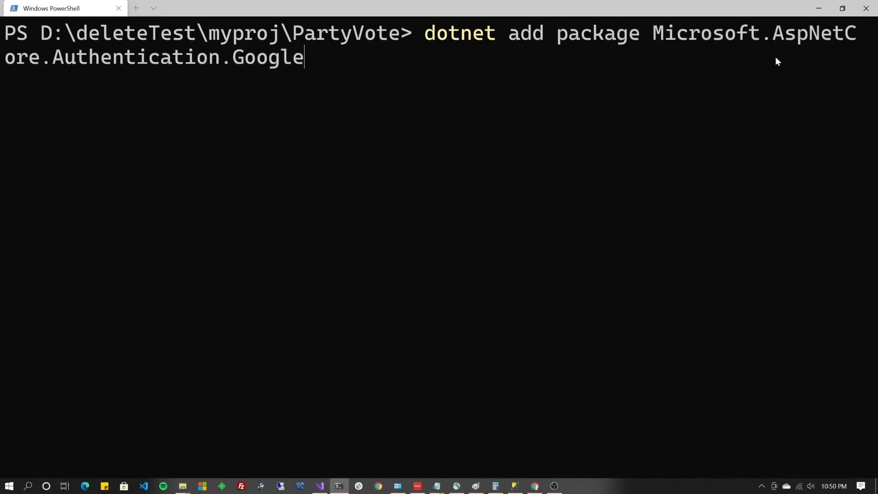
{"action": "mouse_move", "coordinate": [773, 75]}
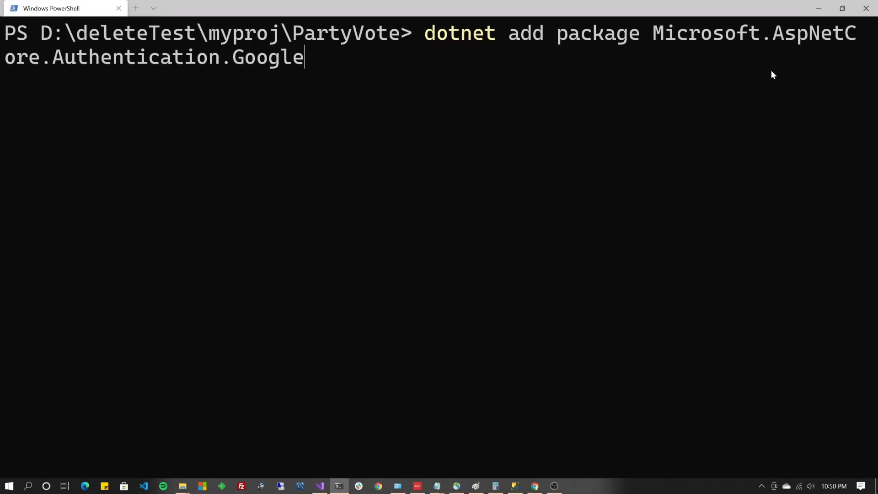
{"action": "key", "text": "Return"}
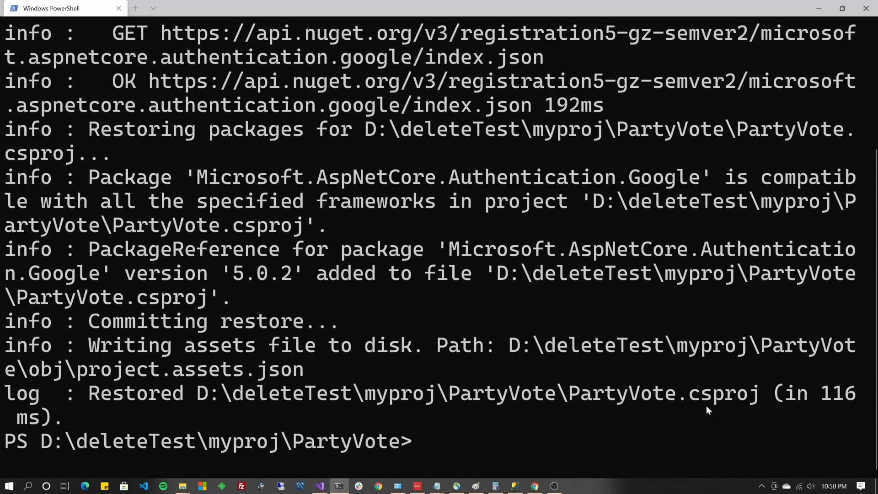
{"action": "type", "text": "clea"}
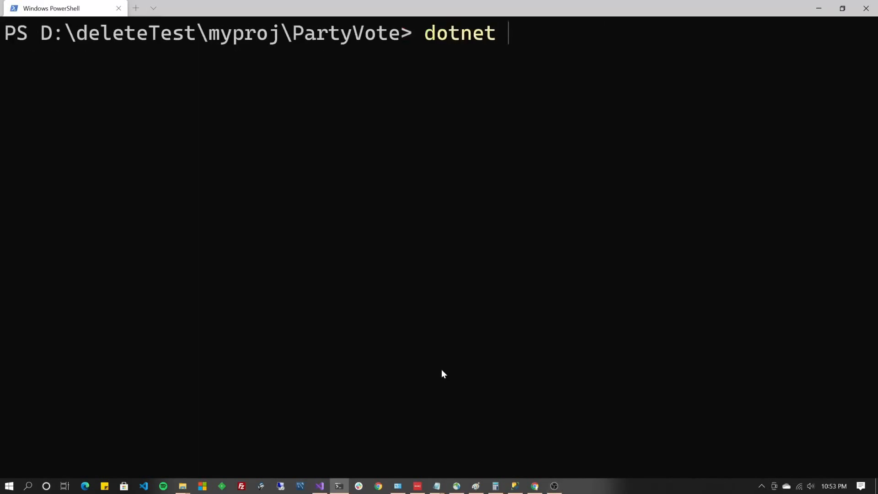
{"action": "type", "text": "user-secret"}
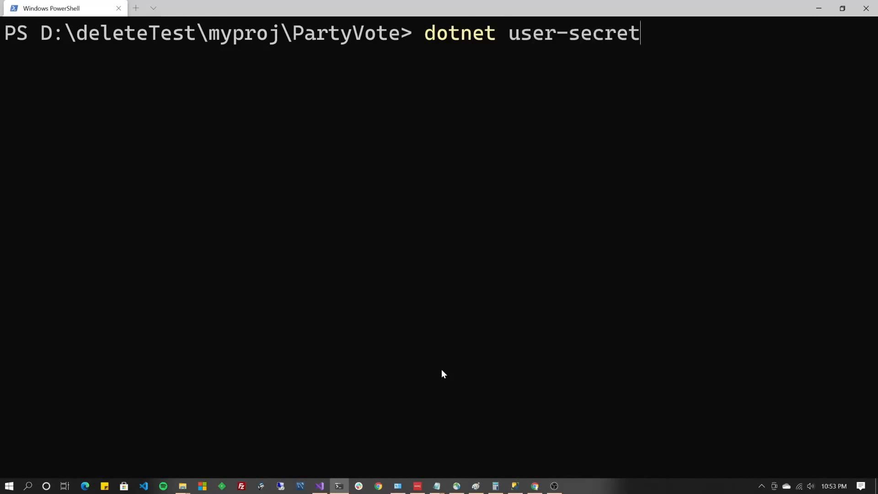
{"action": "type", "text": "s init"}
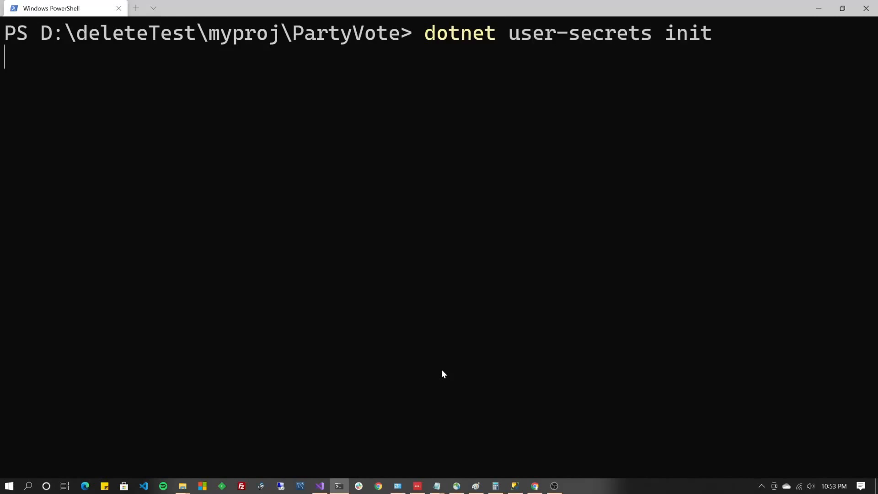
{"action": "key", "text": "Return"}
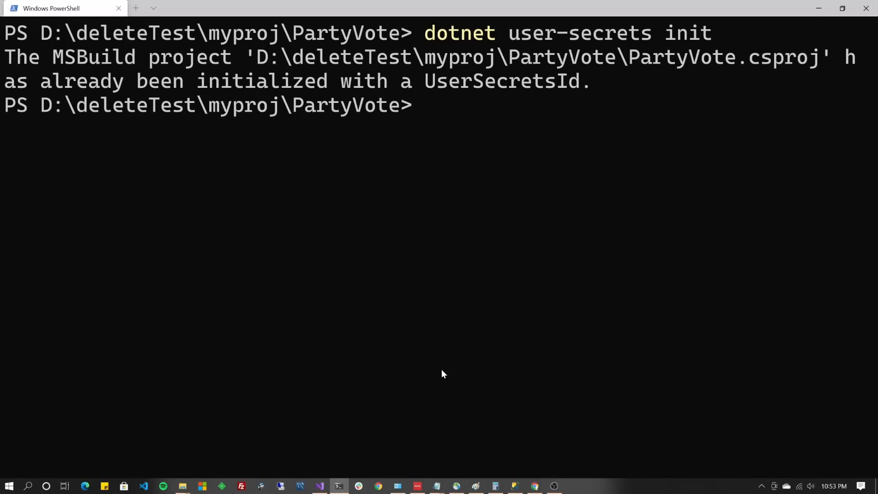
{"action": "mouse_move", "coordinate": [465, 57]}
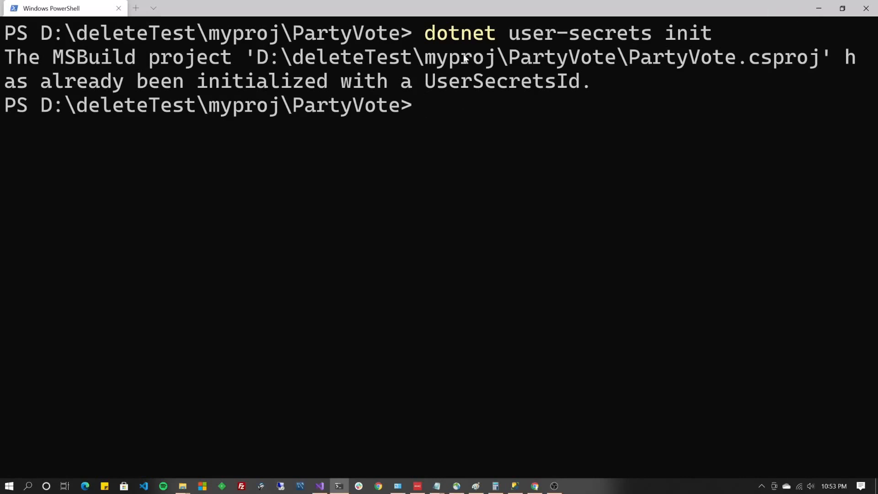
{"action": "mouse_move", "coordinate": [557, 141]}
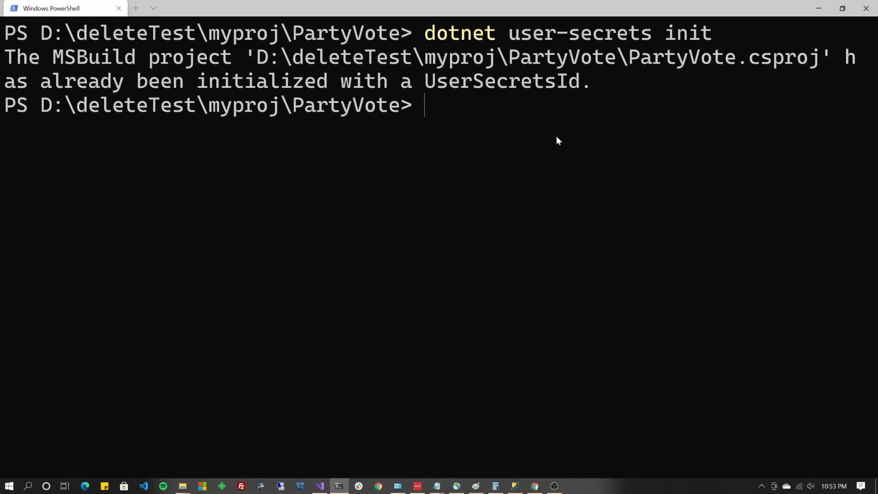
{"action": "mouse_move", "coordinate": [542, 143]}
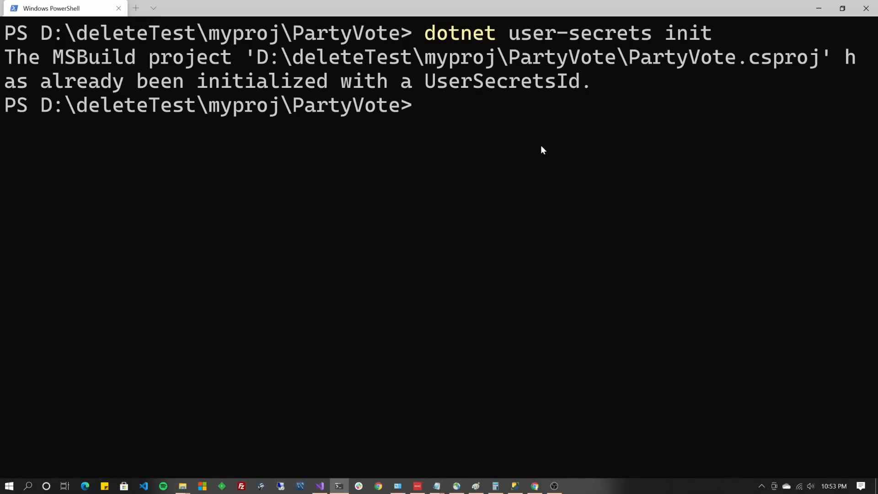
{"action": "mouse_move", "coordinate": [536, 145]}
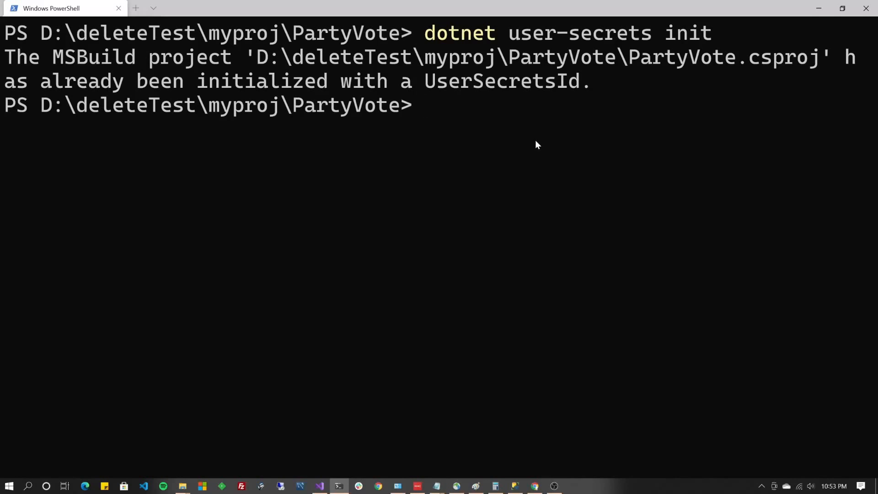
{"action": "mouse_move", "coordinate": [423, 359]}
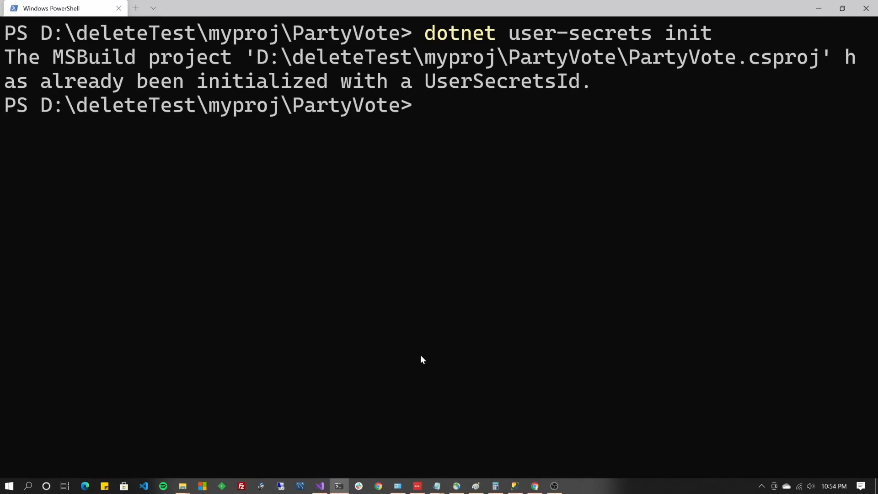
{"action": "mouse_move", "coordinate": [374, 285]}
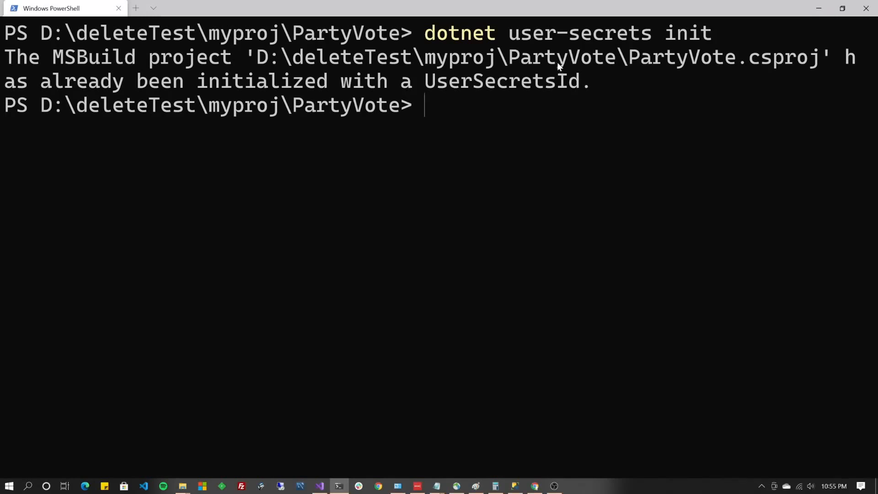
{"action": "mouse_move", "coordinate": [548, 178]}
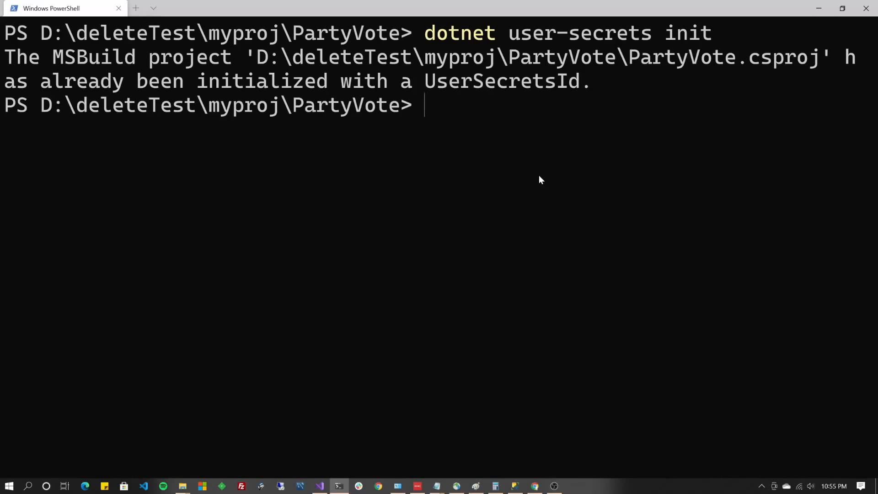
{"action": "mouse_move", "coordinate": [537, 183]}
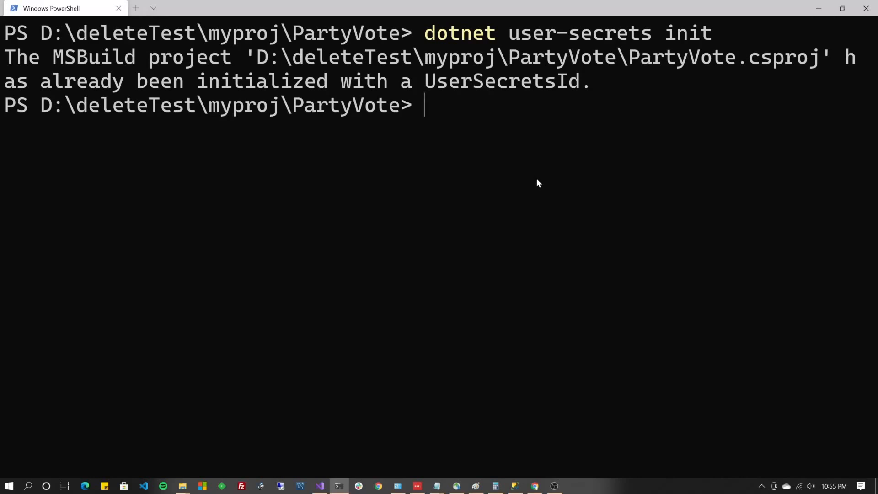
{"action": "mouse_move", "coordinate": [525, 194]}
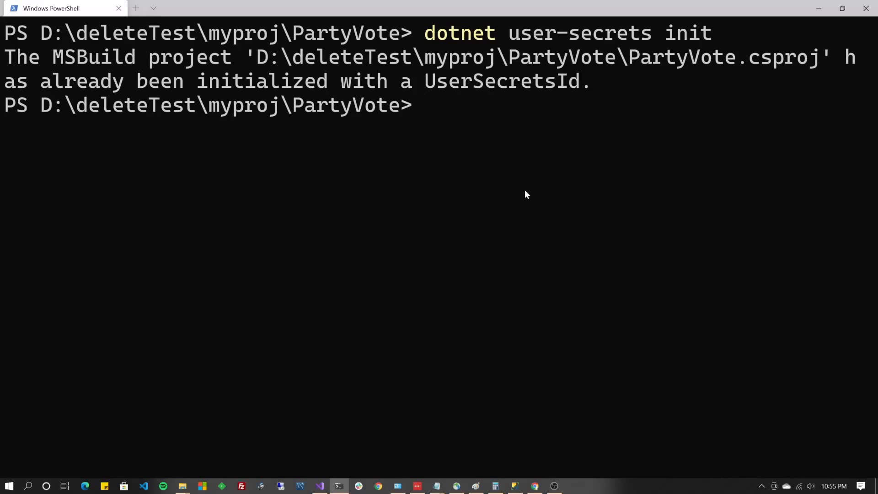
{"action": "mouse_move", "coordinate": [527, 186]}
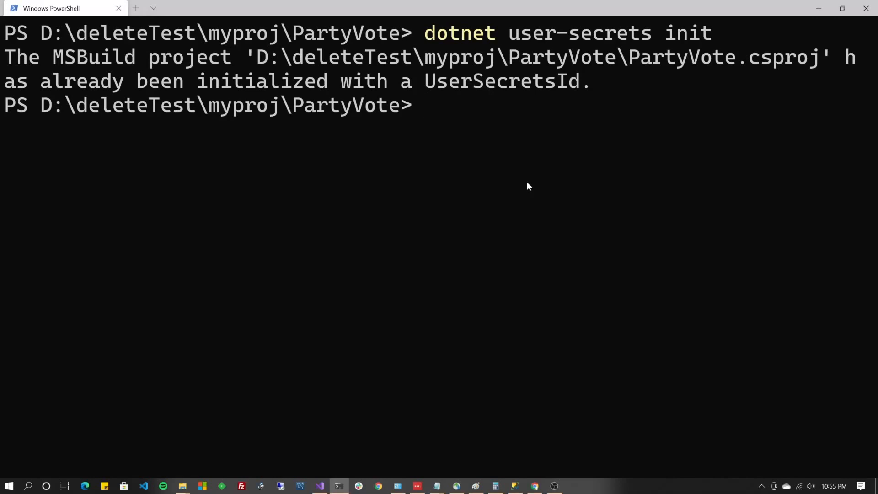
{"action": "mouse_move", "coordinate": [525, 175]}
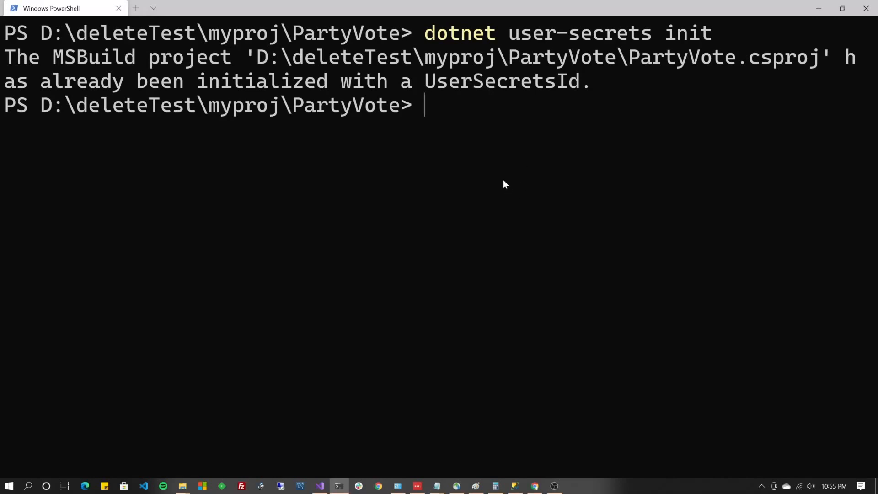
{"action": "mouse_move", "coordinate": [563, 165]}
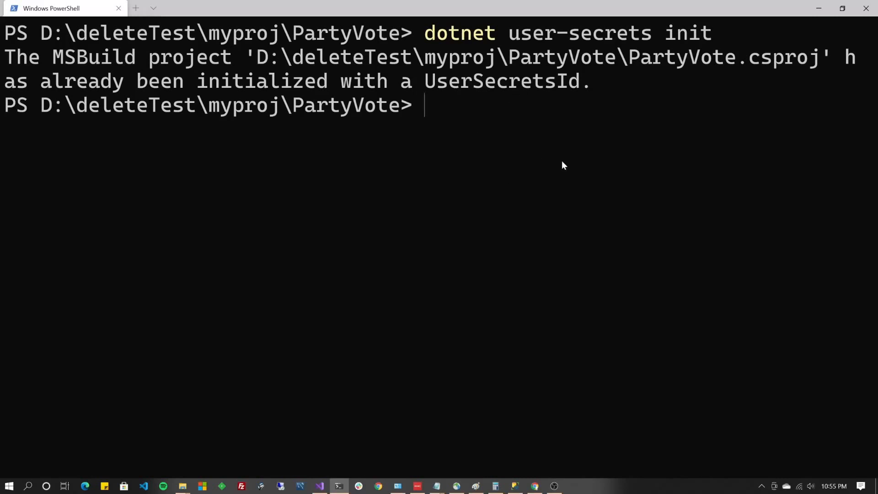
{"action": "mouse_move", "coordinate": [514, 38]}
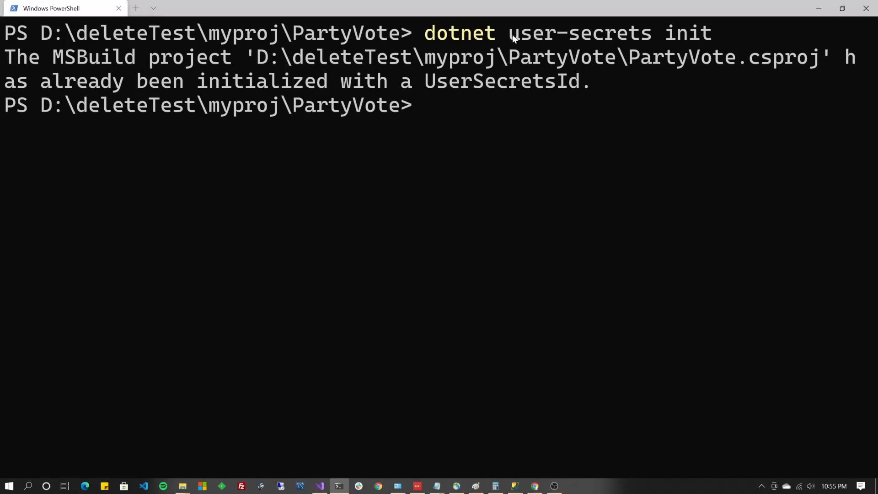
{"action": "mouse_move", "coordinate": [568, 172]}
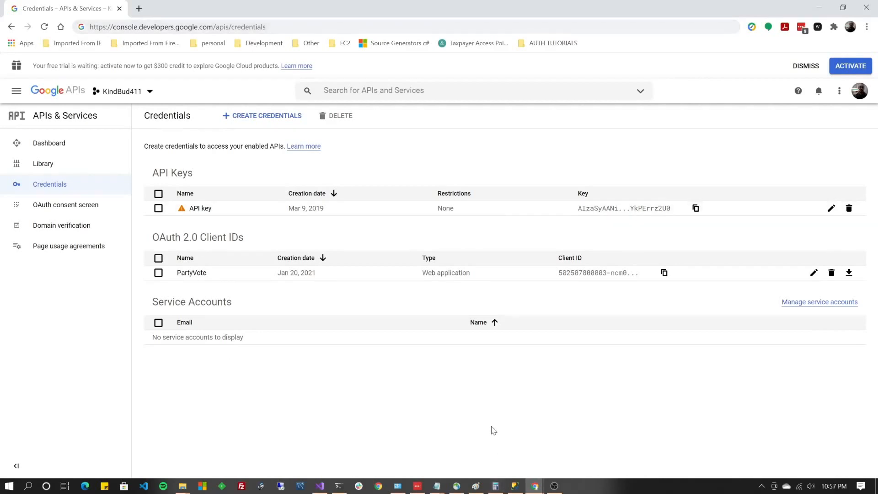
{"action": "mouse_move", "coordinate": [490, 429]}
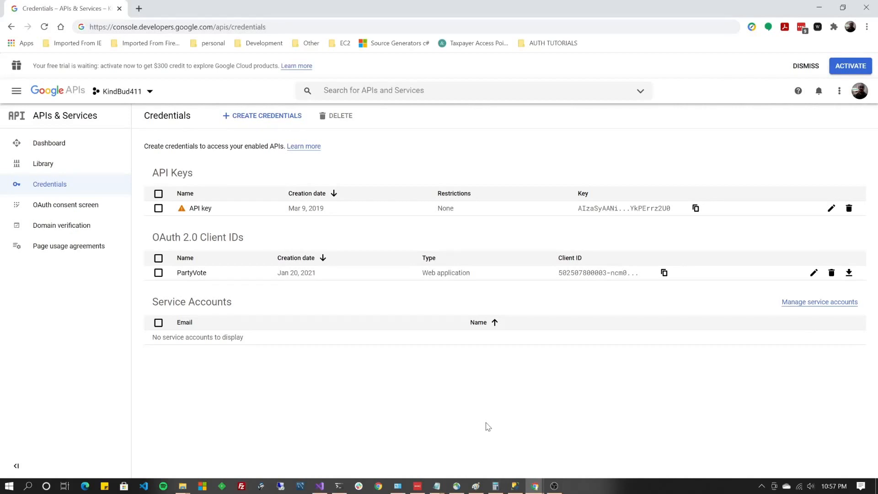
{"action": "mouse_move", "coordinate": [481, 419]}
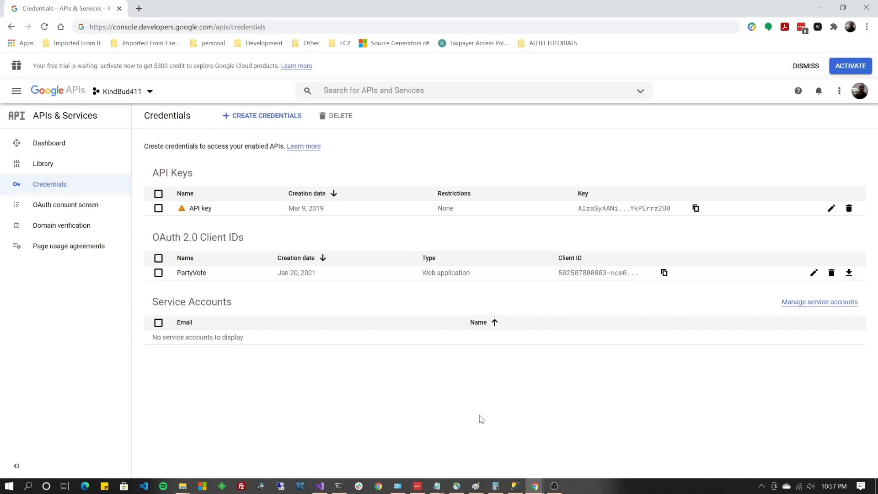
{"action": "mouse_move", "coordinate": [449, 406]}
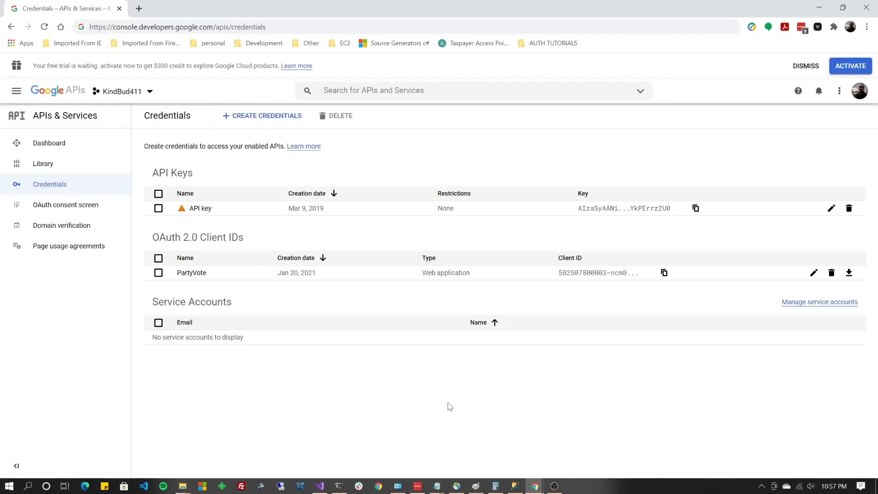
{"action": "mouse_move", "coordinate": [445, 390]}
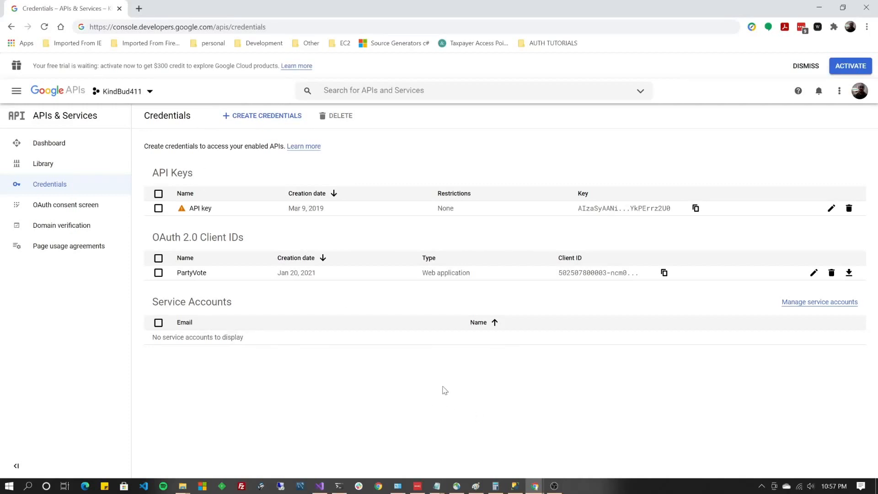
{"action": "mouse_move", "coordinate": [431, 384]}
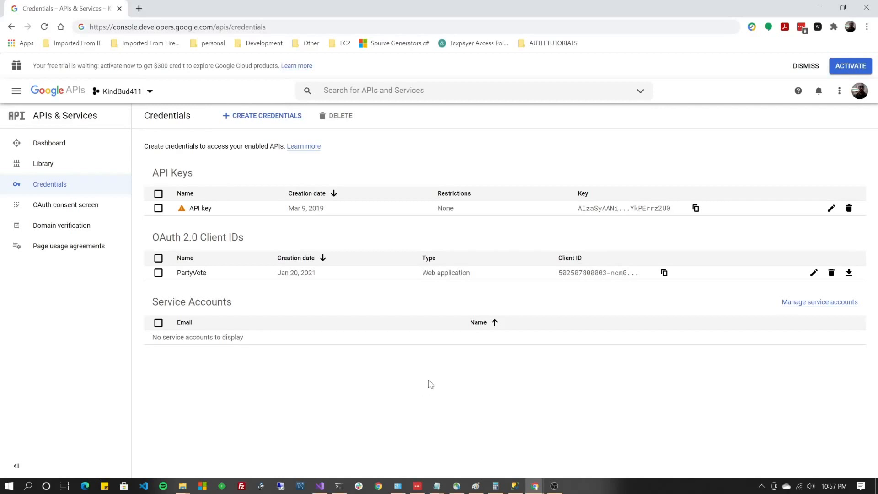
{"action": "mouse_move", "coordinate": [348, 317]}
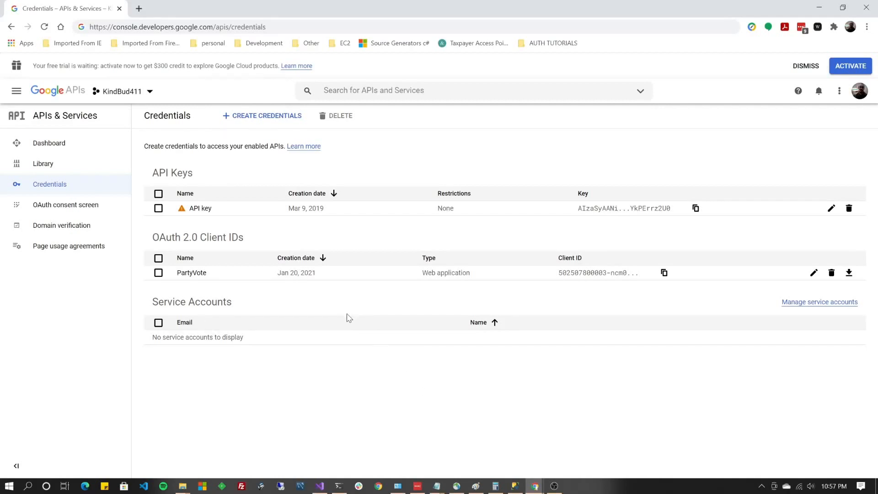
{"action": "mouse_move", "coordinate": [339, 302]}
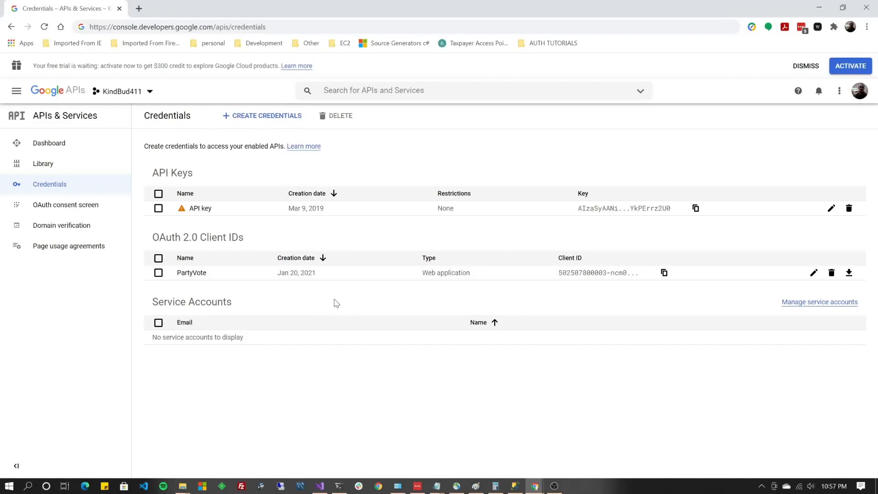
{"action": "mouse_move", "coordinate": [154, 247]}
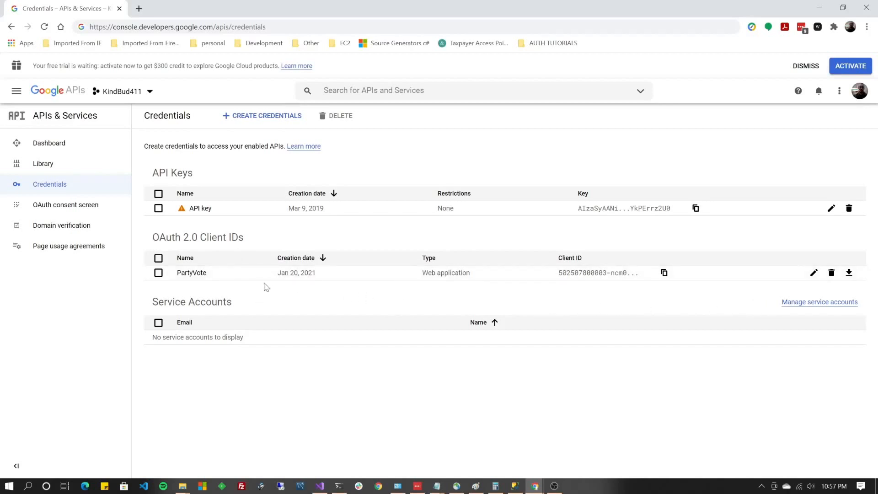
{"action": "mouse_move", "coordinate": [819, 302]}
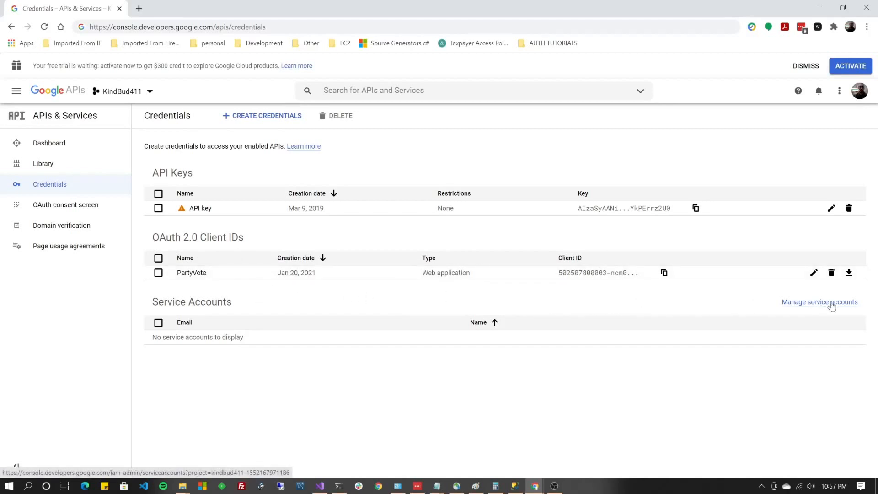
{"action": "mouse_move", "coordinate": [191, 273]}
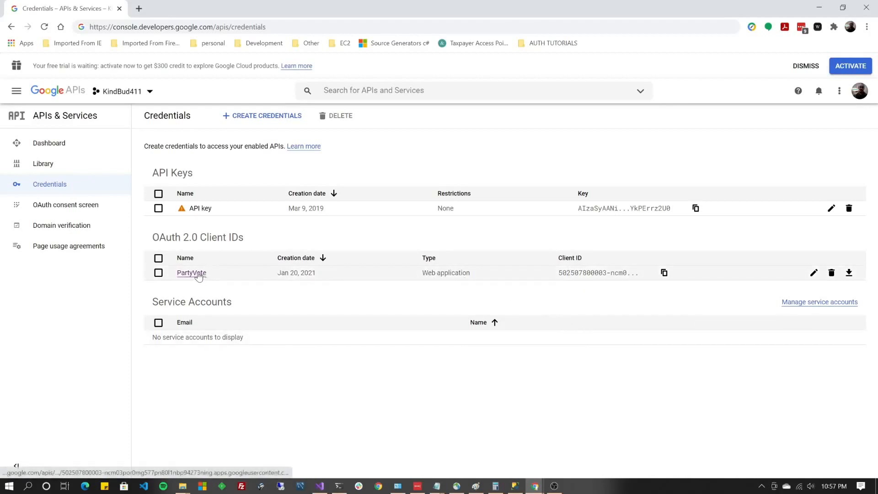
Open the PartyVote OAuth client, review its localhost:44304 and signin-google URIs, and select the client ID
{"action": "left_click", "coordinate": [191, 273]}
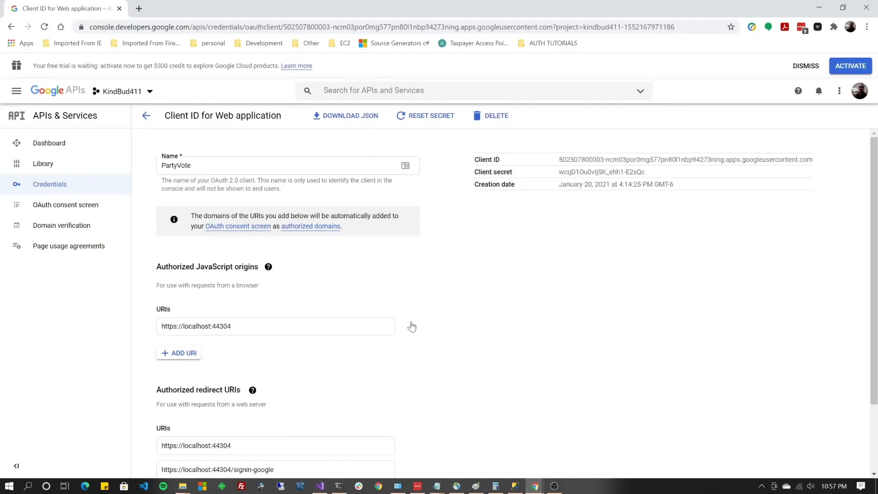
{"action": "double_click", "coordinate": [220, 326]}
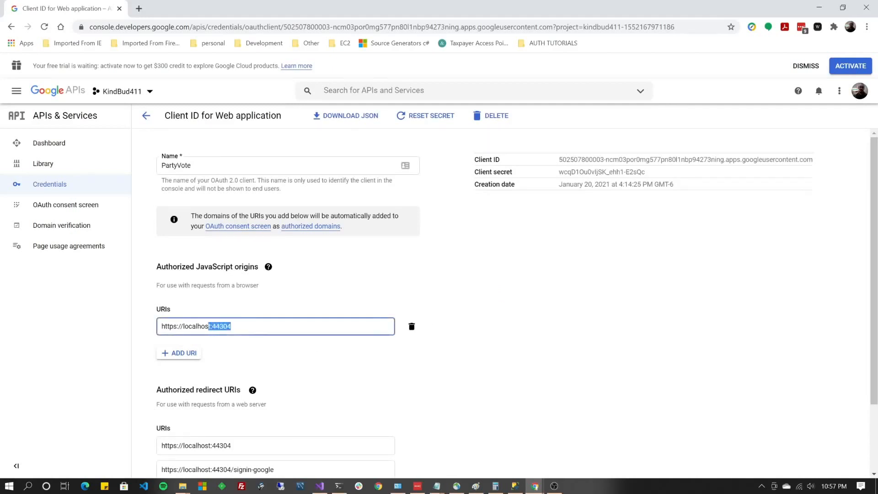
{"action": "scroll", "scroll_direction": "down", "scroll_amount": 3}
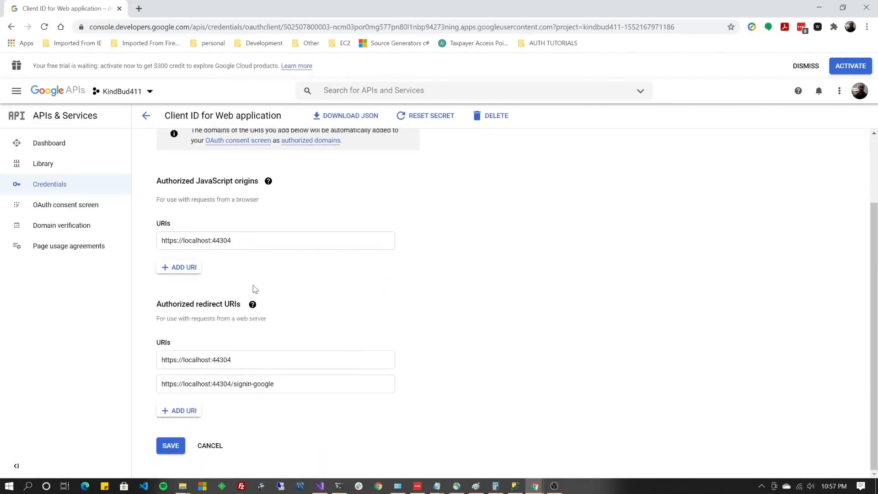
{"action": "triple_click", "coordinate": [275, 384]}
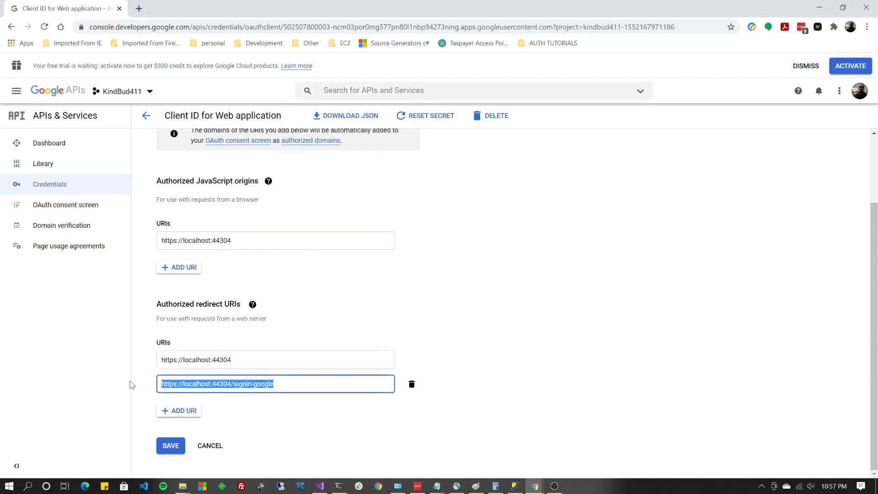
{"action": "mouse_move", "coordinate": [496, 286]}
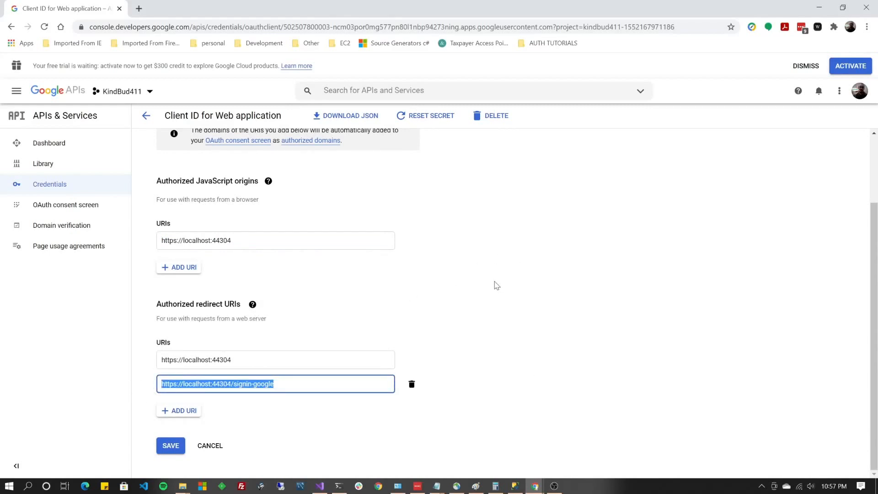
{"action": "scroll", "scroll_direction": "up", "scroll_amount": 3}
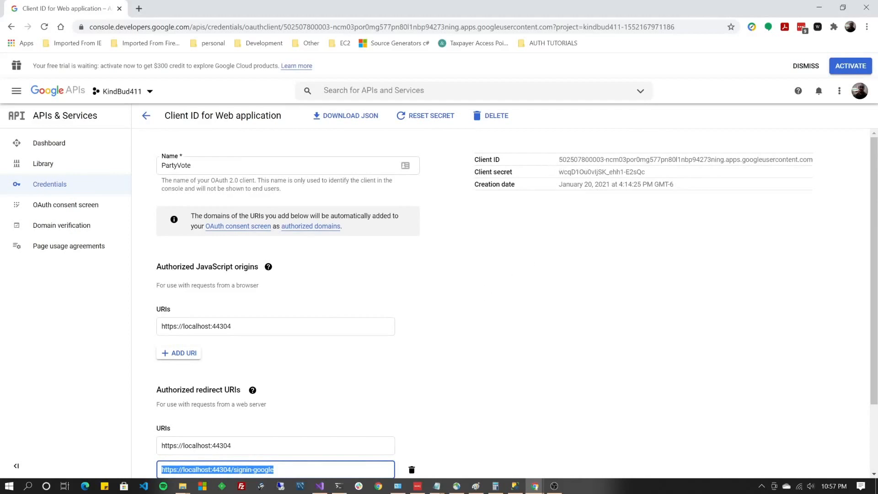
{"action": "double_click", "coordinate": [588, 160]}
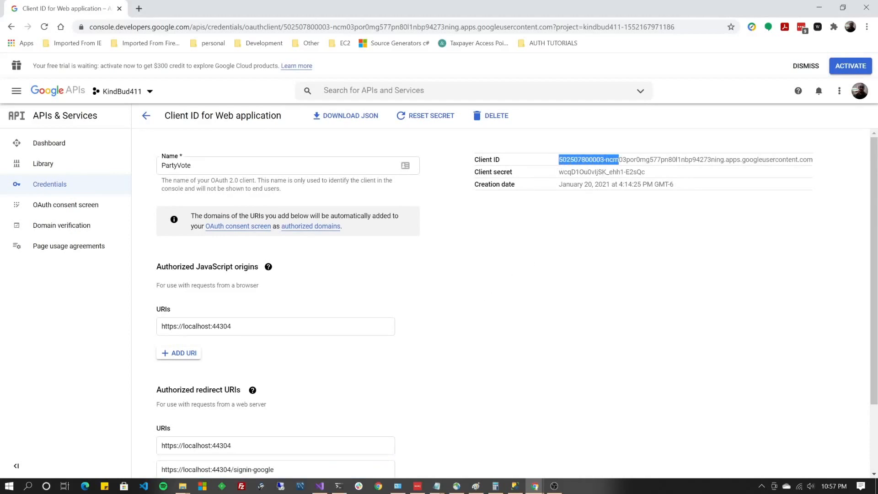
{"action": "double_click", "coordinate": [601, 172]}
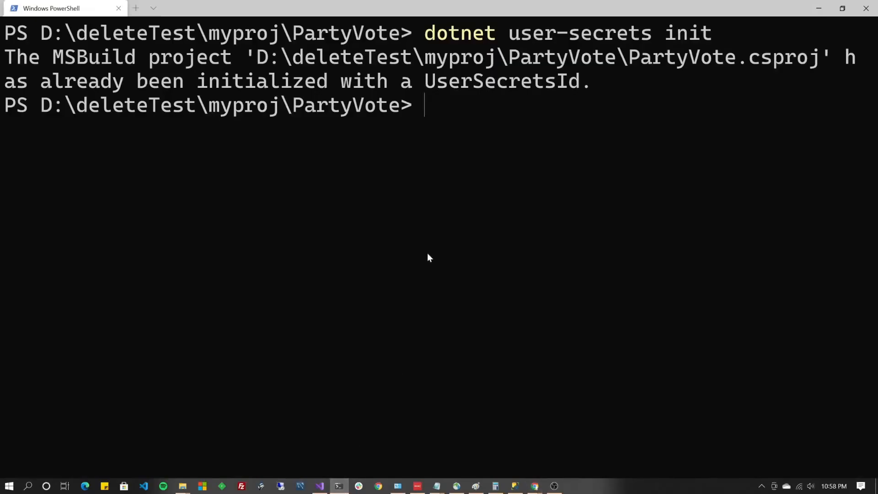
{"action": "mouse_move", "coordinate": [426, 250]}
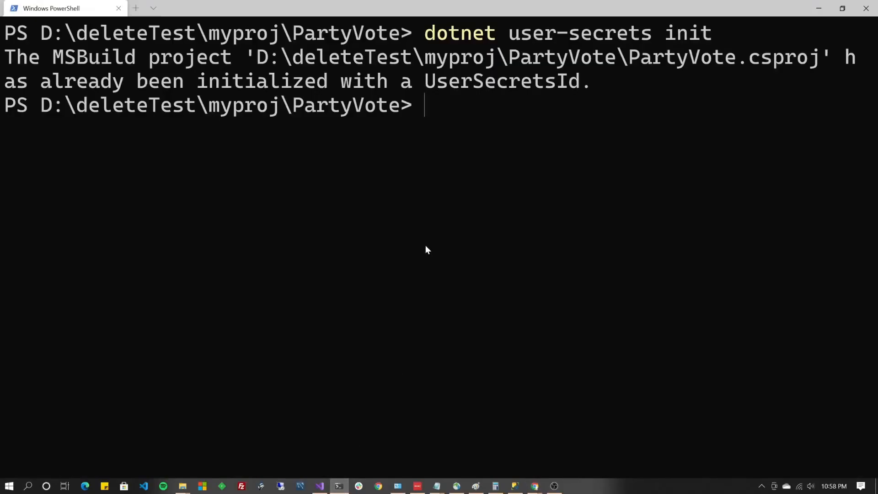
Store the copied client ID as user secret Authentication:Google:ClientId
{"action": "type", "text": "dotnet user-"}
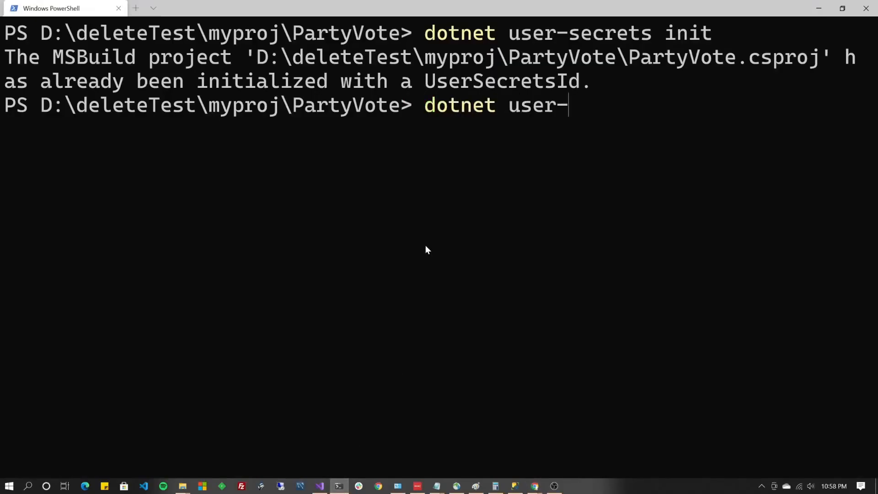
{"action": "type", "text": "secrets"}
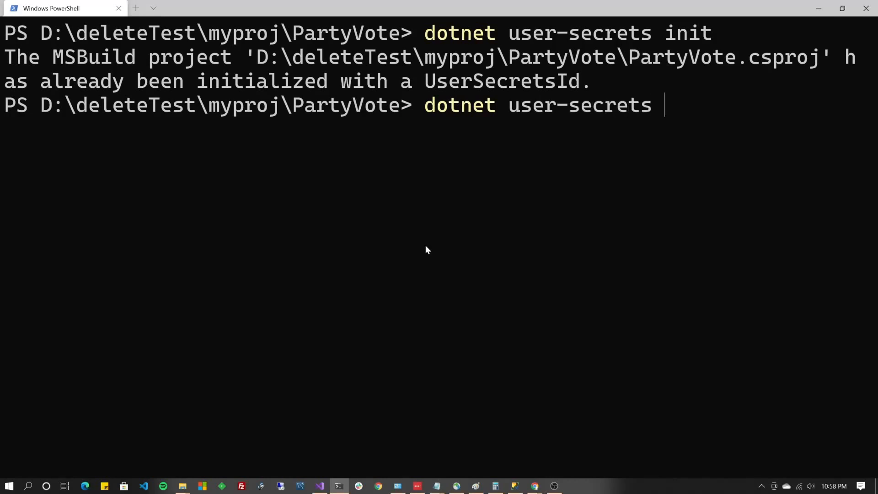
{"action": "mouse_move", "coordinate": [499, 177]}
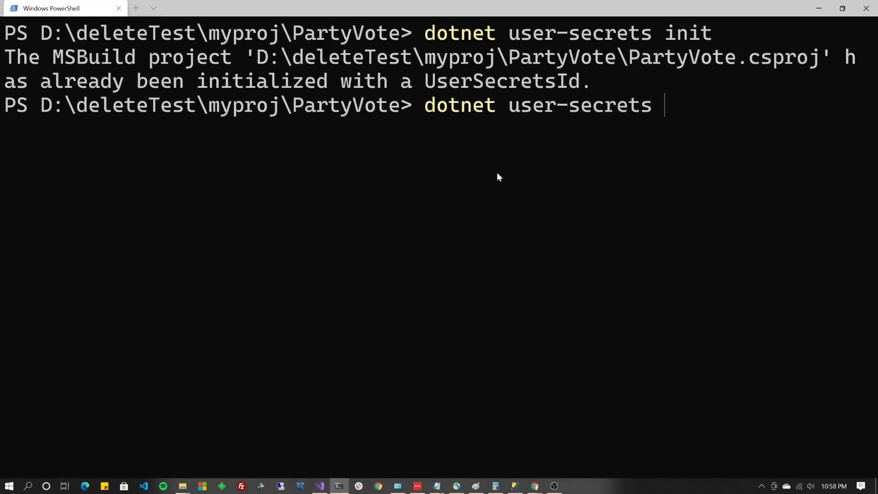
{"action": "type", "text": "set \"Authentication:Google:ClientId\""}
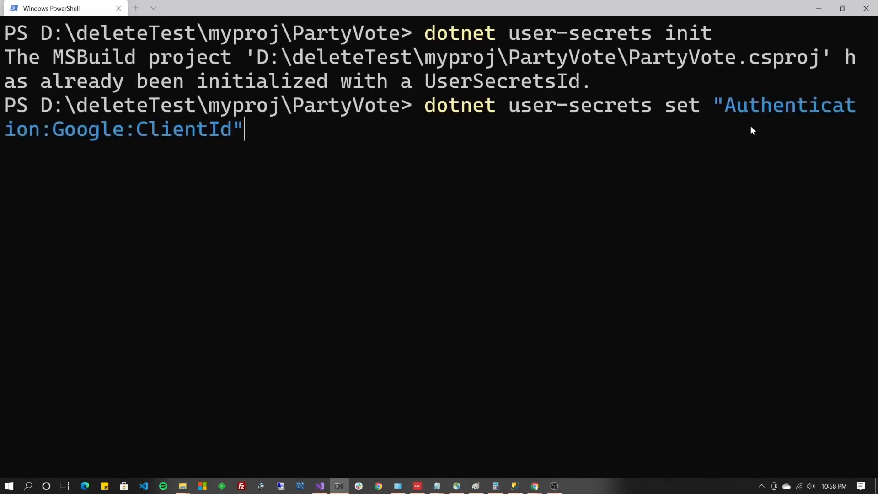
{"action": "mouse_move", "coordinate": [714, 106]}
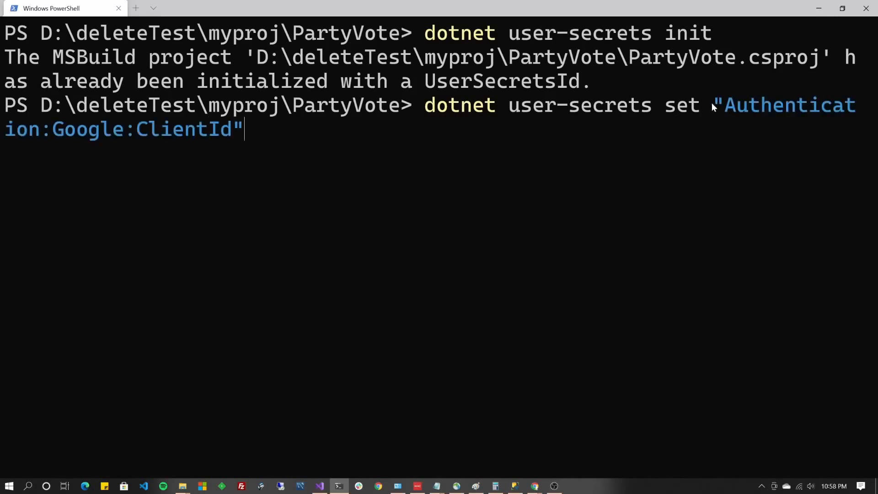
{"action": "mouse_move", "coordinate": [294, 224]}
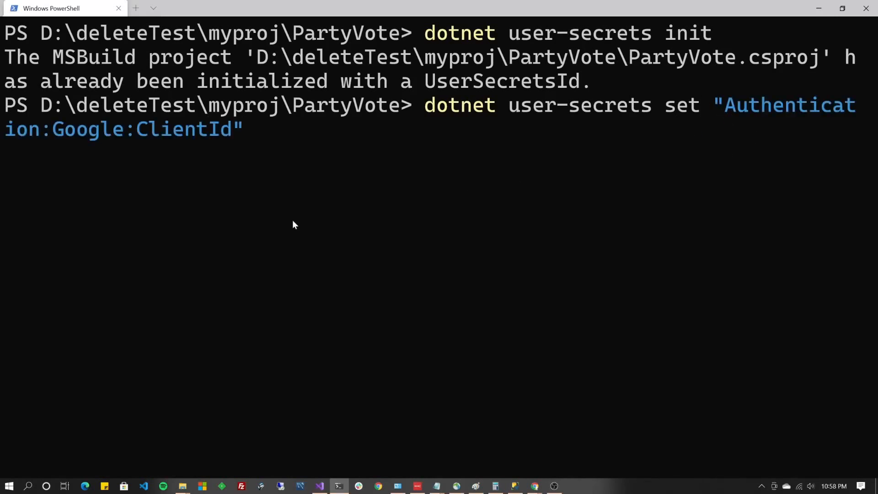
{"action": "mouse_move", "coordinate": [204, 138]}
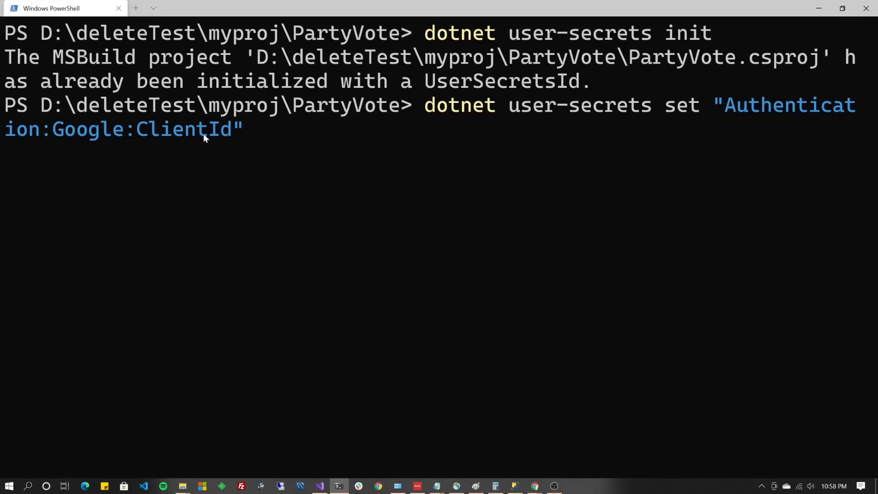
{"action": "mouse_move", "coordinate": [140, 135]}
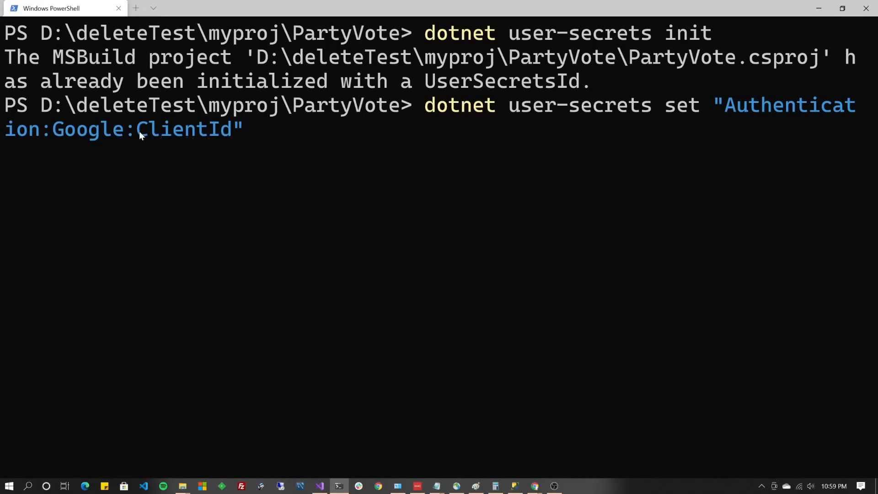
{"action": "mouse_move", "coordinate": [50, 120]}
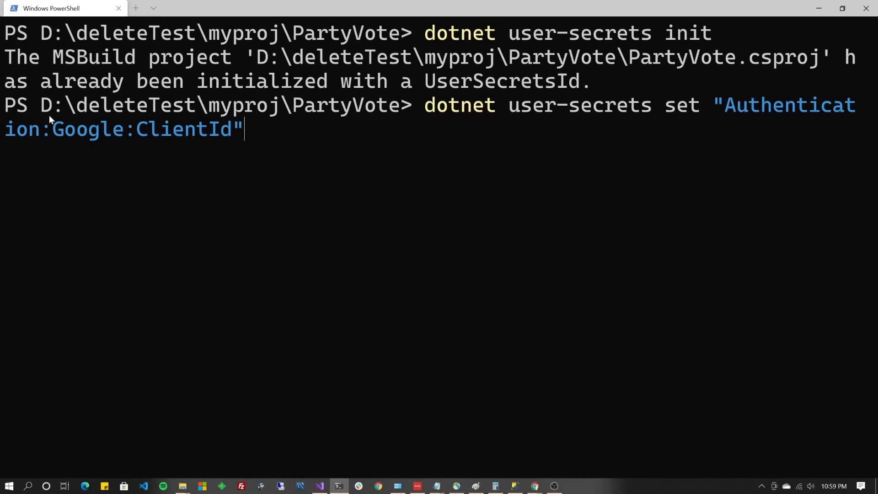
{"action": "mouse_move", "coordinate": [322, 227]}
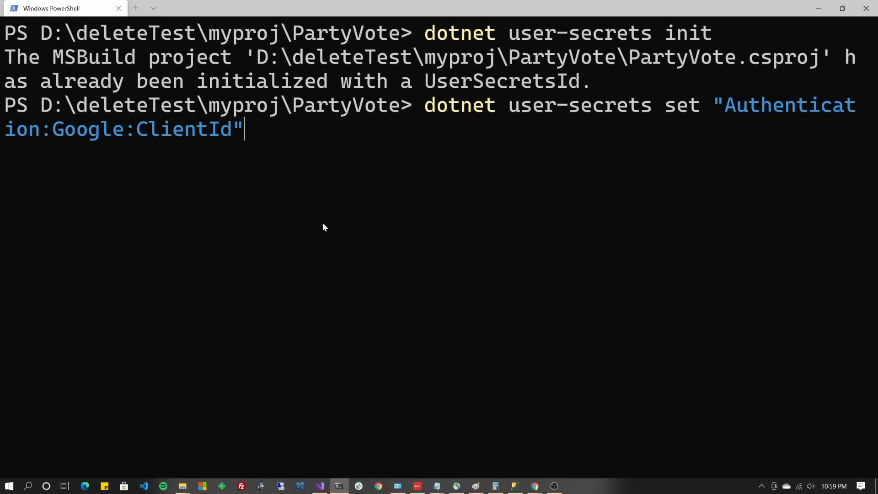
{"action": "mouse_move", "coordinate": [265, 172]}
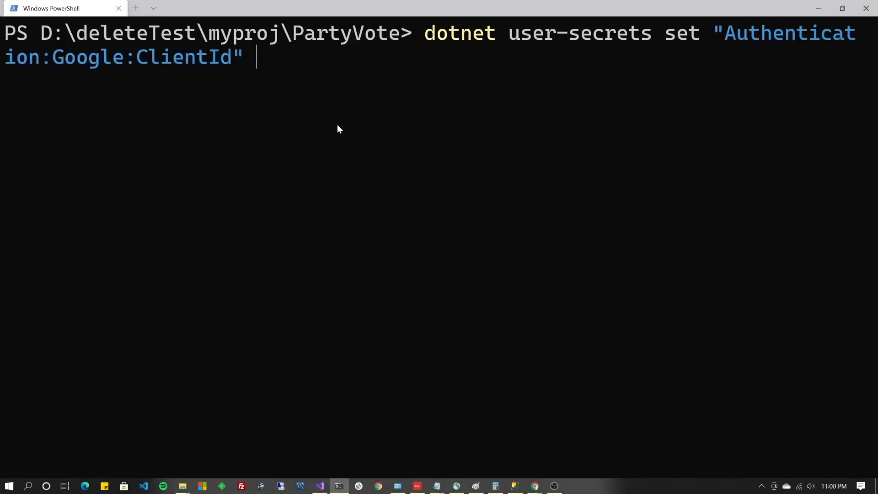
{"action": "type", "text": "502507800003-ncm03por0mg577pn80l1nbp94273ning.apps.googleusercontent.com"}
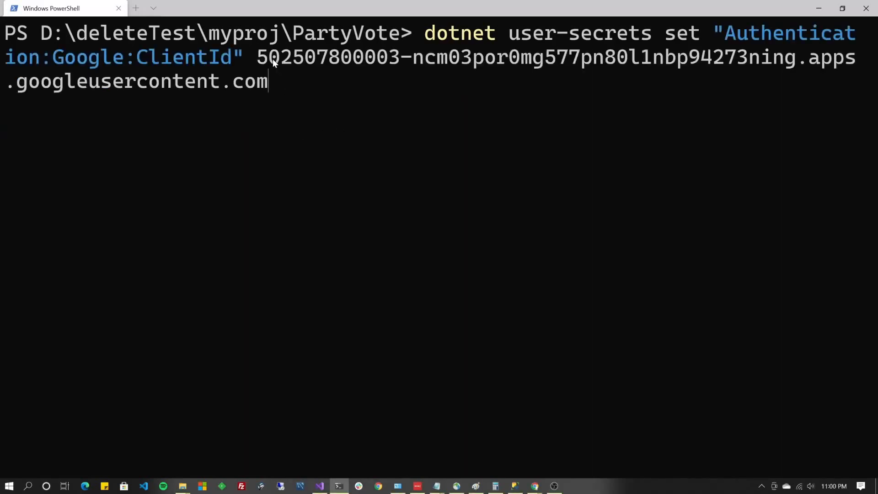
{"action": "mouse_move", "coordinate": [394, 89]}
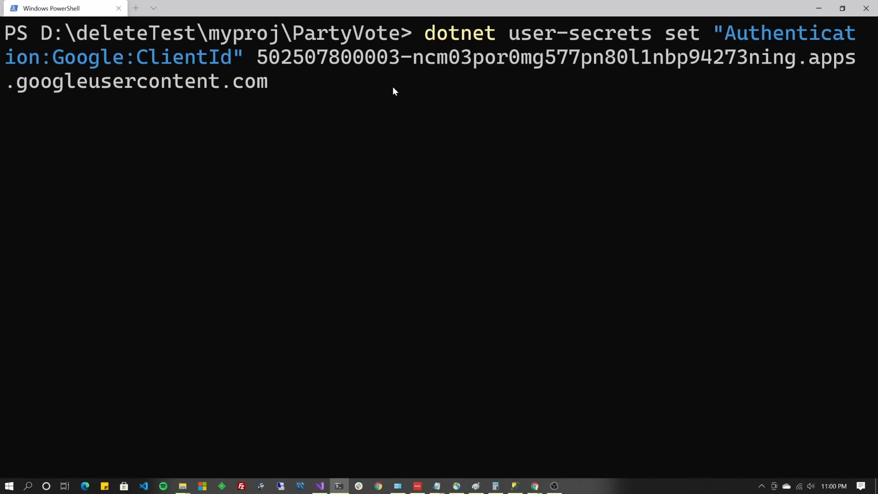
{"action": "mouse_move", "coordinate": [389, 95]}
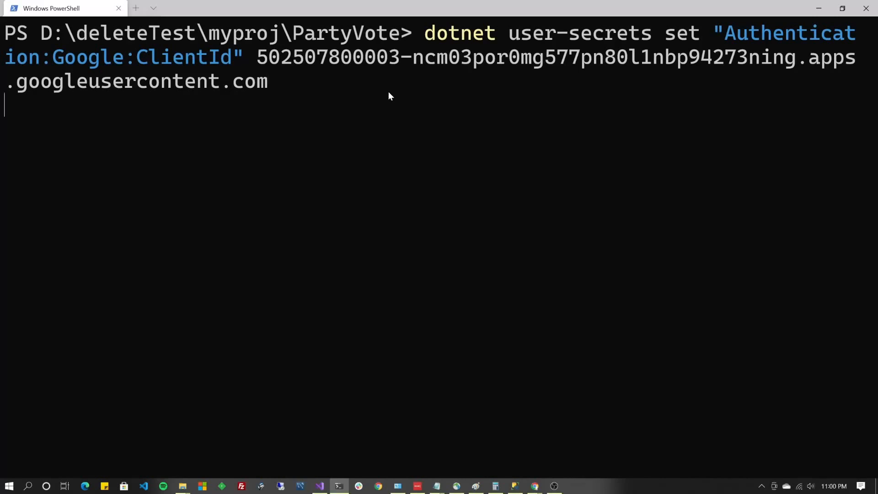
{"action": "key", "text": "Return"}
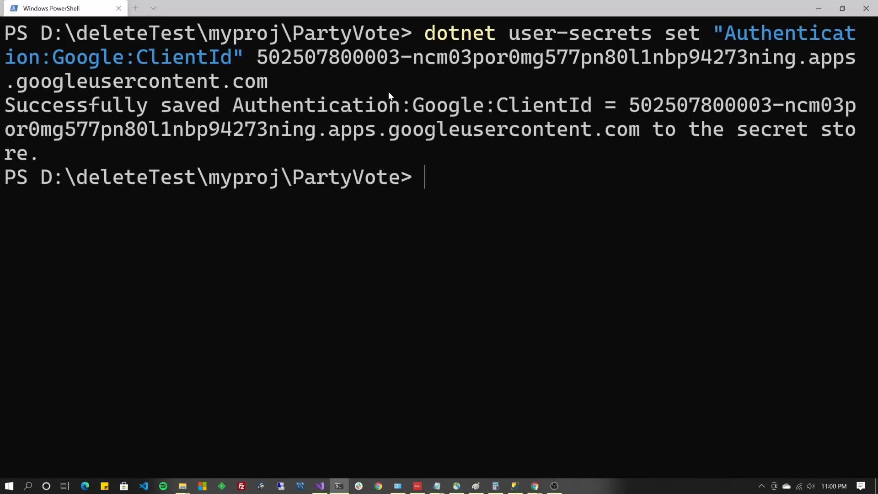
{"action": "mouse_move", "coordinate": [613, 140]}
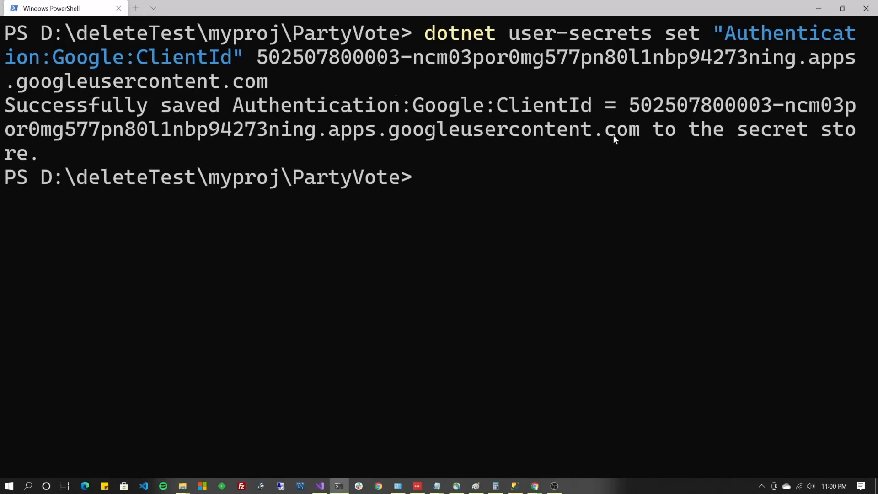
{"action": "mouse_move", "coordinate": [503, 169]}
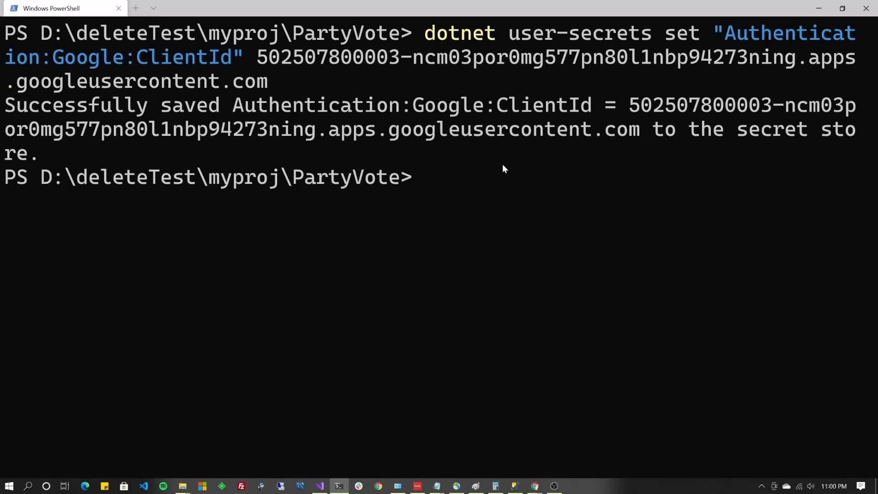
{"action": "mouse_move", "coordinate": [549, 297]}
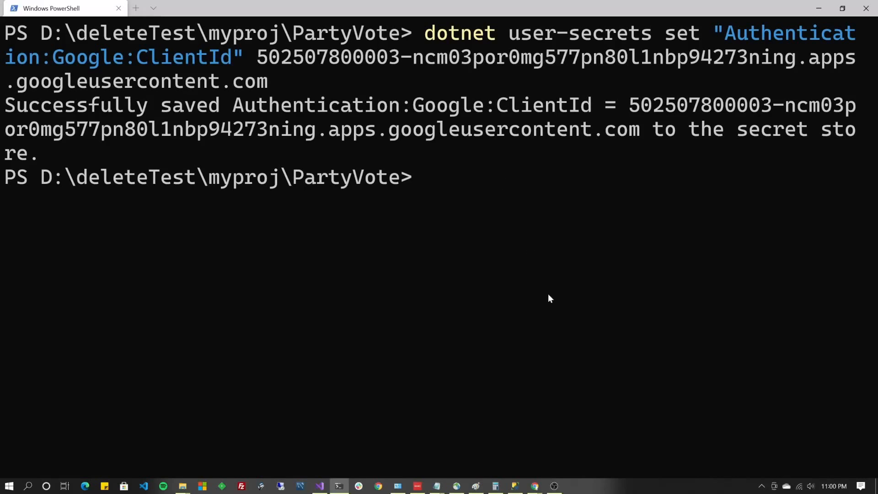
Copy the Google client secret and set it as user secret Authentication:Google:ClientSecret
{"action": "type", "text": "dotnet user-sec"}
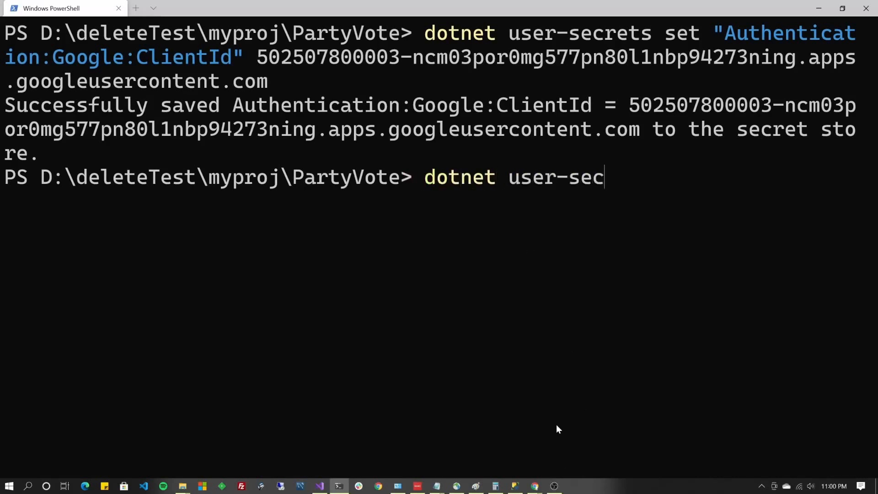
{"action": "type", "text": "rets set"}
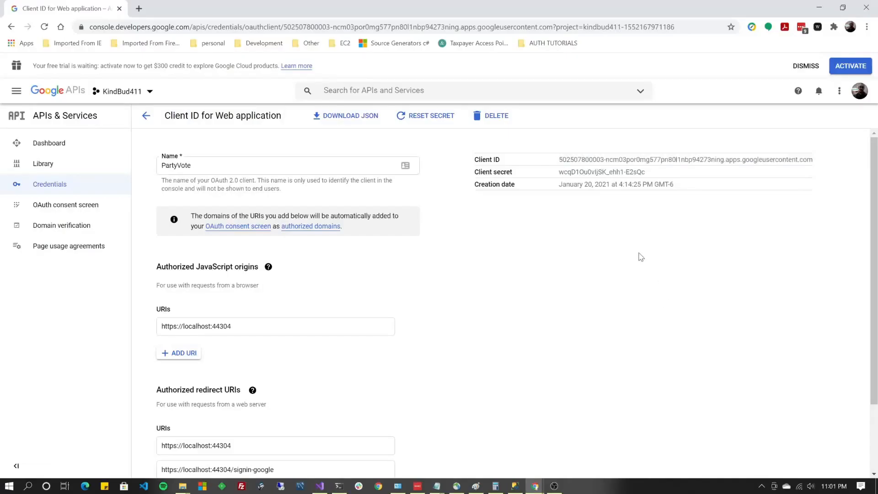
{"action": "mouse_move", "coordinate": [615, 231]}
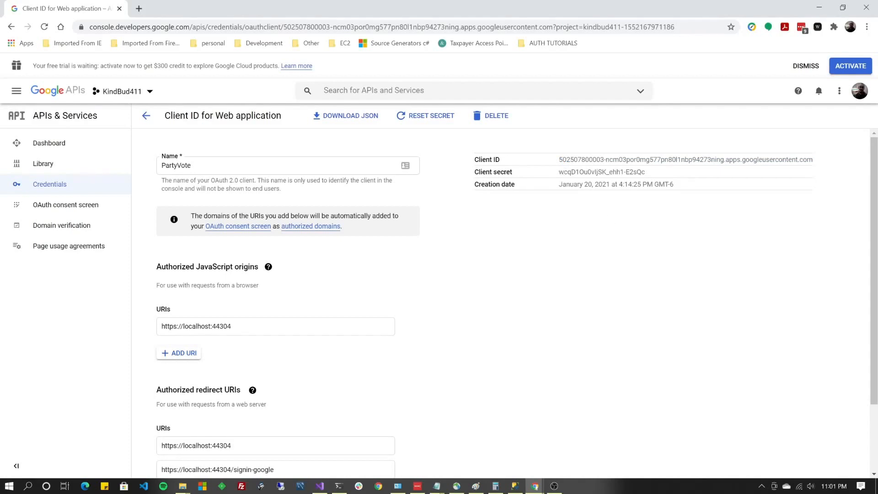
{"action": "double_click", "coordinate": [601, 172]}
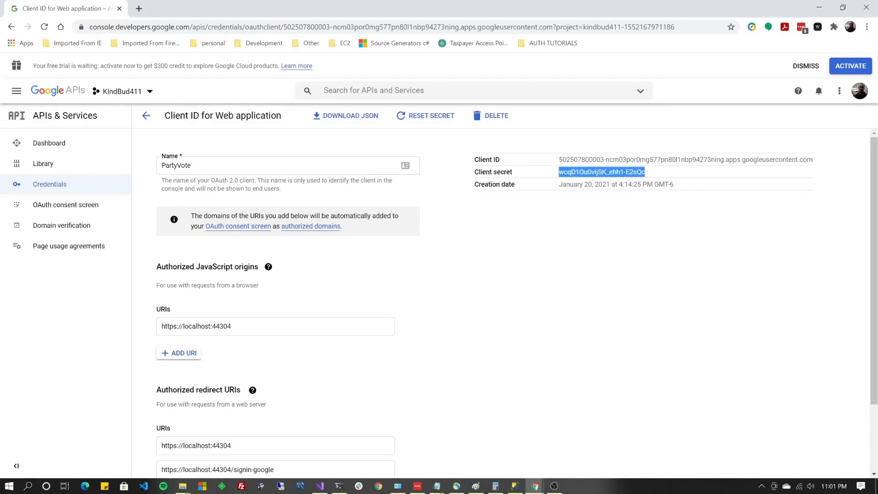
{"action": "mouse_move", "coordinate": [636, 196]}
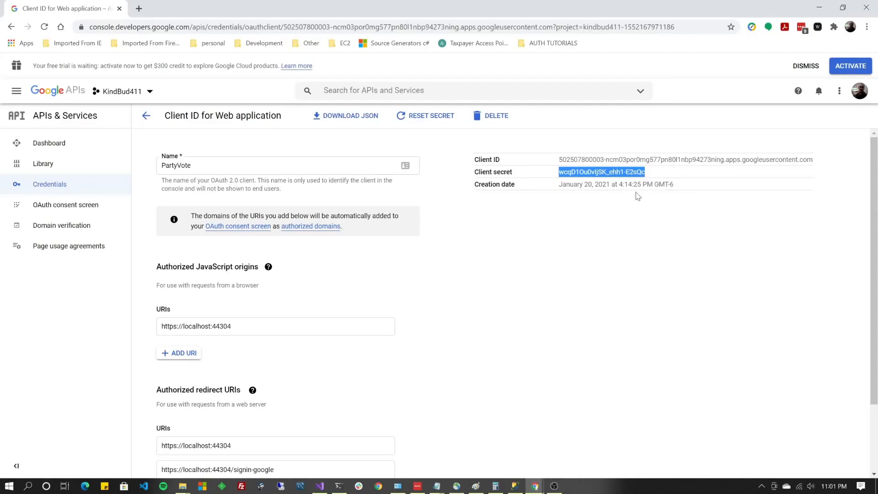
{"action": "left_click", "coordinate": [338, 486]}
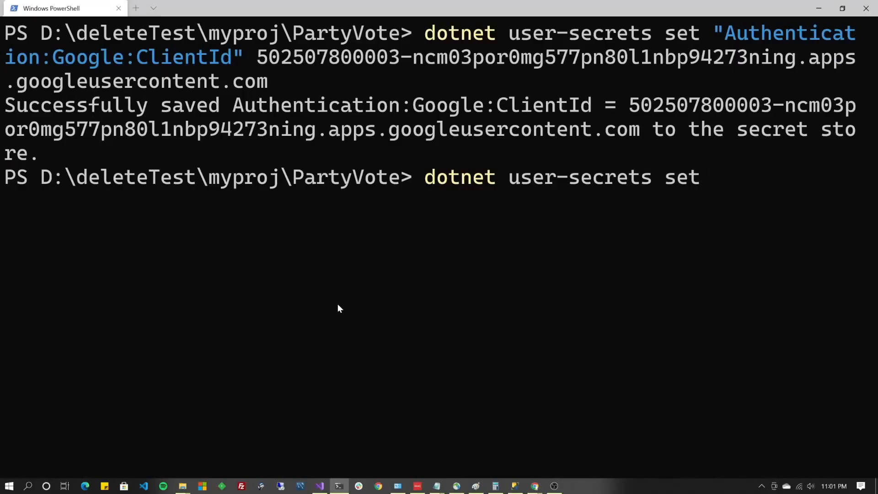
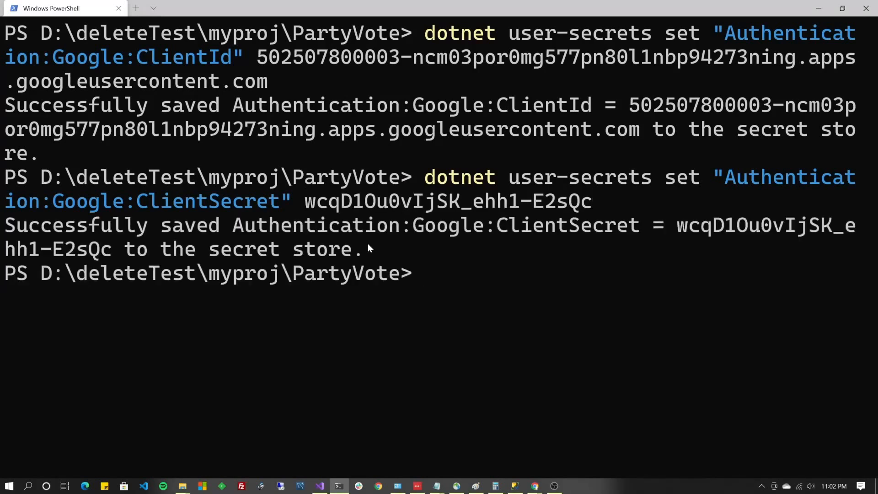
{"action": "mouse_move", "coordinate": [345, 381]}
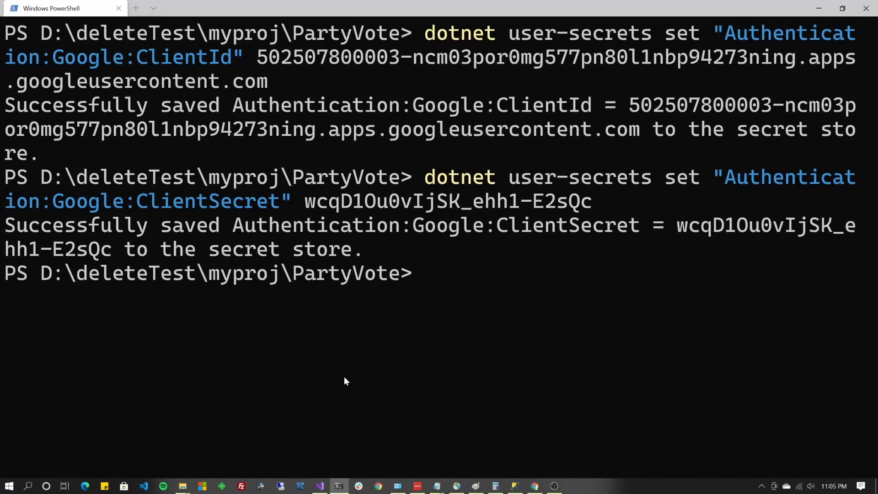
Add the Microsoft.AspNetCore.Diagnostics.EntityFrameworkCore package to PartyVote
{"action": "type", "text": "clear"}
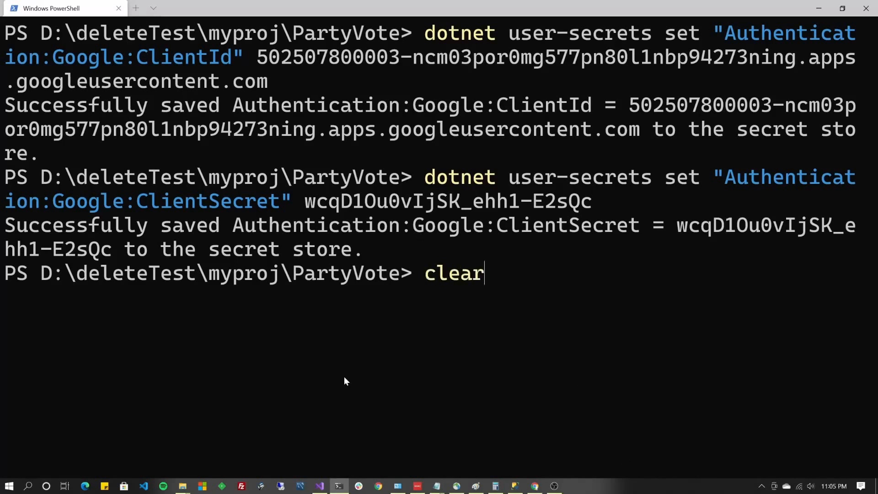
{"action": "key", "text": "Return"}
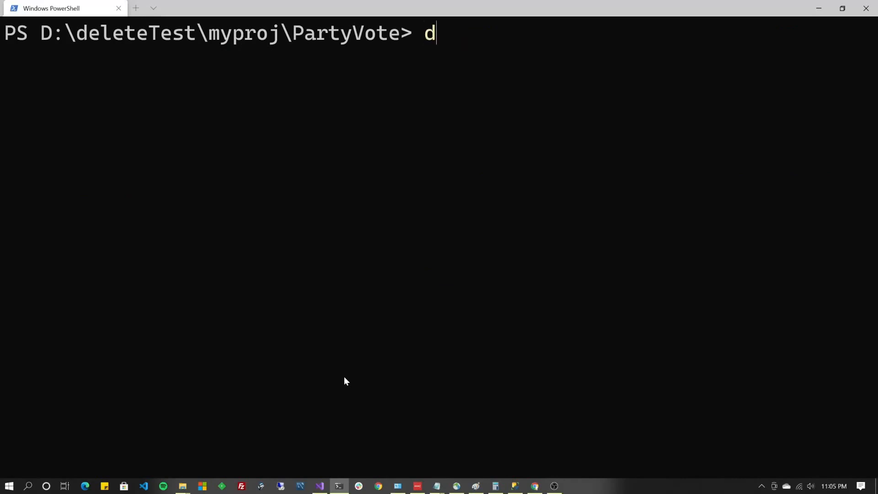
{"action": "type", "text": "otnet add pac"}
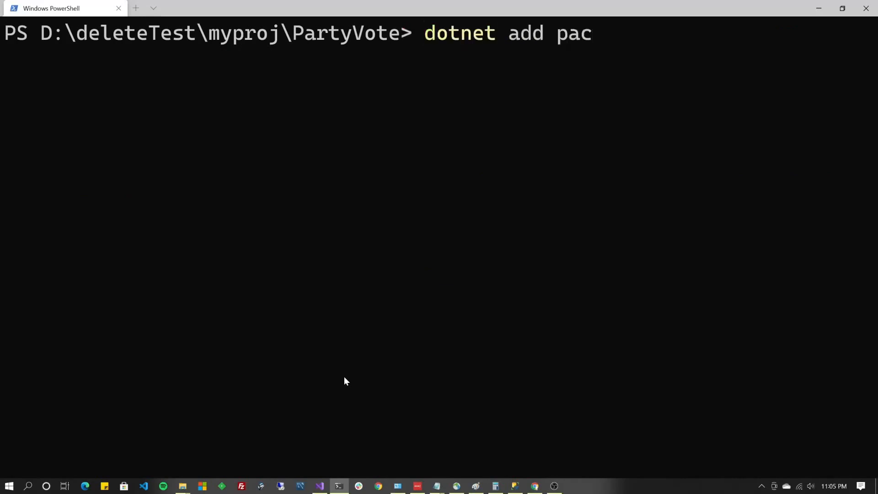
{"action": "type", "text": "kage Microsoft.AspNetCore.Diagnostics.EntityFrameworkCore"}
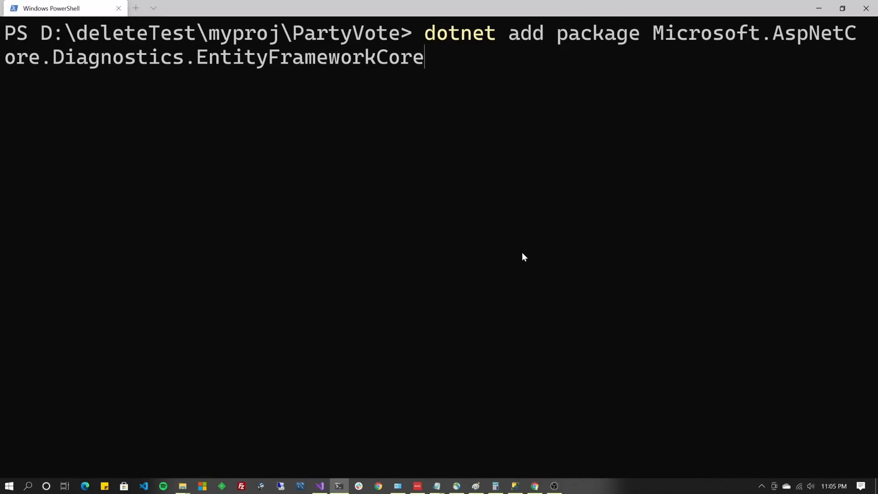
{"action": "key", "text": "Return"}
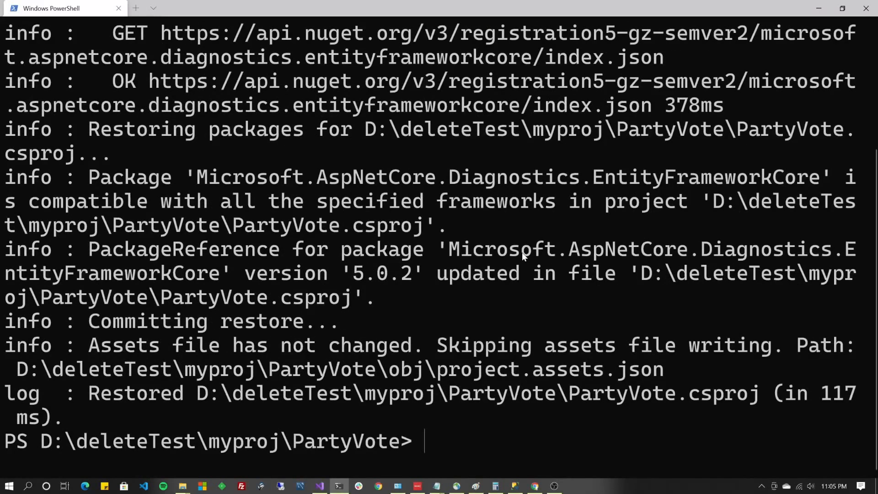
Add the Microsoft.EntityFrameworkCore.SqlServer package (5.0.2) to PartyVote
{"action": "type", "text": "clear"}
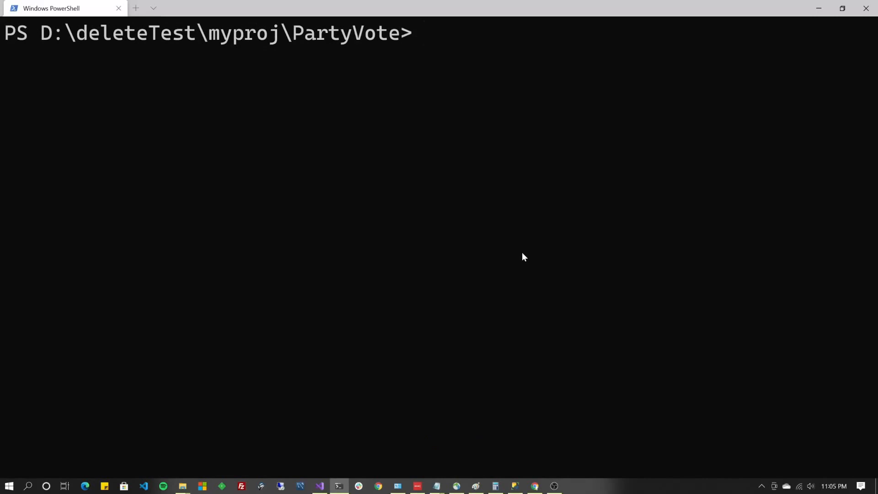
{"action": "type", "text": "dotnet ad"}
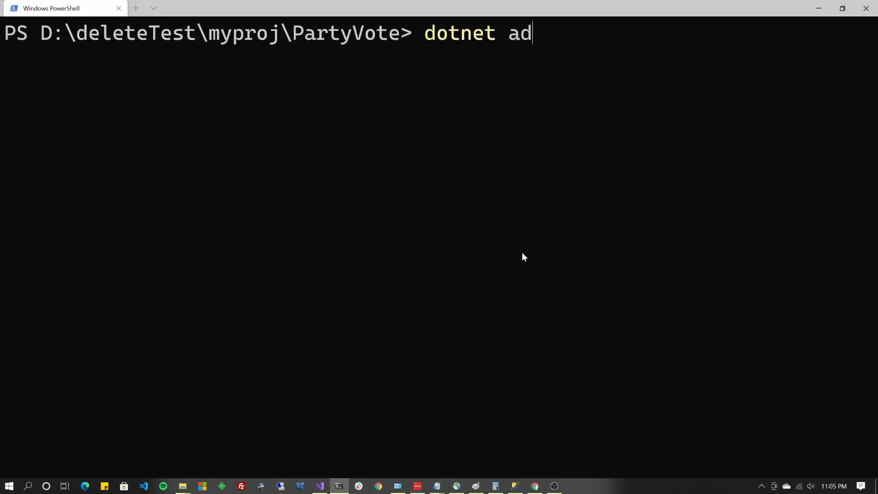
{"action": "type", "text": "d package"}
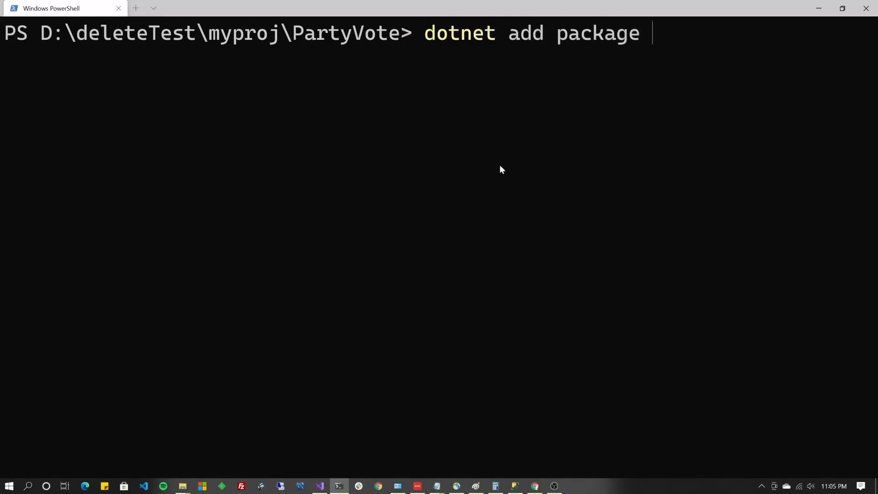
{"action": "type", "text": "Microsoft.EntityFrameworkCore.SqlServer"}
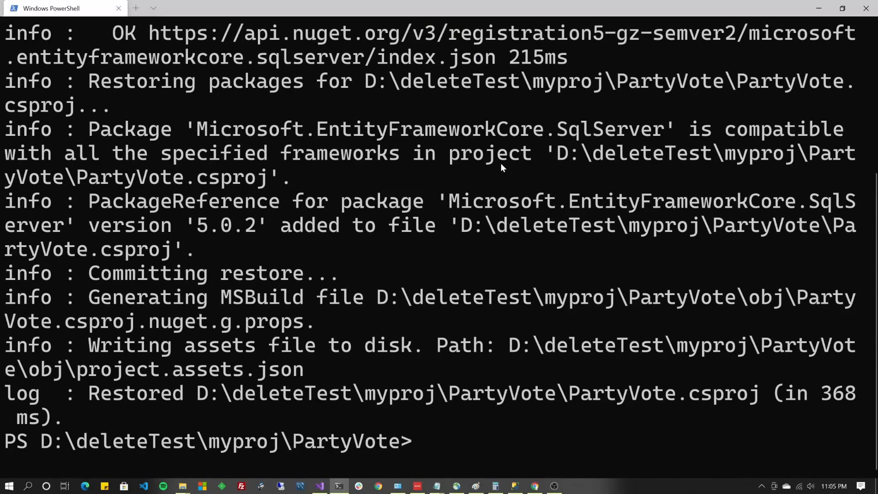
{"action": "type", "text": "clear"}
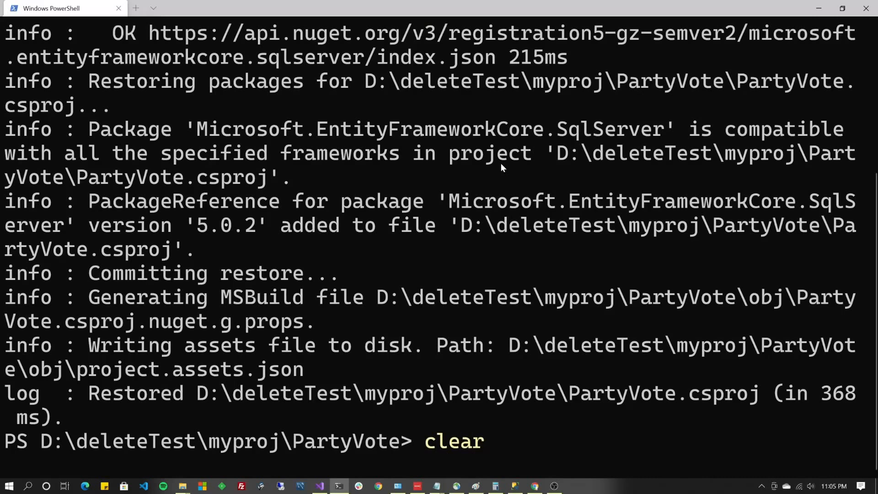
{"action": "mouse_move", "coordinate": [485, 441]}
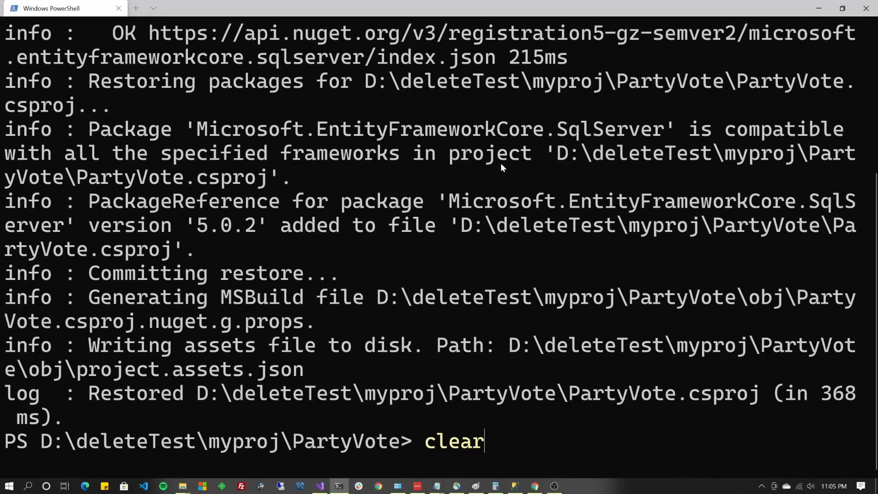
Paste the dotnet add package commands updating Microsoft.AspNetCore.Identity.UI to 5.0.2
{"action": "key", "text": "Return"}
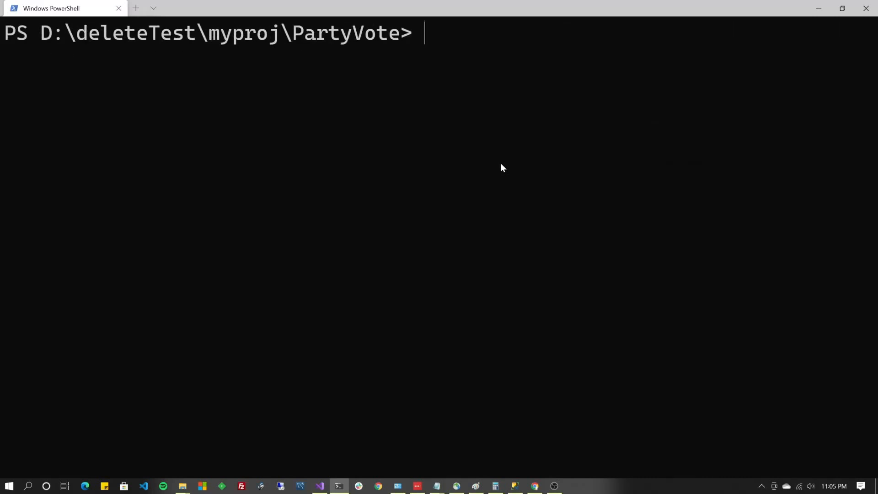
{"action": "type", "text": "dotnet"}
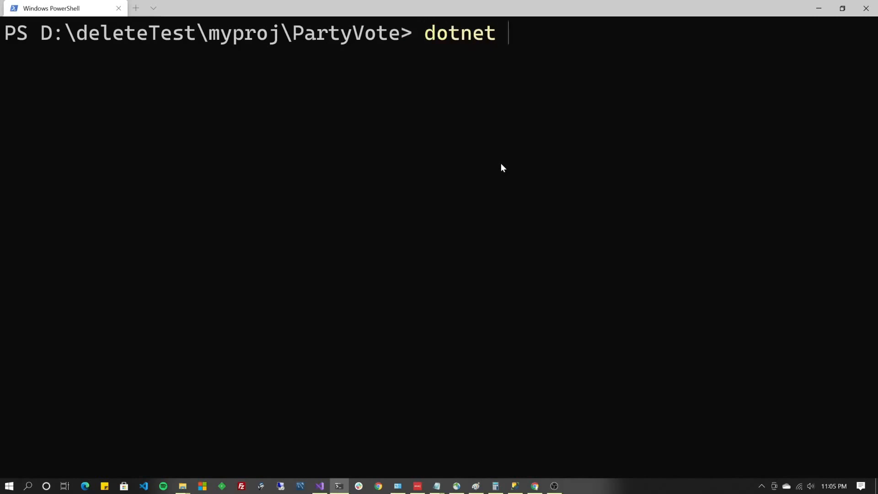
{"action": "type", "text": "add package"}
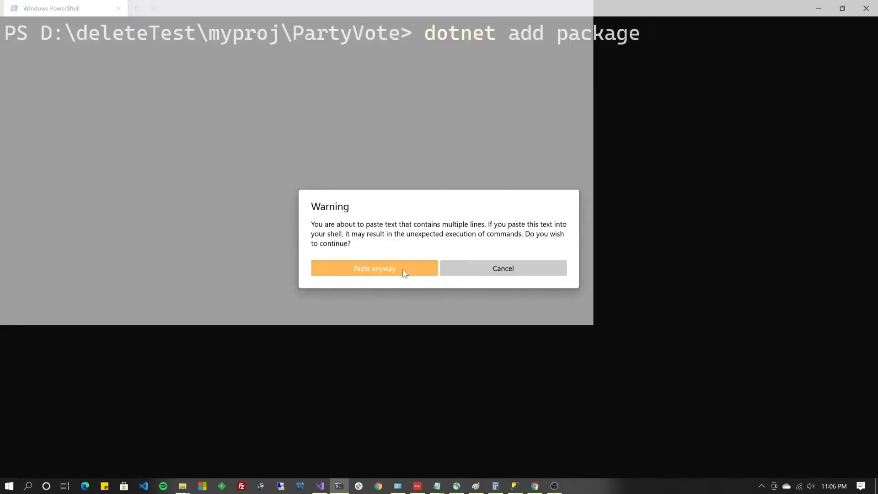
{"action": "left_click", "coordinate": [374, 268]}
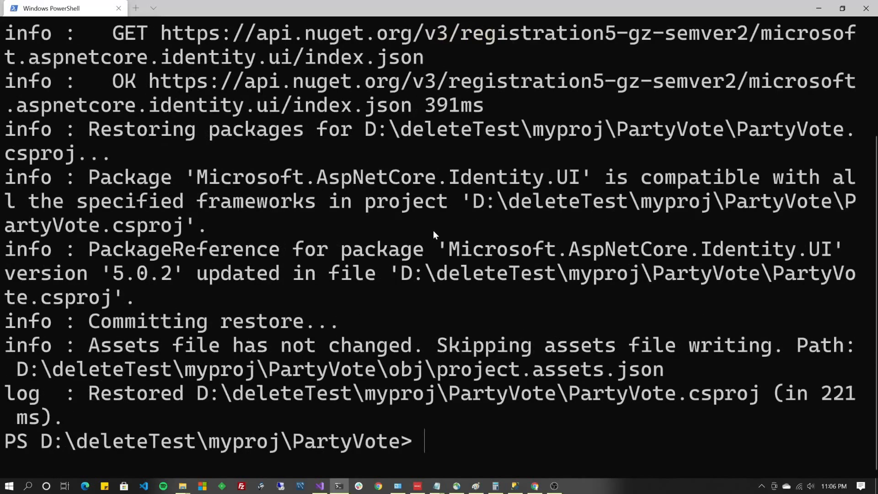
{"action": "mouse_move", "coordinate": [430, 235]}
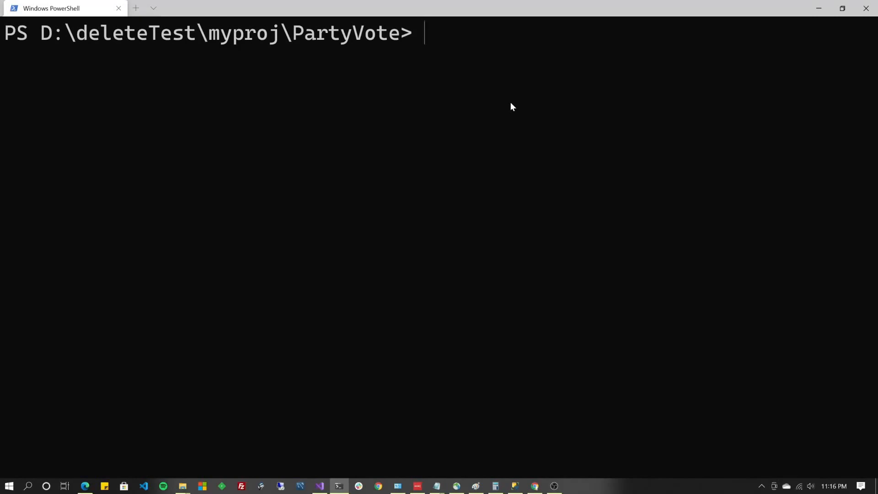
Reinstall the global dotnet-ef tool at 5.0.2 with 'dotnet tool update --global dotnet-ef'
{"action": "type", "text": "dotnet"}
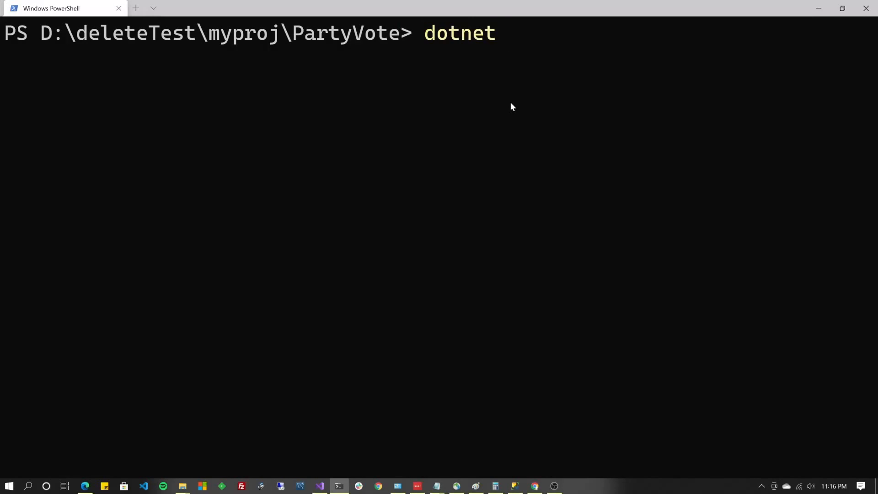
{"action": "type", "text": "tool u"}
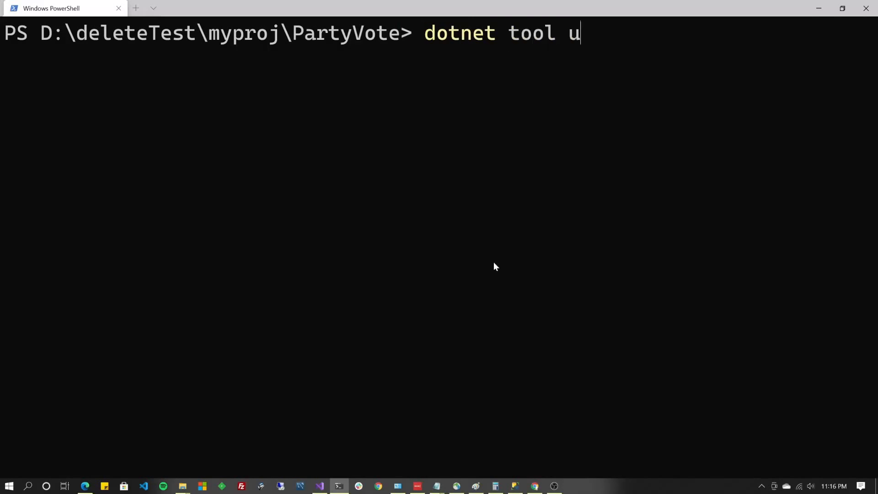
{"action": "type", "text": "pdate"}
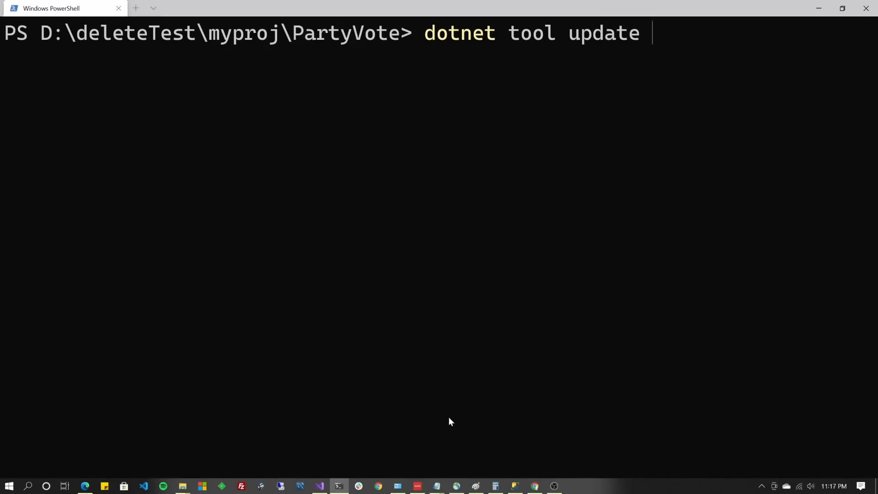
{"action": "type", "text": "--global"}
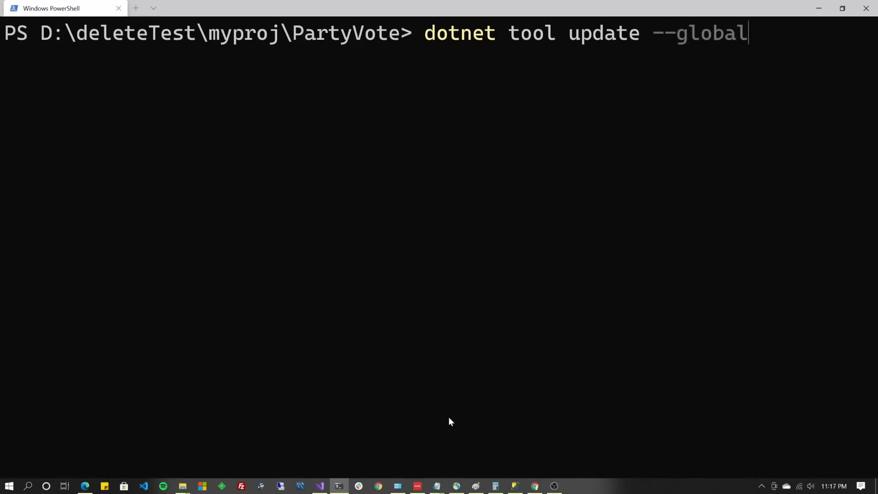
{"action": "type", "text": "dotne"}
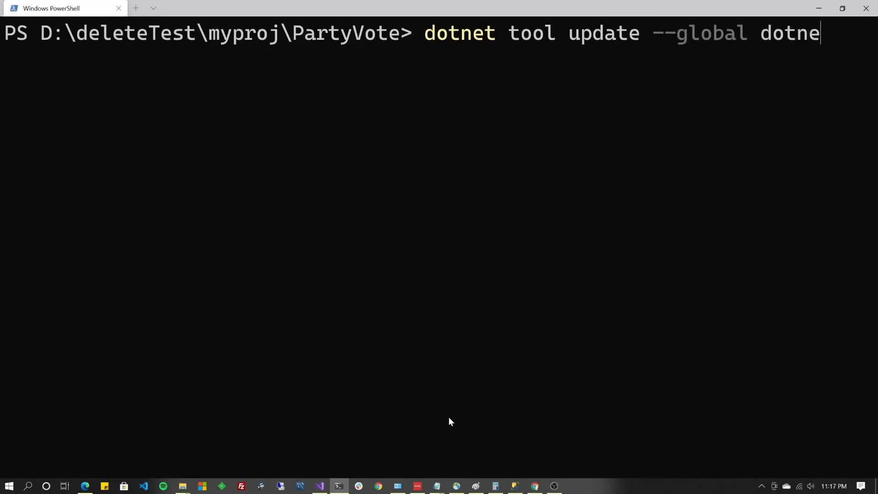
{"action": "type", "text": "-ef"}
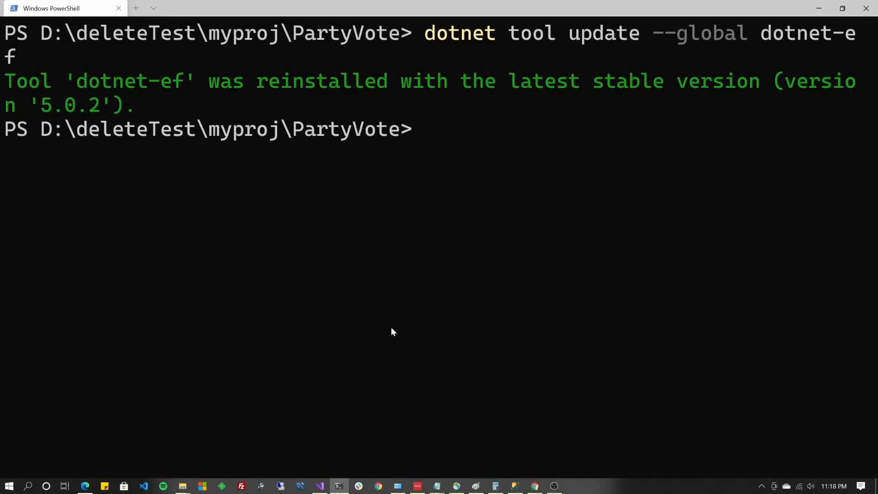
Add the InitialCreate EF Core migration
{"action": "type", "text": "d"}
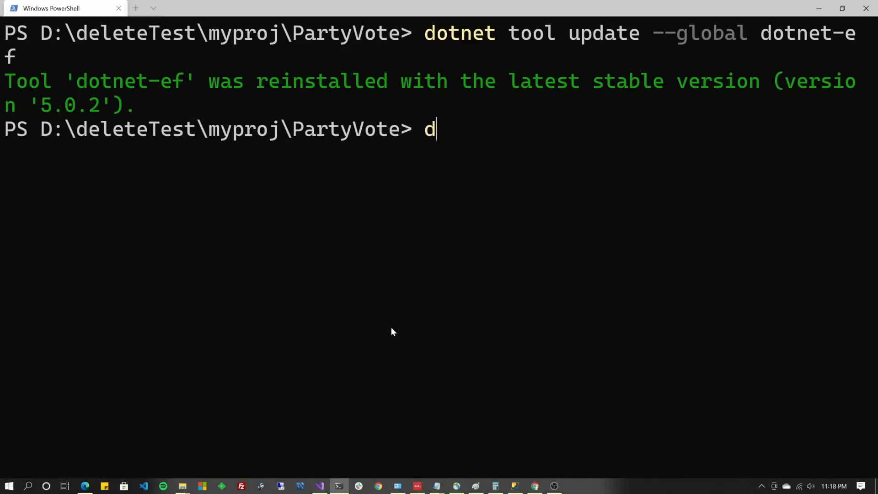
{"action": "type", "text": "otnet ef migrations add InitialCreate"}
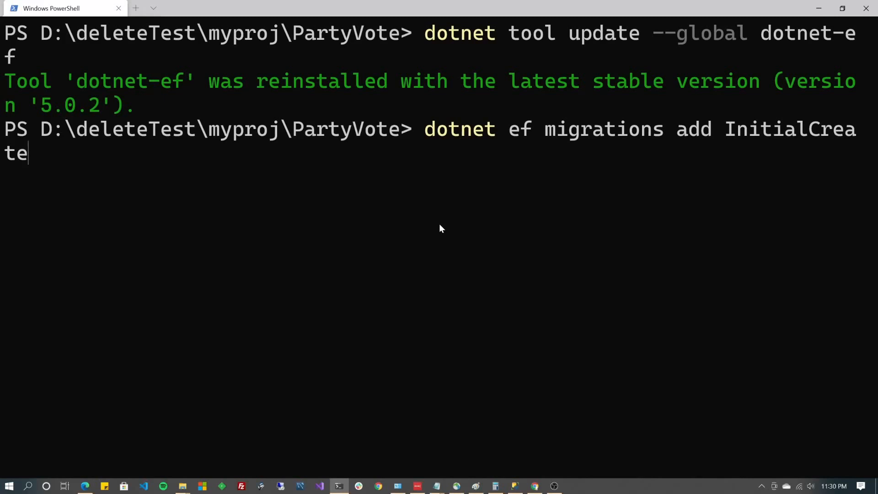
{"action": "key", "text": "Return"}
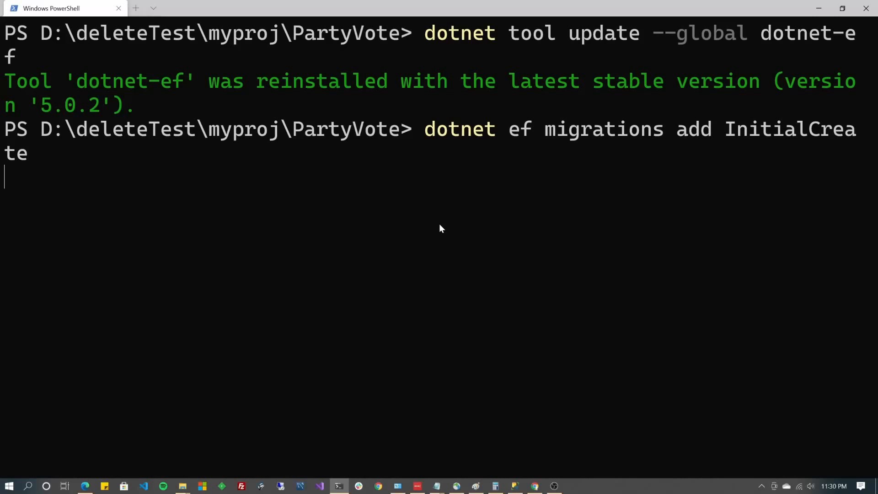
{"action": "key", "text": "Return"}
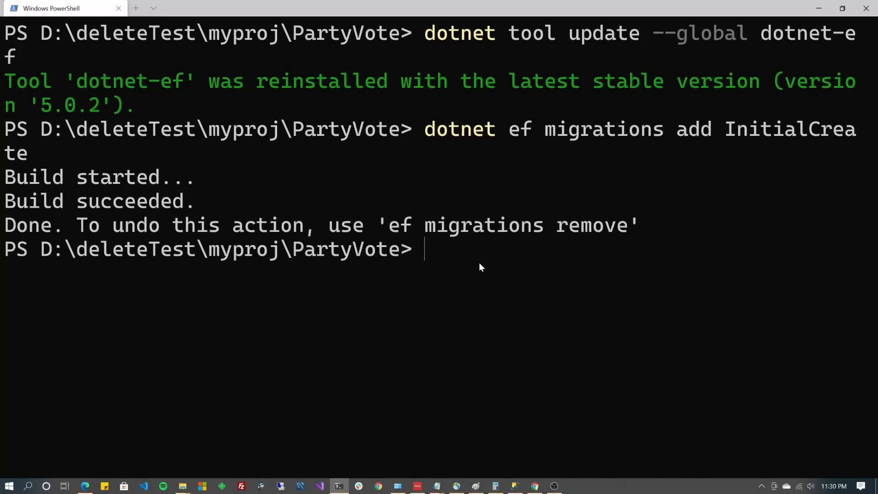
Clear the screen and apply the migrations with dotnet ef database update
{"action": "type", "text": "clear"}
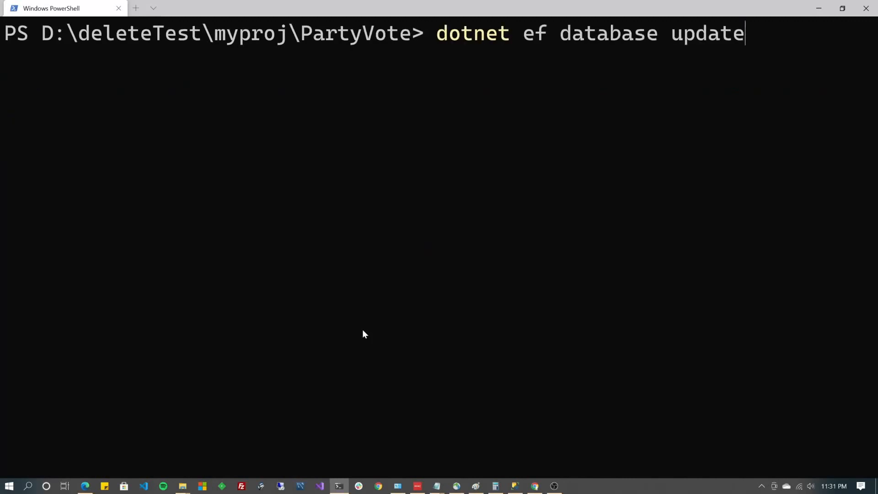
{"action": "key", "text": "Return"}
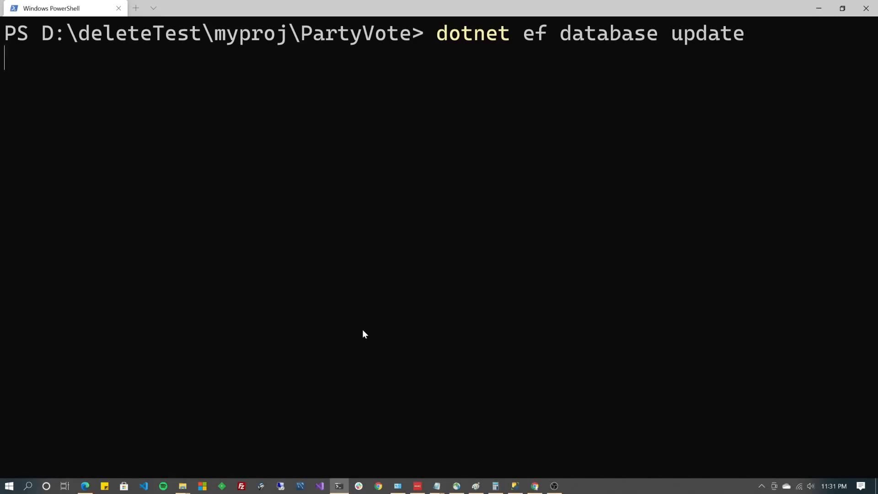
{"action": "key", "text": "Return"}
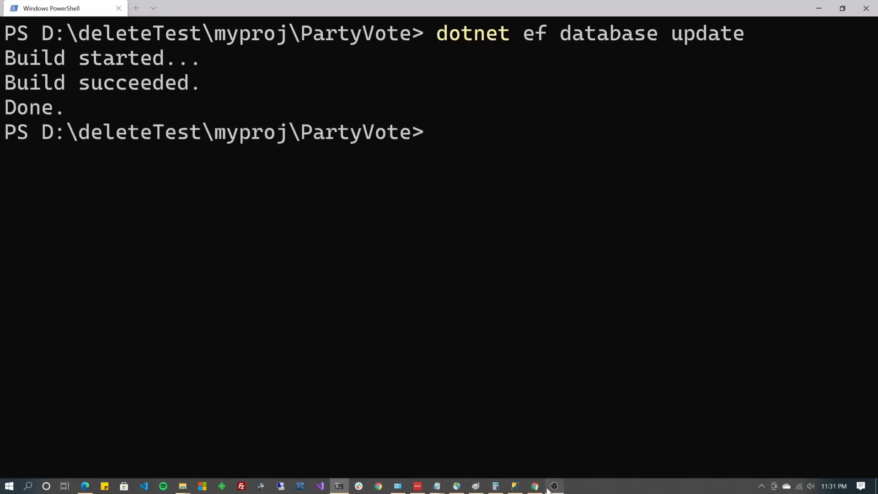
Refresh the SSMS database list to show PartyVote alongside ChrisPractice1, ChrisSite and PartyVote2
{"action": "left_click", "coordinate": [514, 486]}
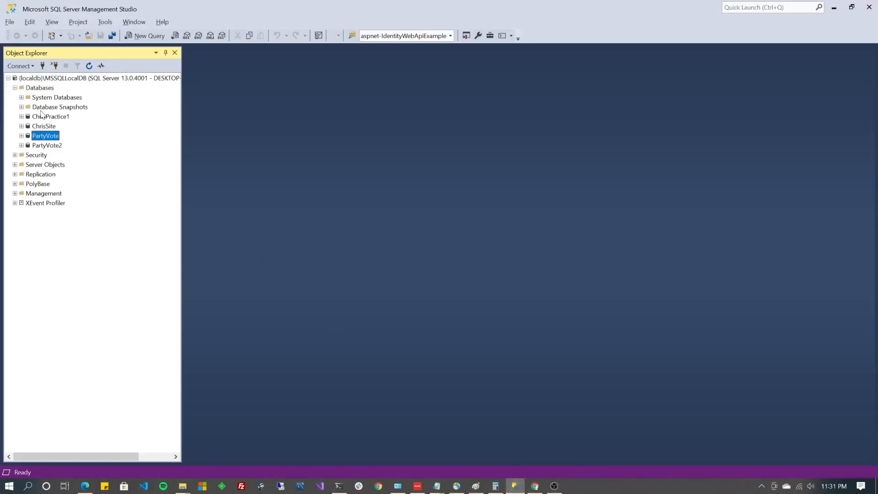
{"action": "right_click", "coordinate": [39, 87]}
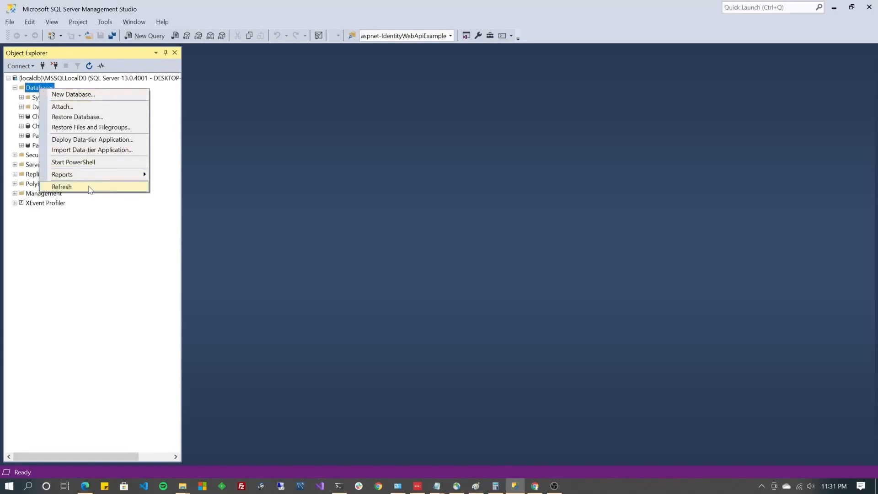
{"action": "left_click", "coordinate": [61, 186]}
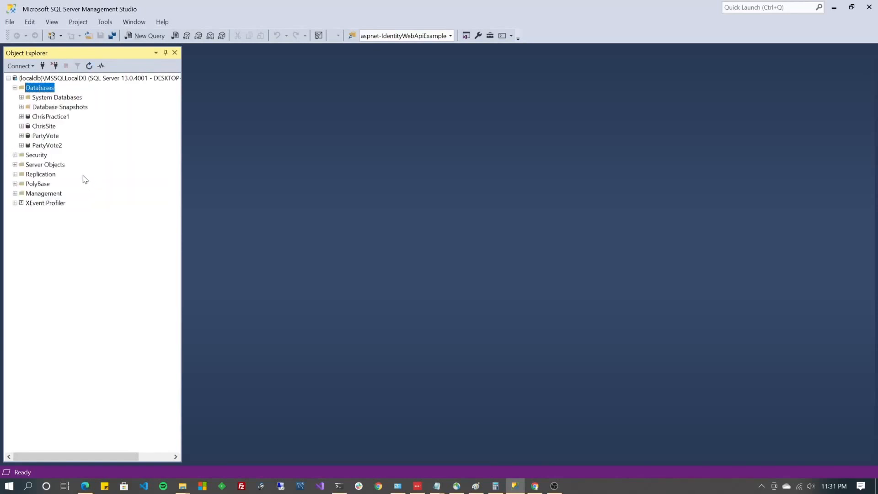
{"action": "mouse_move", "coordinate": [58, 136]}
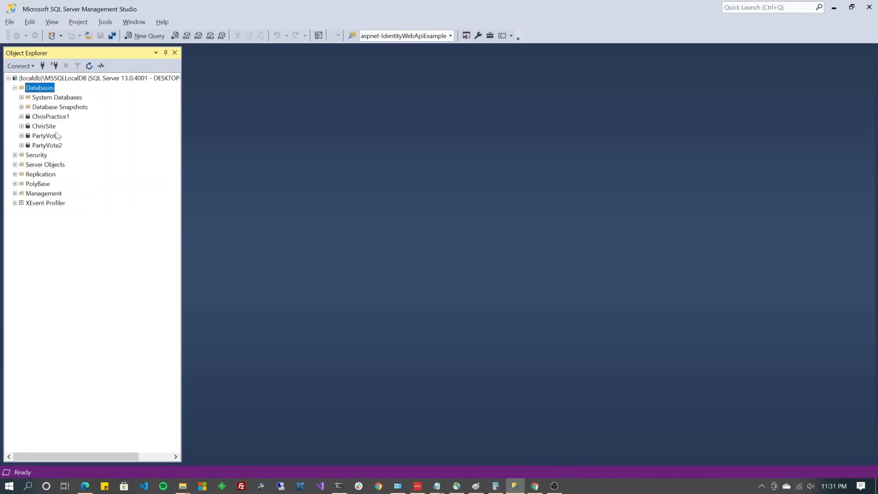
{"action": "mouse_move", "coordinate": [73, 181]}
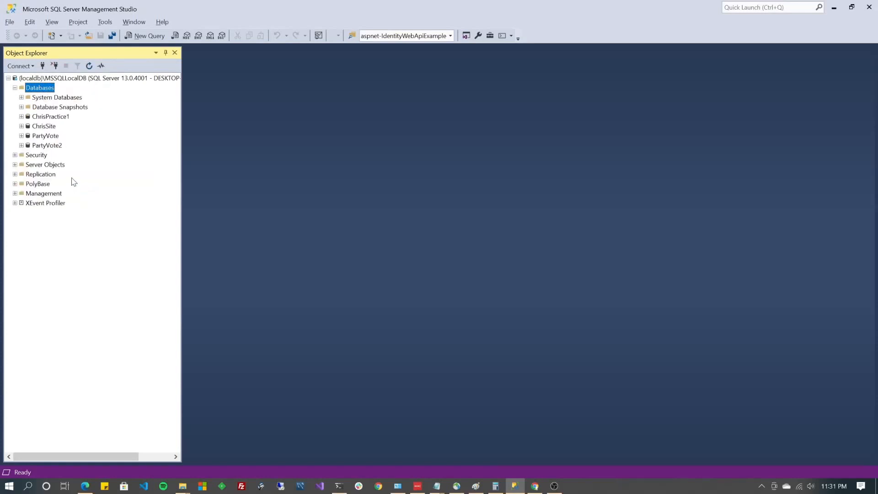
{"action": "mouse_move", "coordinate": [816, 38]}
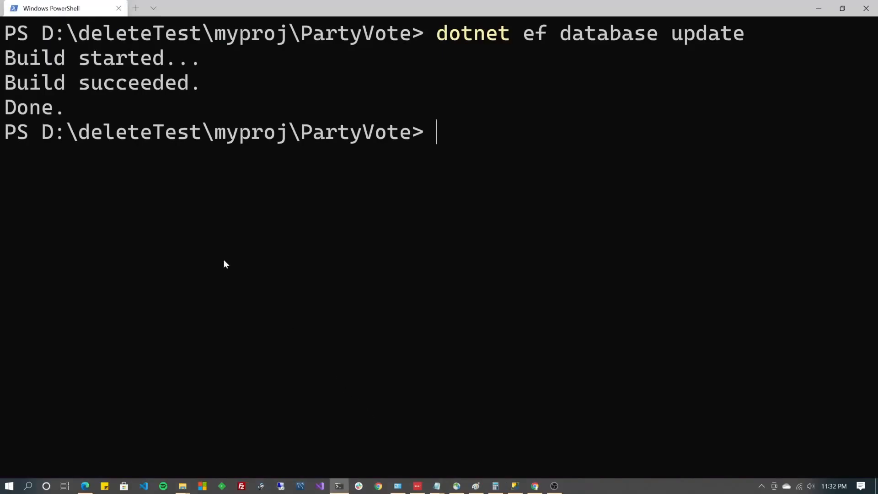
{"action": "mouse_move", "coordinate": [424, 179]}
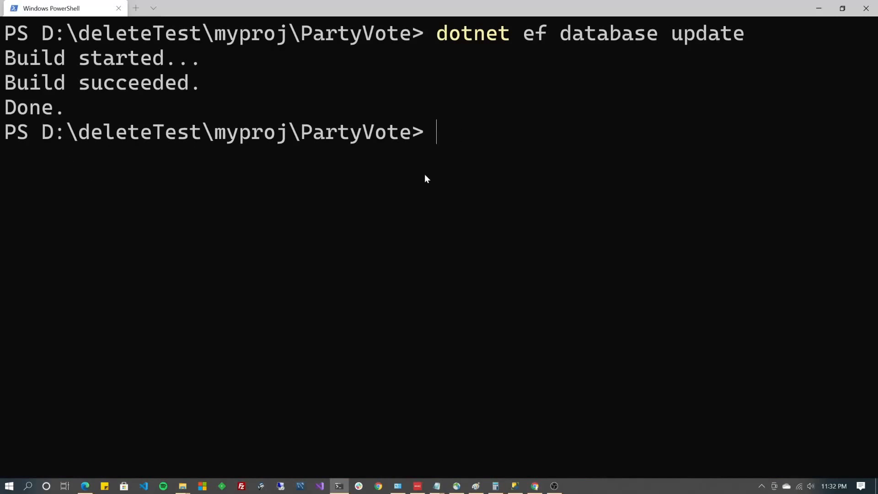
{"action": "mouse_move", "coordinate": [334, 173]}
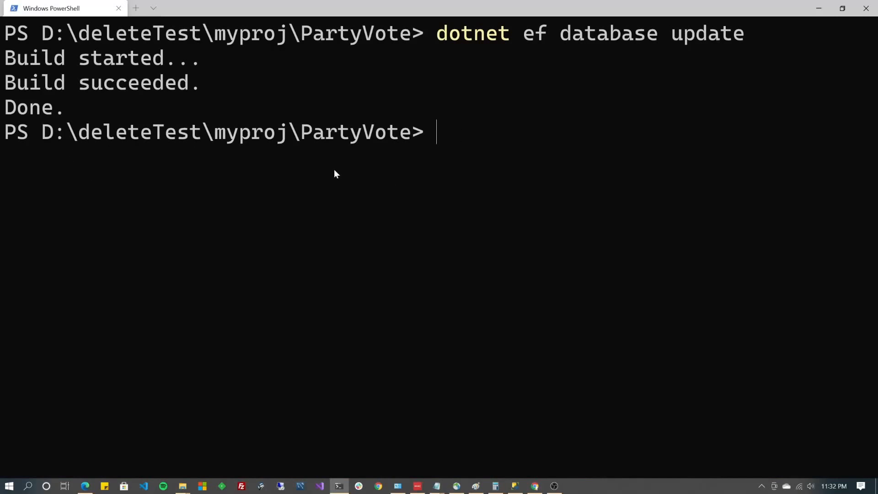
{"action": "mouse_move", "coordinate": [526, 371]}
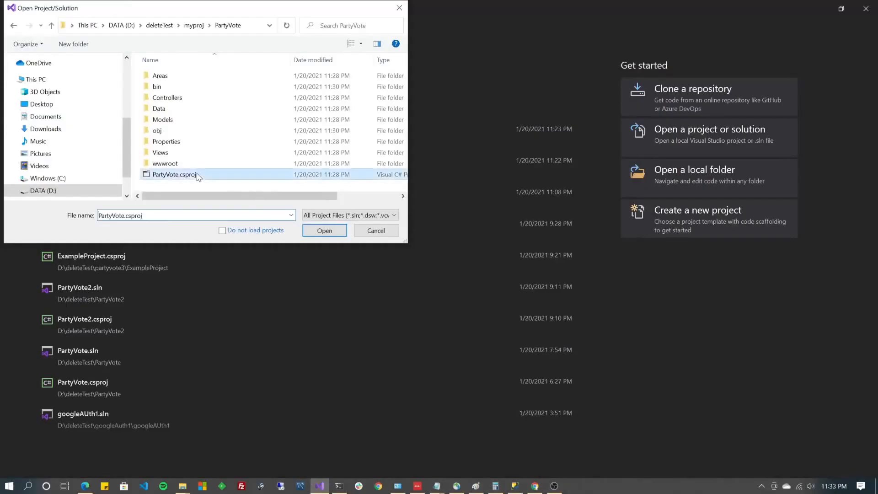
Open Startup.cs and scroll to ConfigureServices with its SQLite DbContext and Identity registrations
{"action": "left_click", "coordinate": [323, 230]}
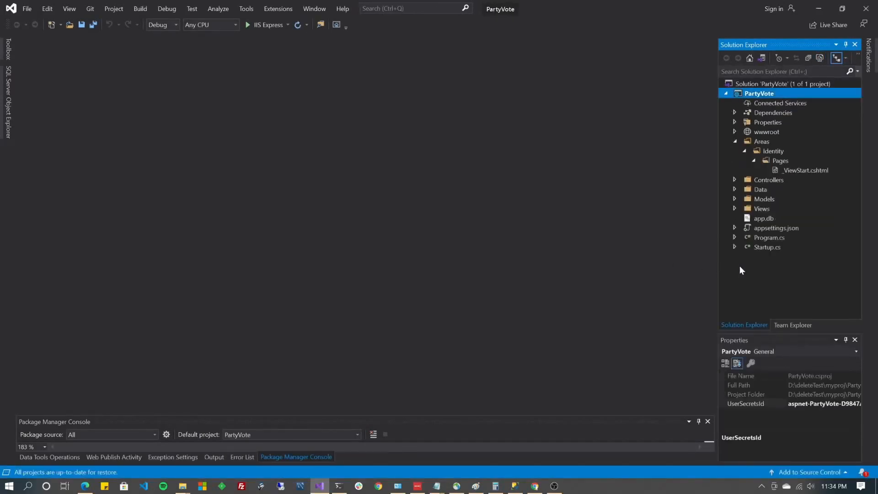
{"action": "double_click", "coordinate": [768, 247]}
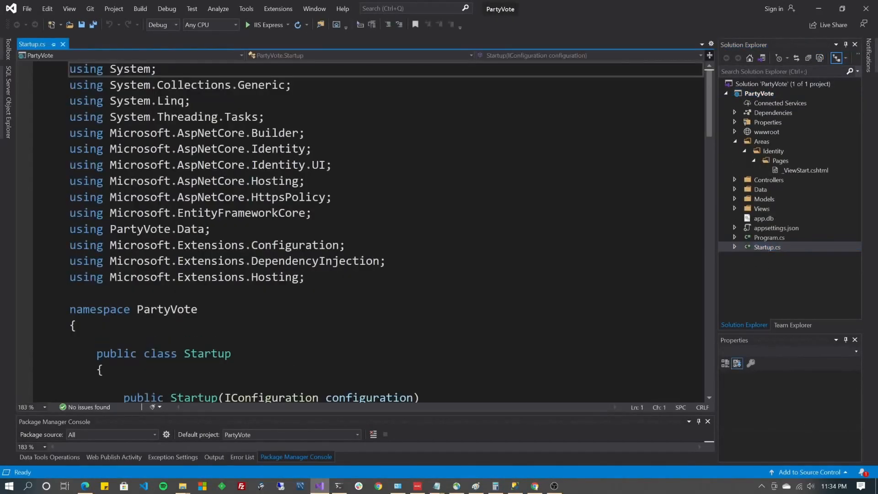
{"action": "scroll", "scroll_direction": "down", "scroll_amount": 3}
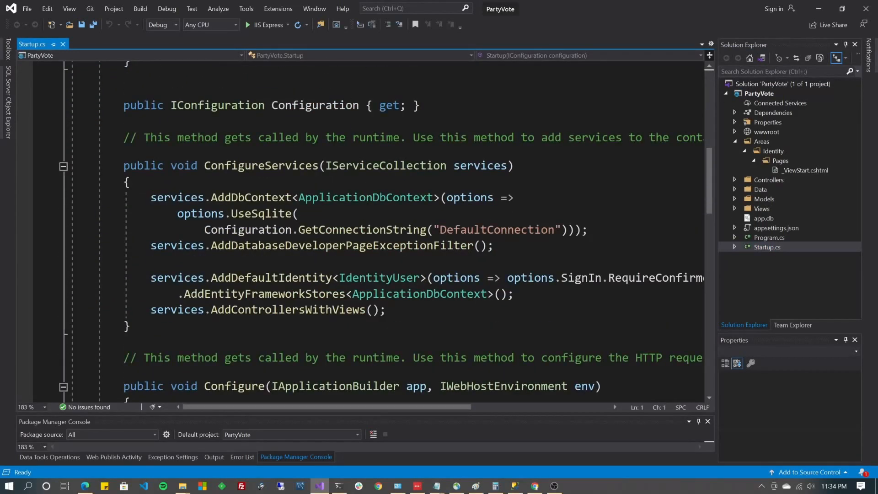
{"action": "scroll", "scroll_direction": "down", "scroll_amount": 3}
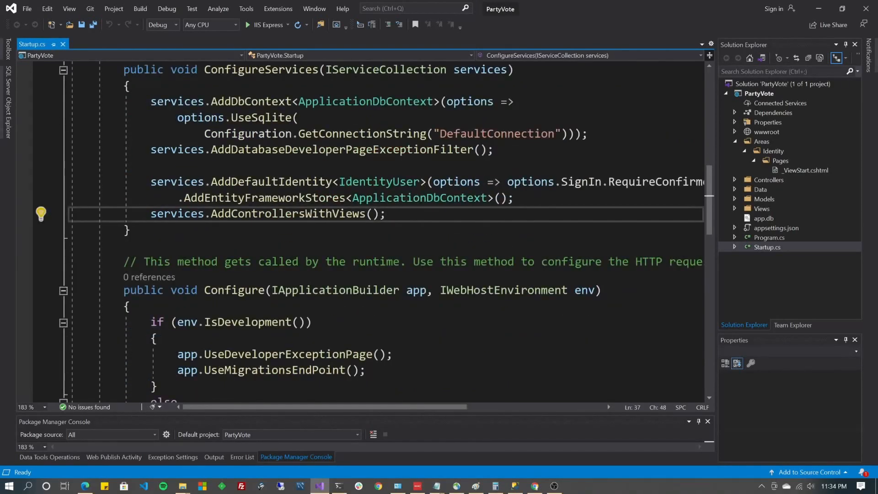
Add services.AddAuthentication().AddGoogle reading ClientId and ClientSecret from Authentication:Google
{"action": "key", "text": "enter"}
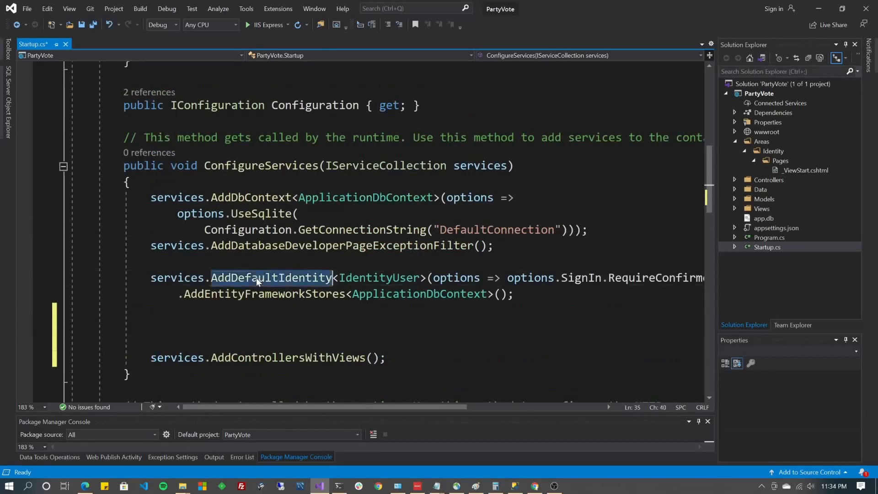
{"action": "double_click", "coordinate": [250, 197]}
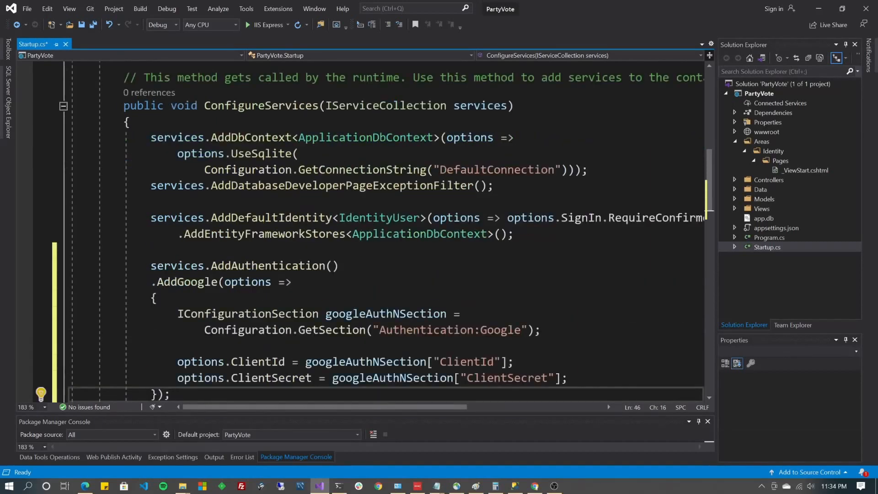
{"action": "scroll", "scroll_direction": "down", "scroll_amount": 3}
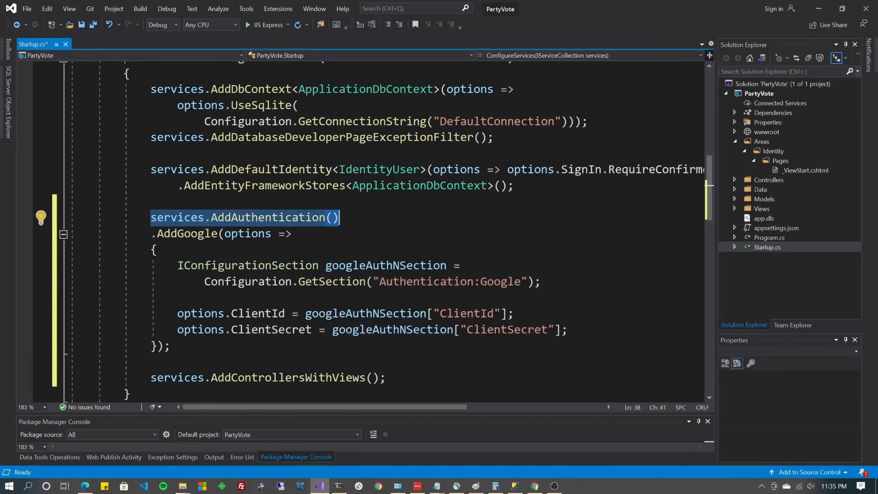
{"action": "scroll", "scroll_direction": "up", "scroll_amount": 3}
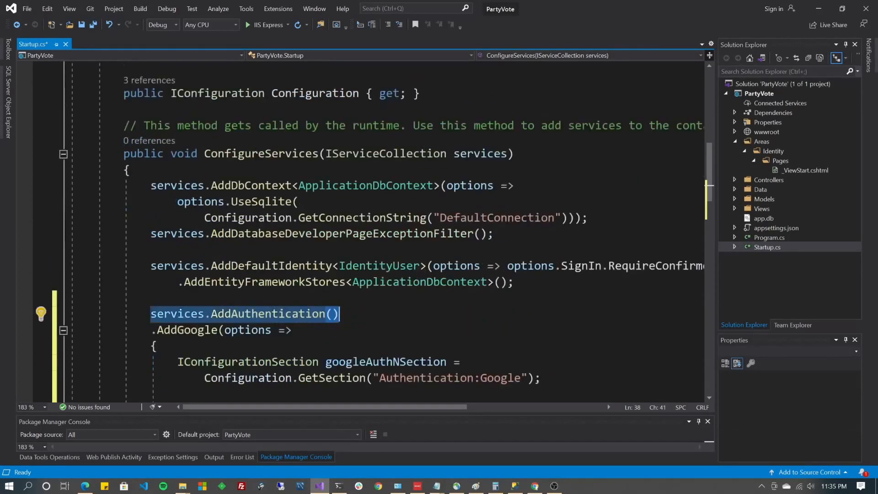
{"action": "scroll", "scroll_direction": "down", "scroll_amount": 3}
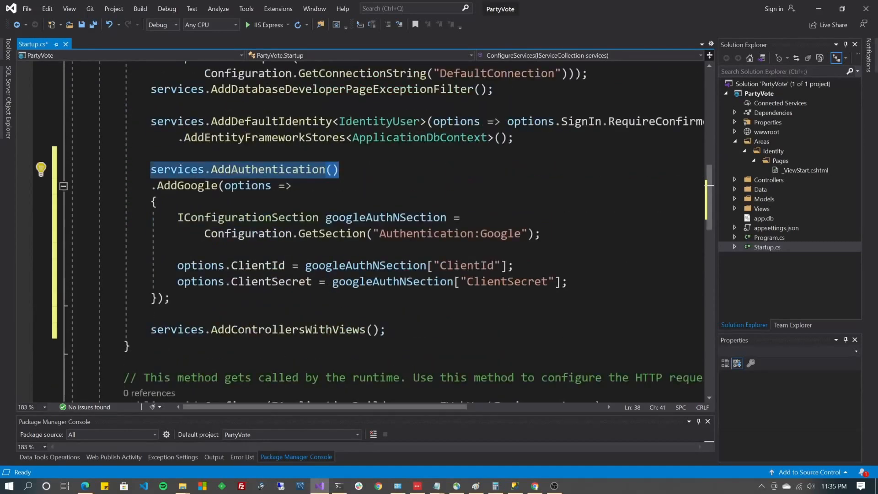
{"action": "left_click", "coordinate": [222, 185]}
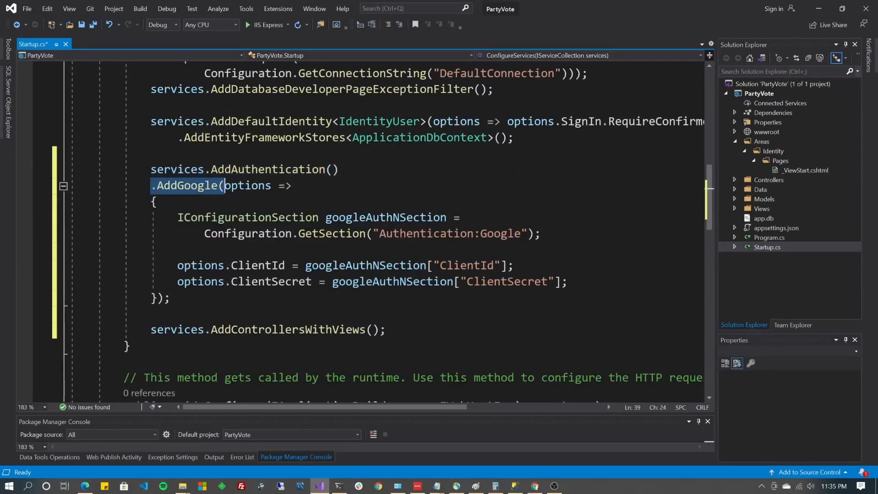
{"action": "double_click", "coordinate": [247, 185]}
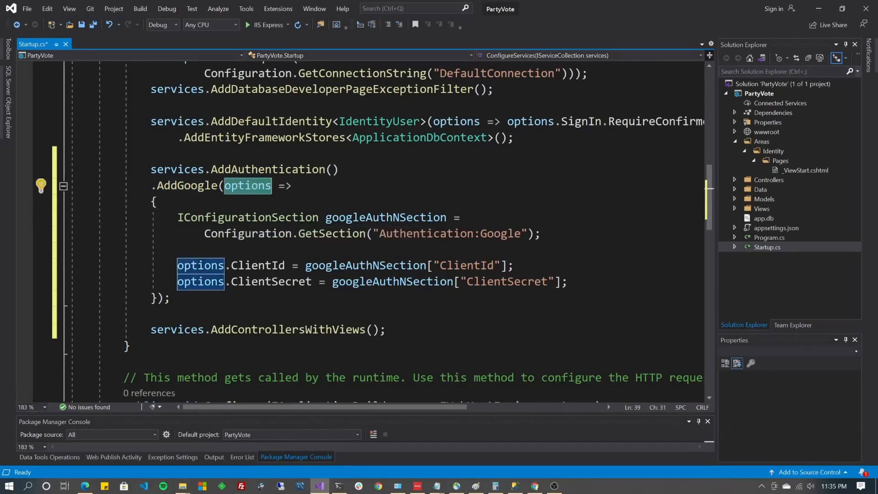
{"action": "mouse_move", "coordinate": [385, 217]}
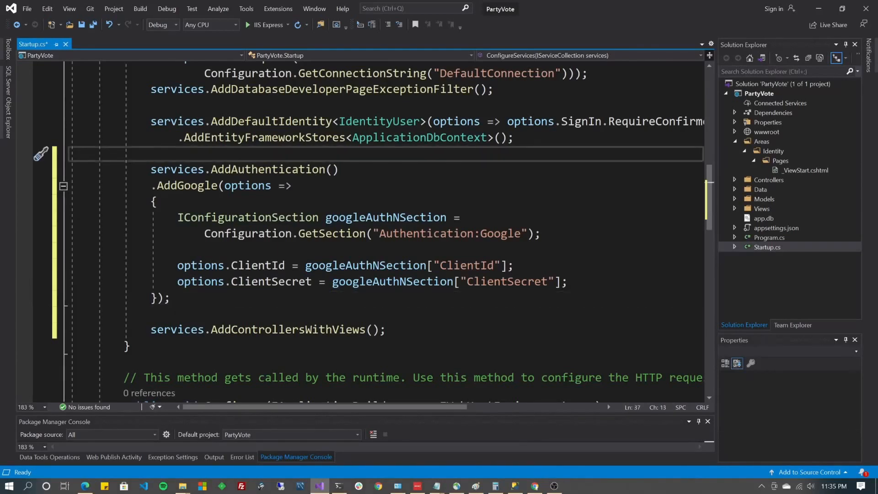
Check app.UseAuthentication() in Configure and expand the Controllers folder
{"action": "scroll", "scroll_direction": "down", "scroll_amount": 3}
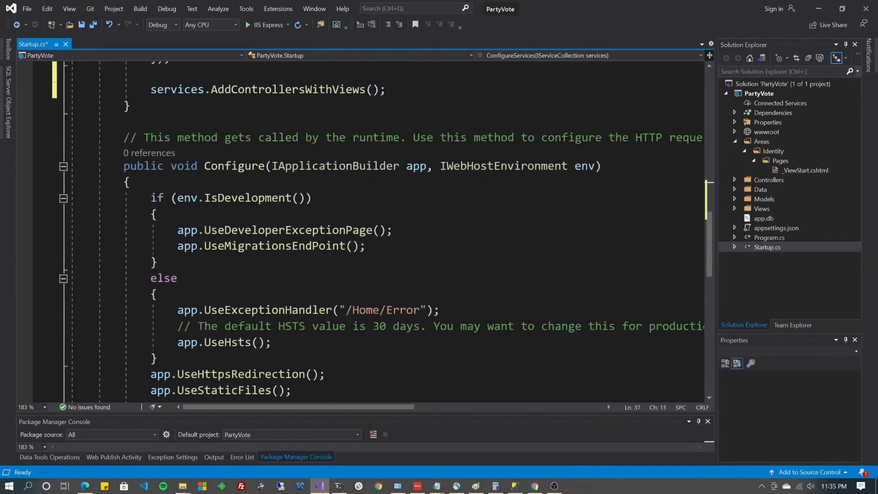
{"action": "scroll", "scroll_direction": "down", "scroll_amount": 3}
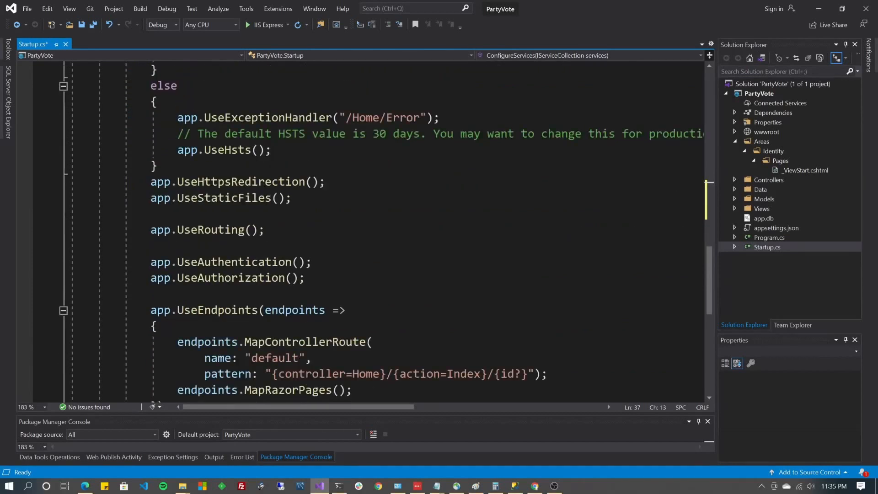
{"action": "left_click", "coordinate": [735, 180]}
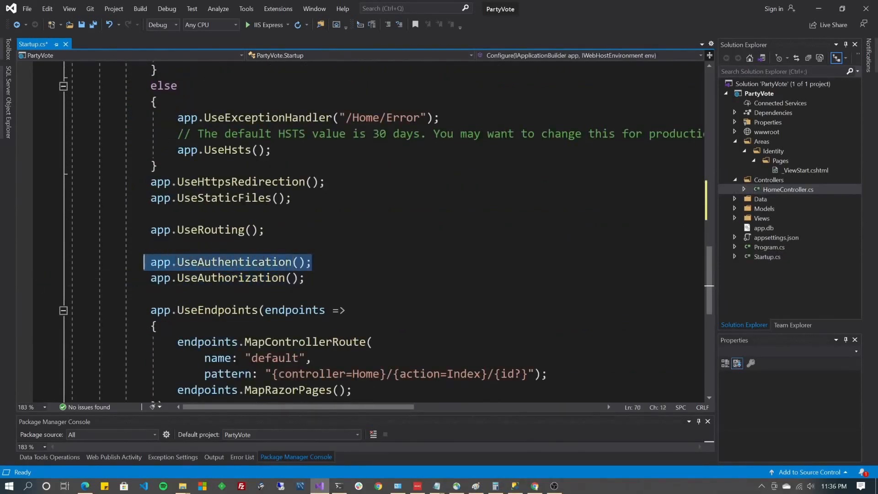
{"action": "scroll", "scroll_direction": "up", "scroll_amount": 3}
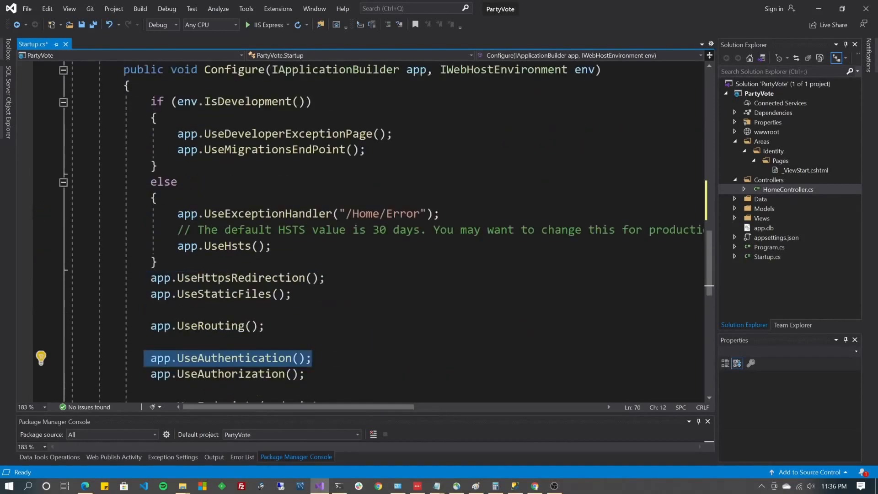
{"action": "scroll", "scroll_direction": "up", "scroll_amount": 3}
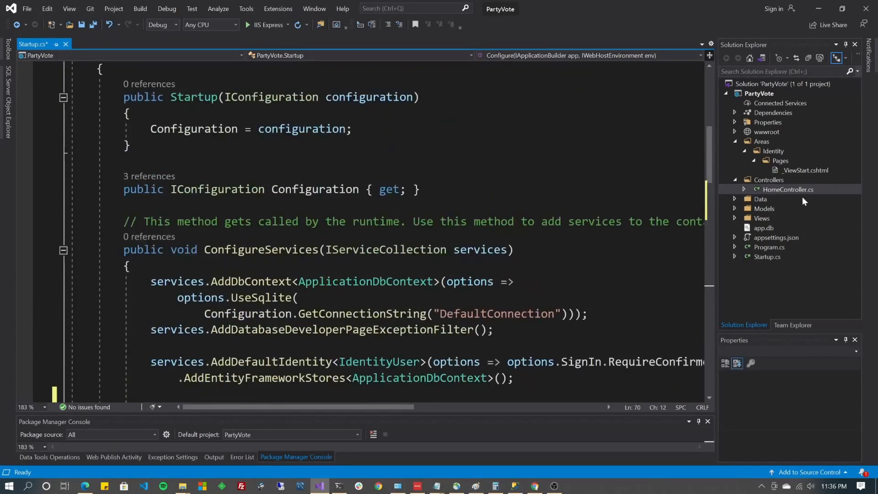
Add [Authorize] to HomeController and import Microsoft.AspNetCore.Authorization via the lightbulb fix
{"action": "double_click", "coordinate": [787, 189]}
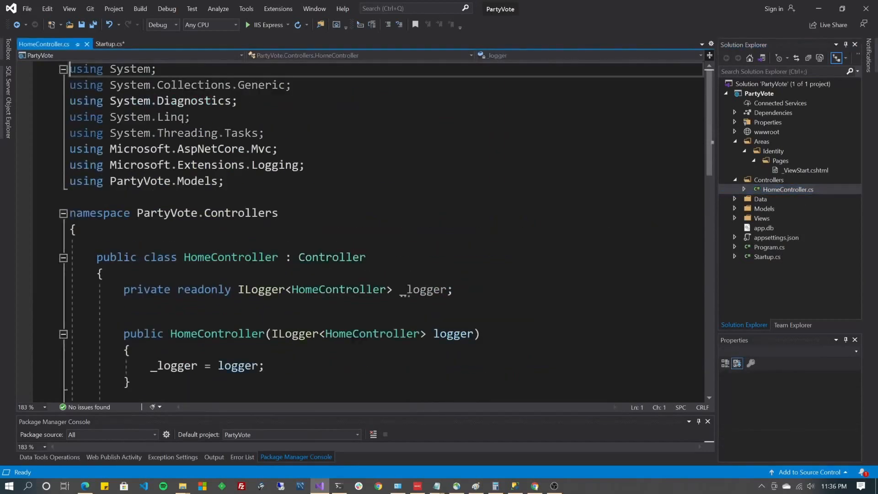
{"action": "scroll", "scroll_direction": "down", "scroll_amount": 3}
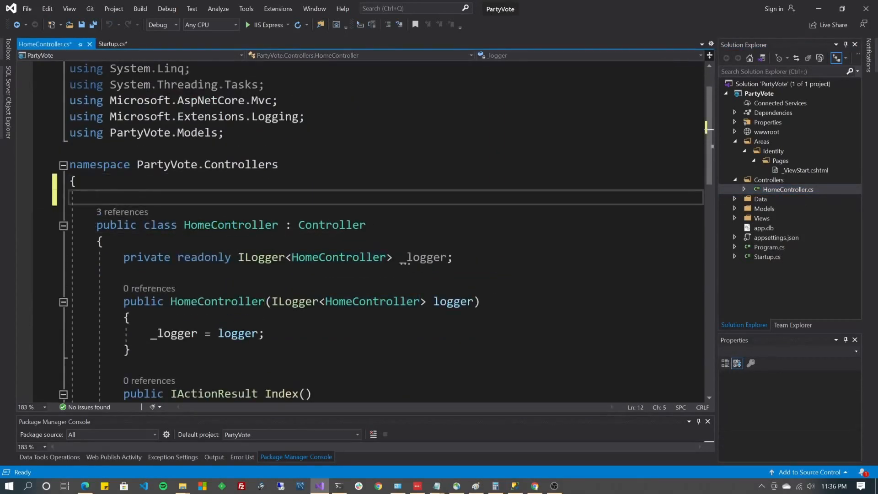
{"action": "type", "text": "[author]"}
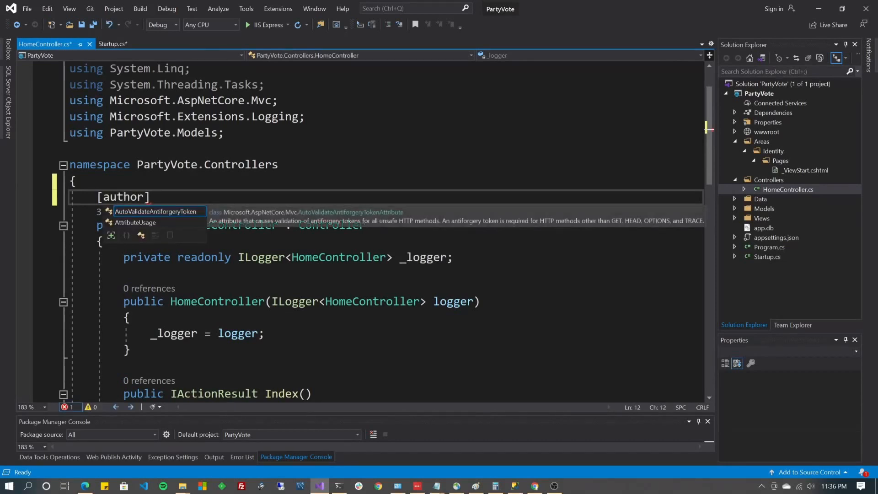
{"action": "type", "text": "Autho"}
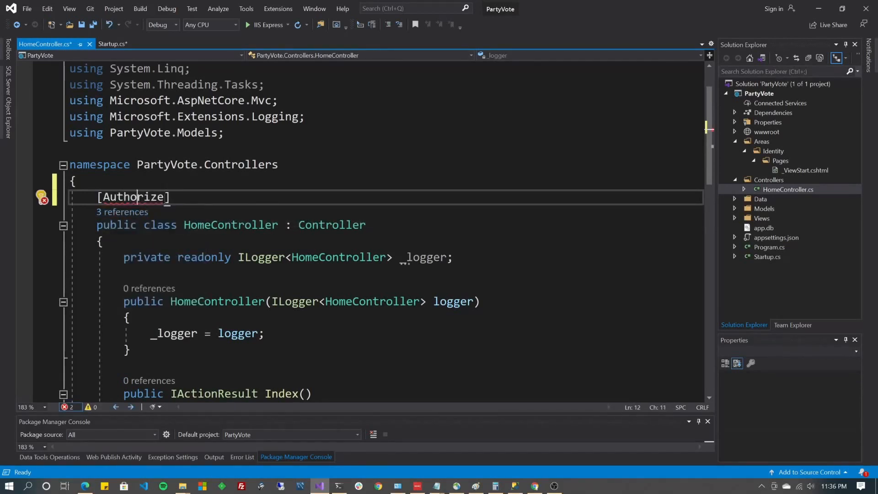
{"action": "left_click", "coordinate": [40, 197]}
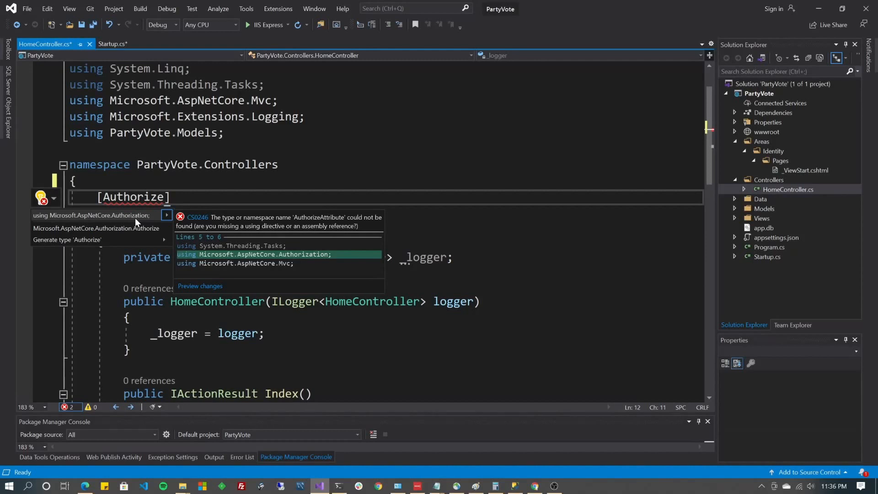
{"action": "left_click", "coordinate": [91, 215]}
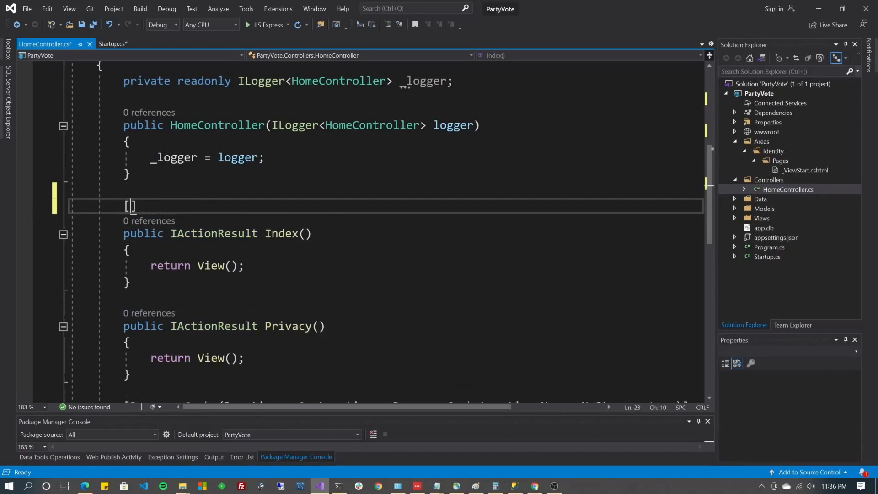
Mark the Index action with [AllowAnonymous]
{"action": "type", "text": "AllowAnonymous"}
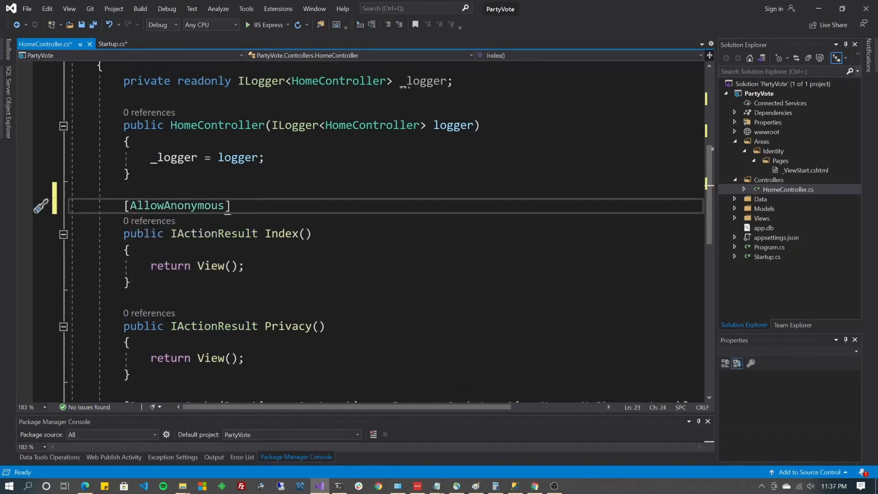
{"action": "double_click", "coordinate": [176, 205]}
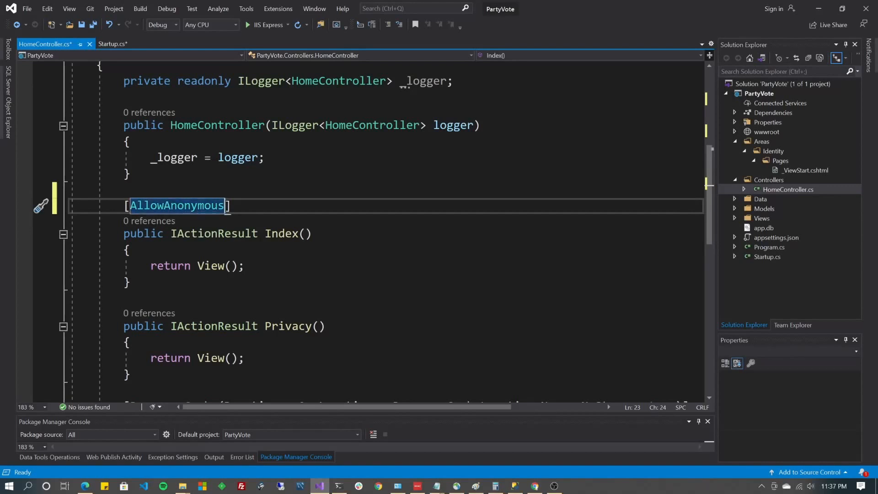
{"action": "scroll", "scroll_direction": "down", "scroll_amount": 3}
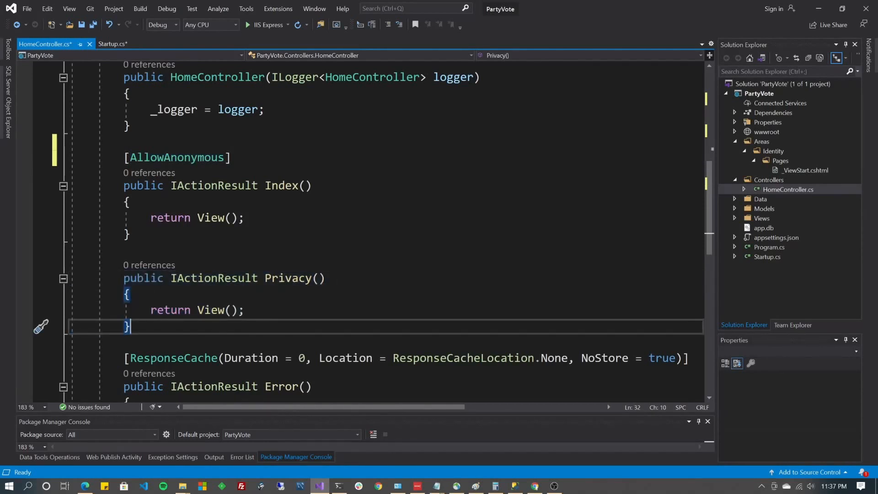
{"action": "left_click", "coordinate": [788, 160]}
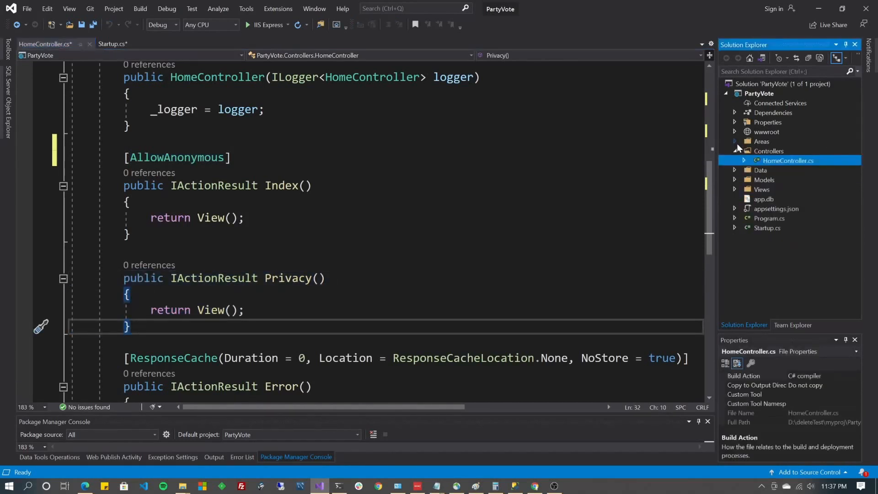
{"action": "left_click", "coordinate": [759, 93]}
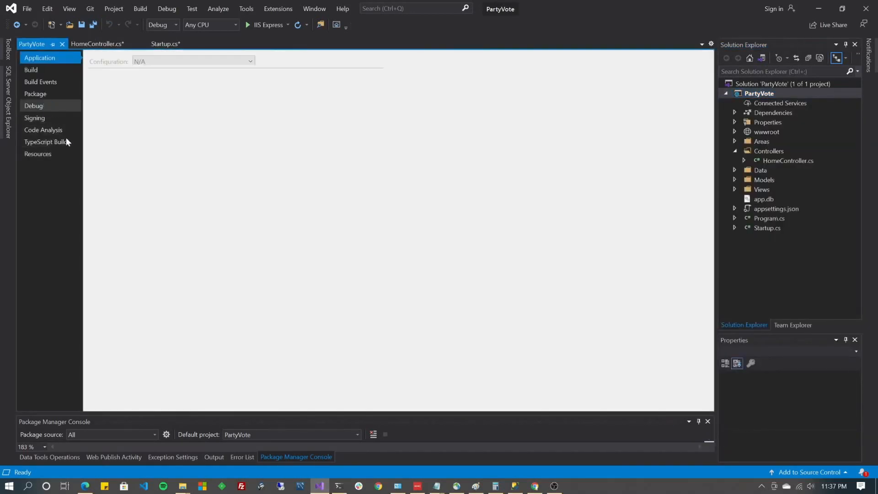
{"action": "left_click", "coordinate": [33, 106]}
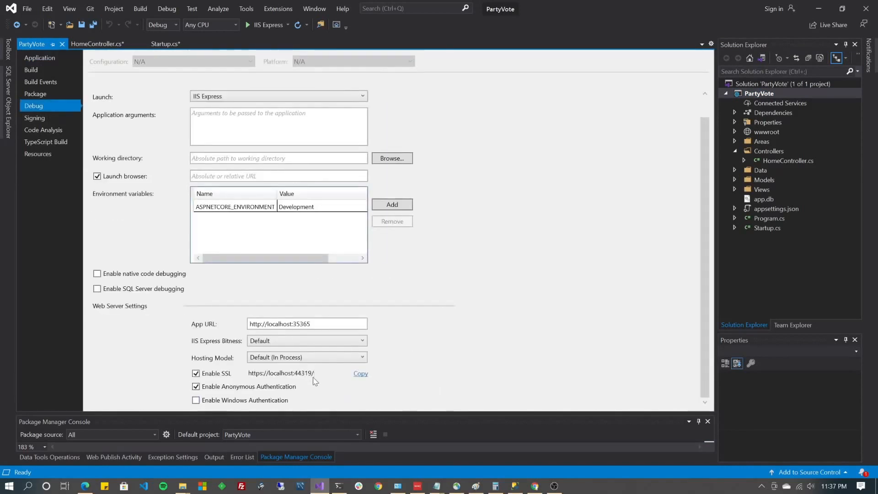
{"action": "mouse_move", "coordinate": [305, 378]}
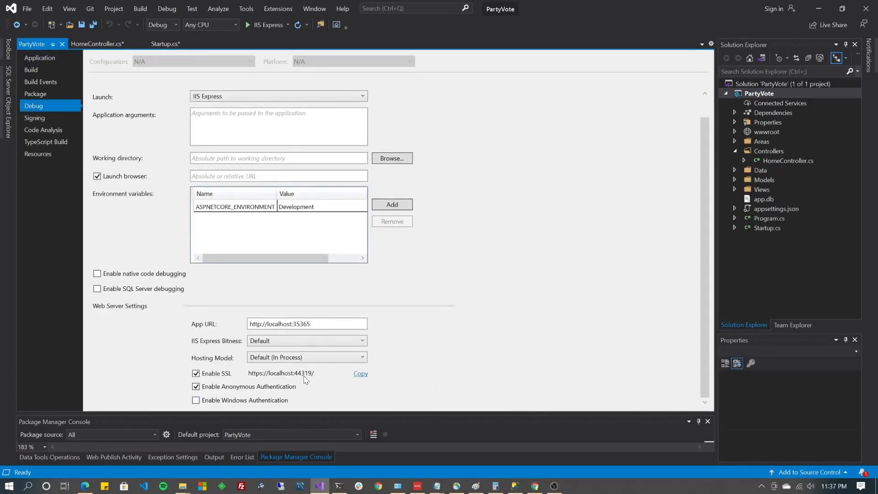
{"action": "mouse_move", "coordinate": [297, 382]}
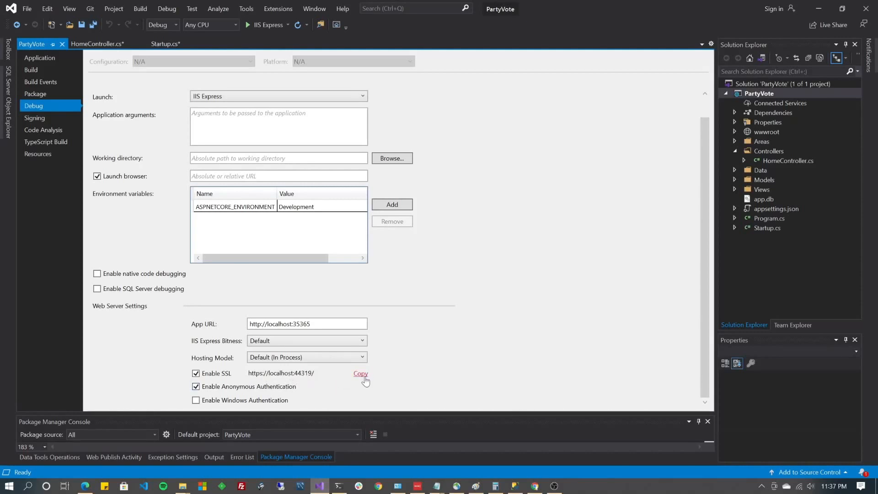
{"action": "mouse_move", "coordinate": [468, 393]}
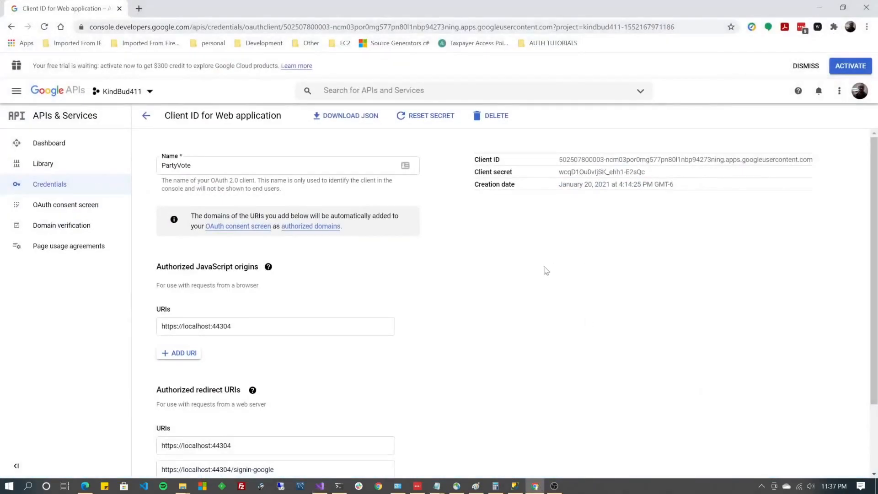
Change the OAuth client's redirect URIs from port 44304 to 44319 and save
{"action": "scroll", "scroll_direction": "down", "scroll_amount": 3}
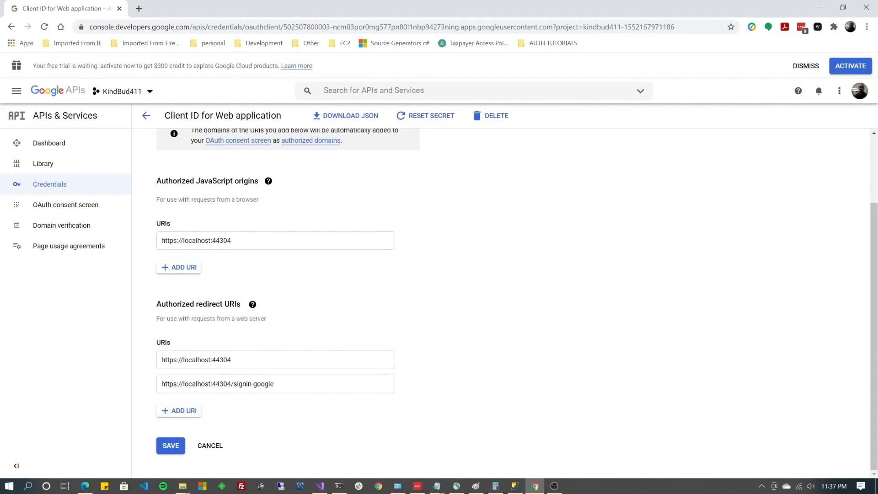
{"action": "triple_click", "coordinate": [275, 383]}
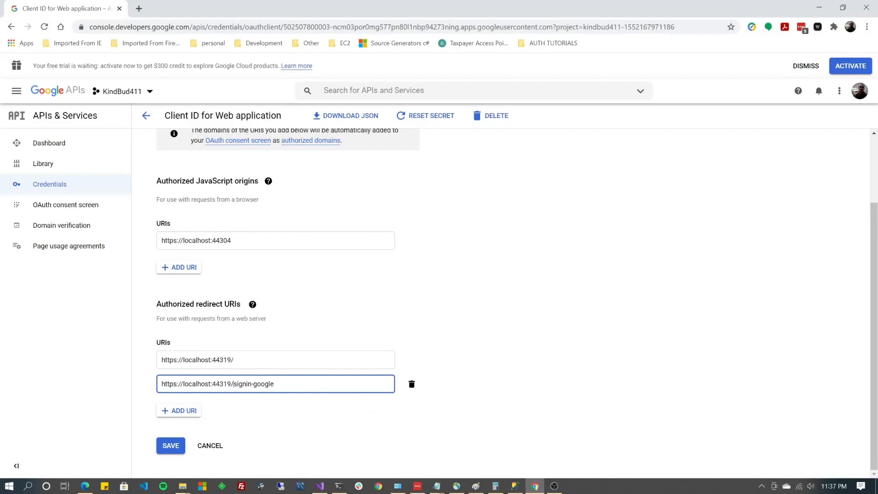
{"action": "left_click", "coordinate": [171, 445]}
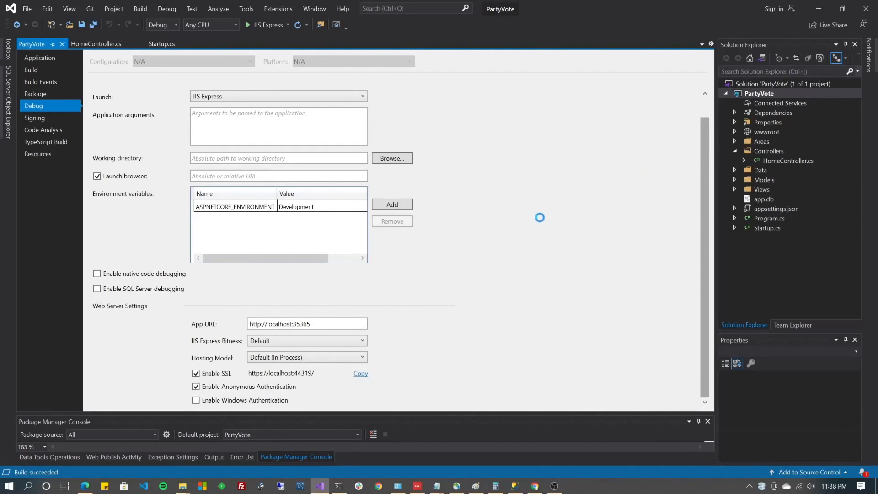
Bring up the running PartyVote site at localhost:44319
{"action": "left_click", "coordinate": [247, 25]}
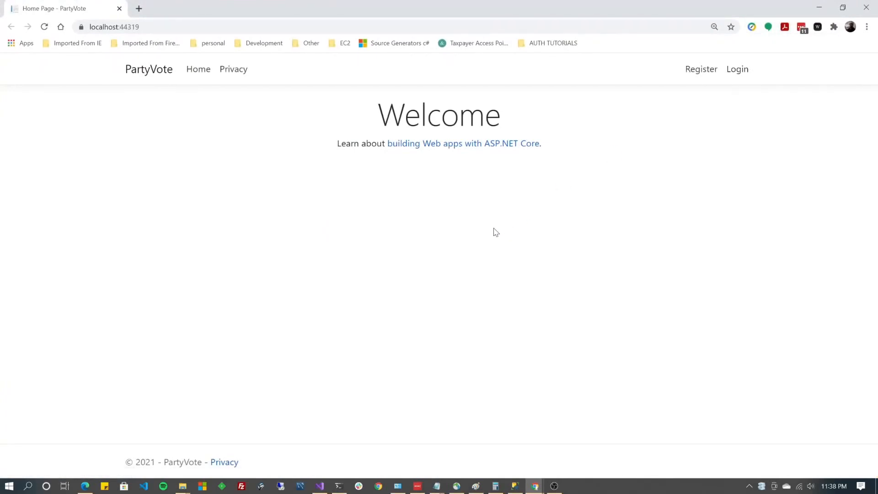
{"action": "mouse_move", "coordinate": [526, 203]}
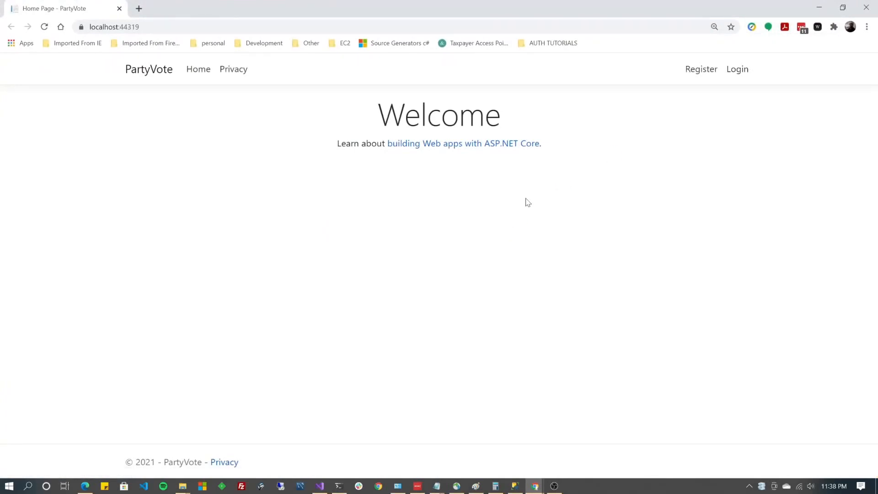
{"action": "mouse_move", "coordinate": [233, 69]}
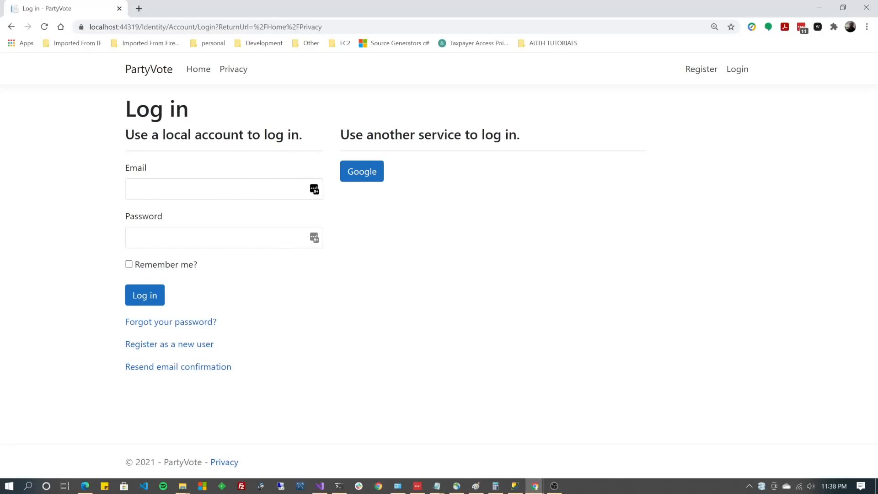
{"action": "mouse_move", "coordinate": [119, 176]}
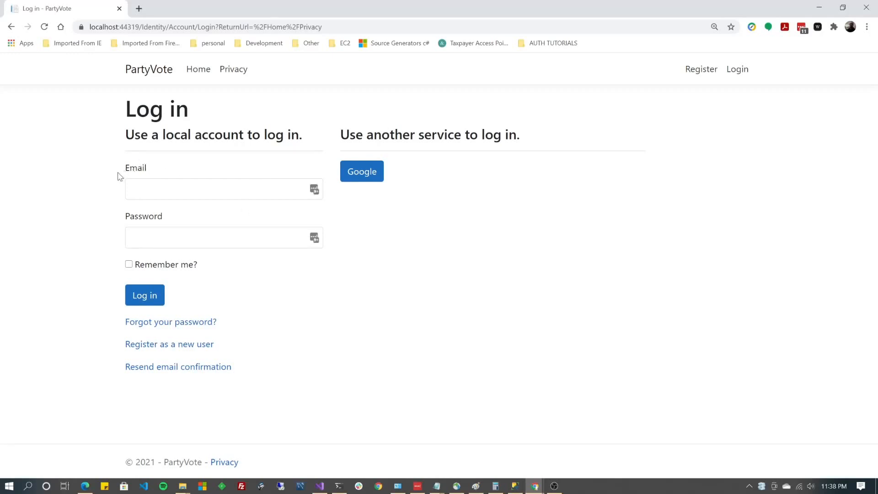
{"action": "mouse_move", "coordinate": [361, 281]}
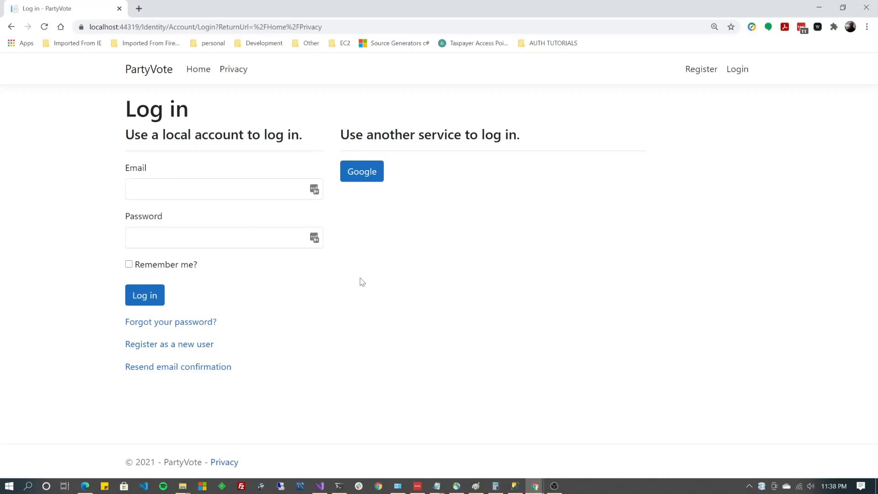
{"action": "mouse_move", "coordinate": [362, 171]}
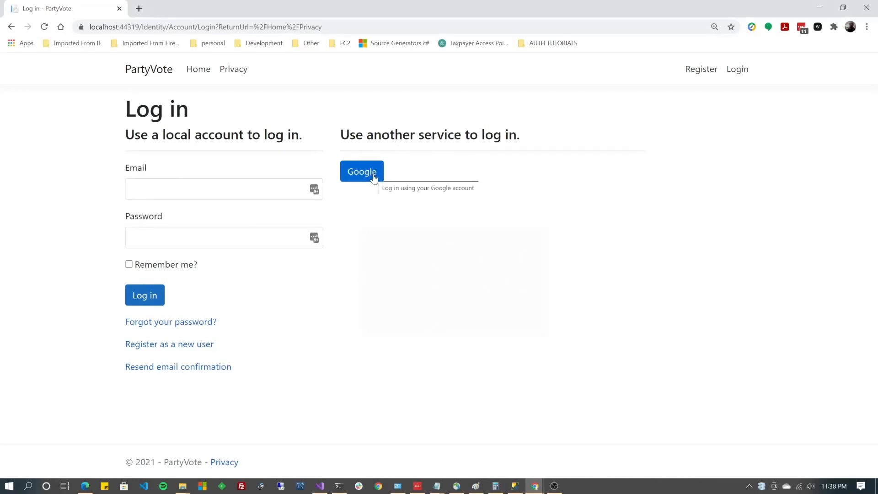
Sign in to PartyVote with Google, choosing an account from the chooser
{"action": "left_click", "coordinate": [362, 172]}
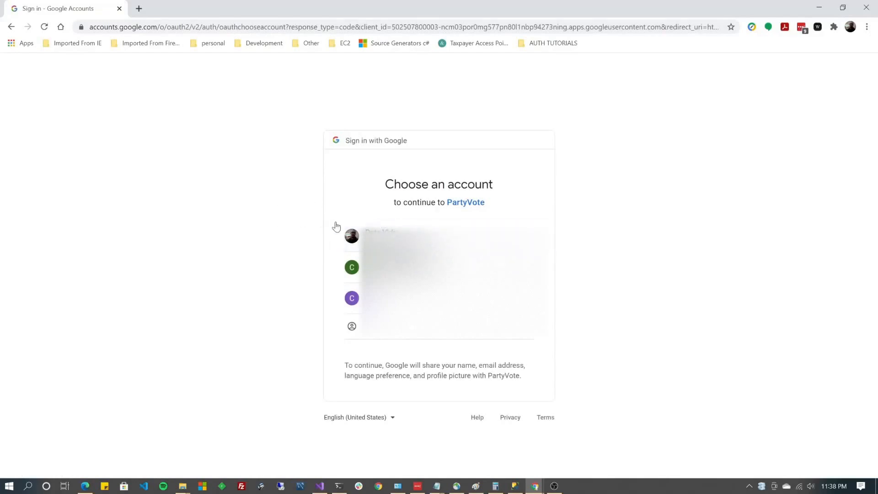
{"action": "left_click", "coordinate": [438, 236]}
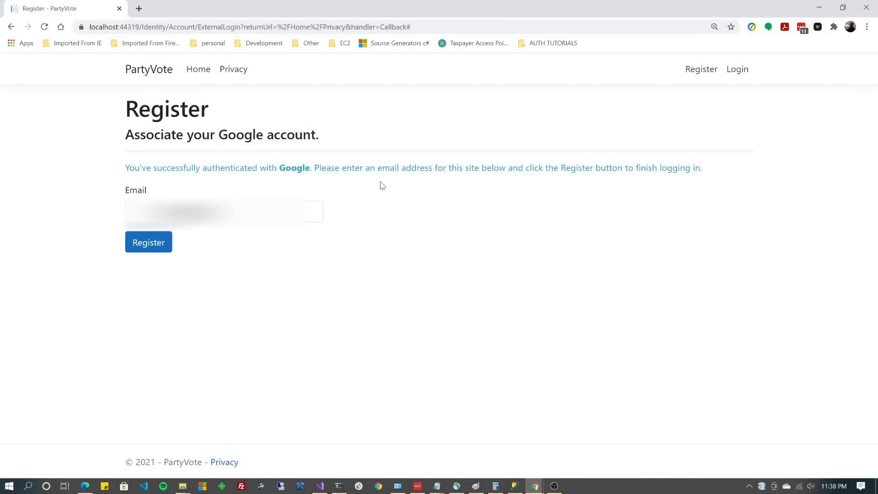
{"action": "mouse_move", "coordinate": [376, 194]}
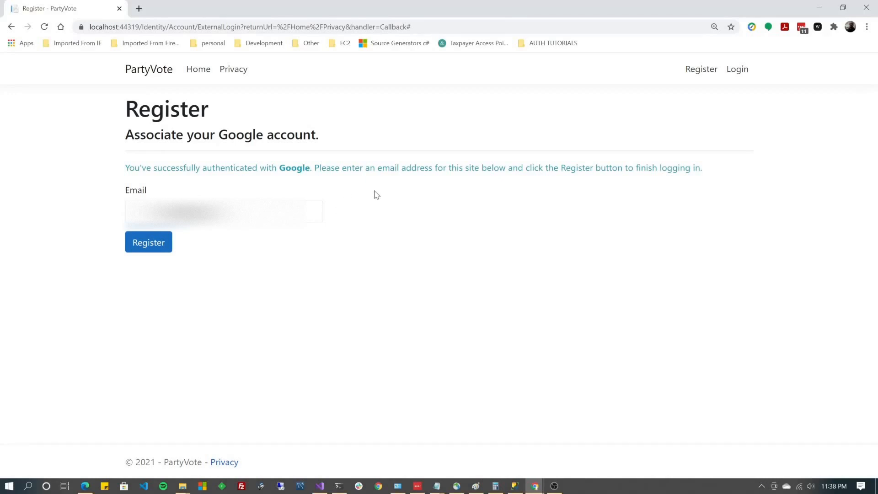
{"action": "mouse_move", "coordinate": [332, 242]}
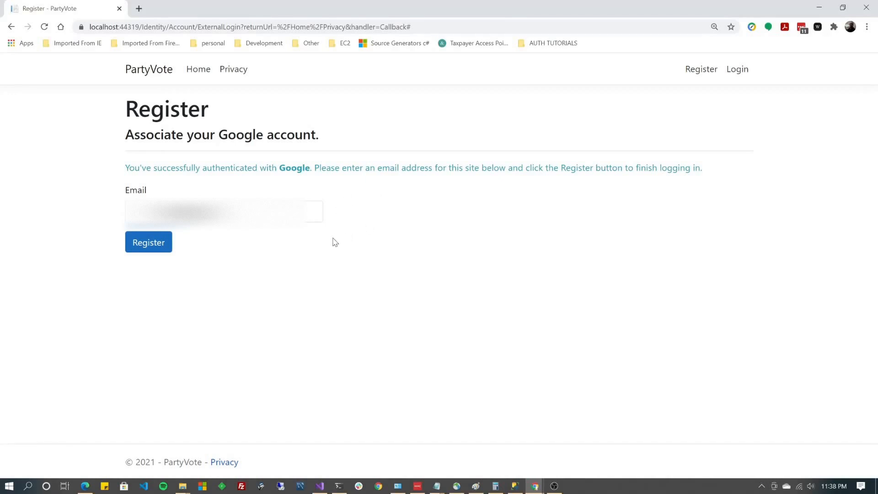
{"action": "mouse_move", "coordinate": [284, 263]}
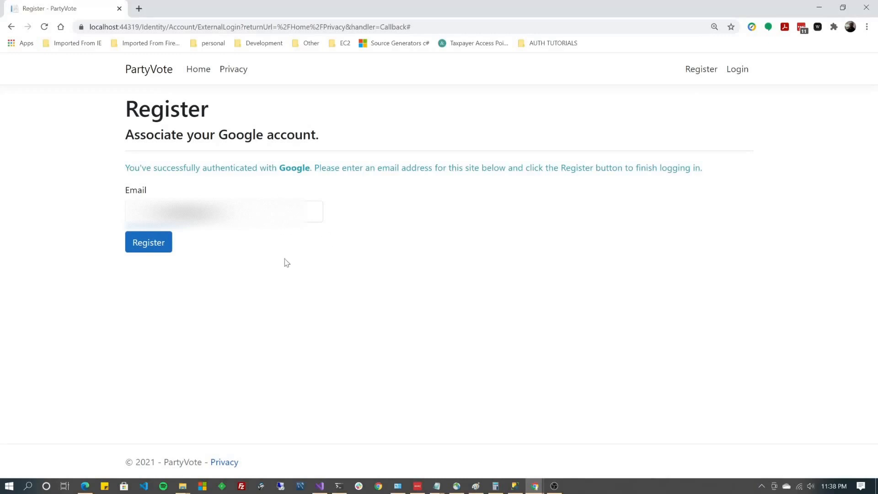
{"action": "mouse_move", "coordinate": [280, 260]}
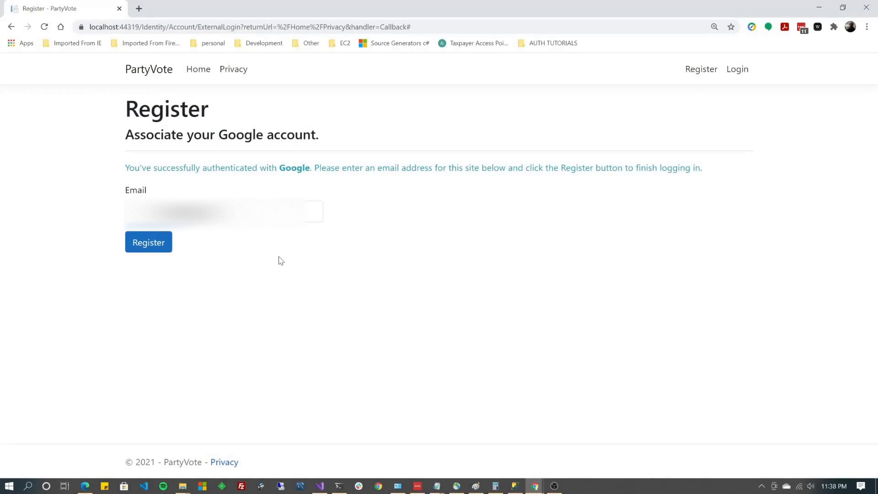
{"action": "mouse_move", "coordinate": [267, 285]}
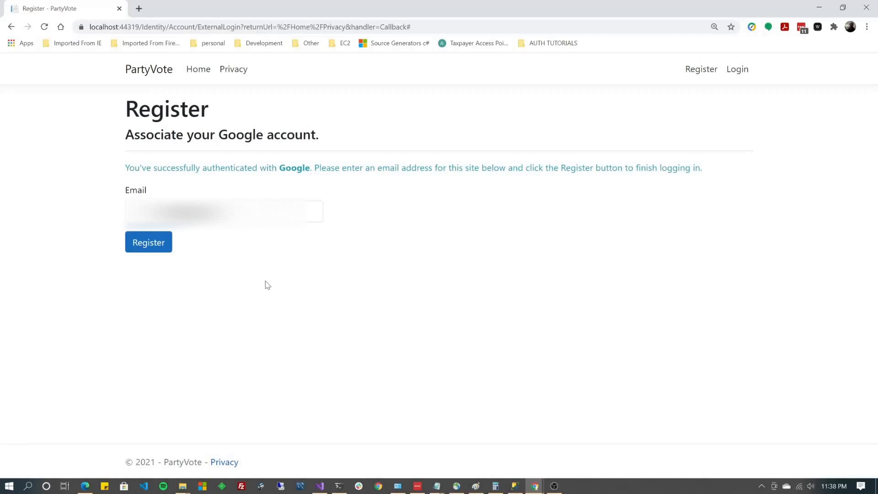
{"action": "mouse_move", "coordinate": [270, 273]}
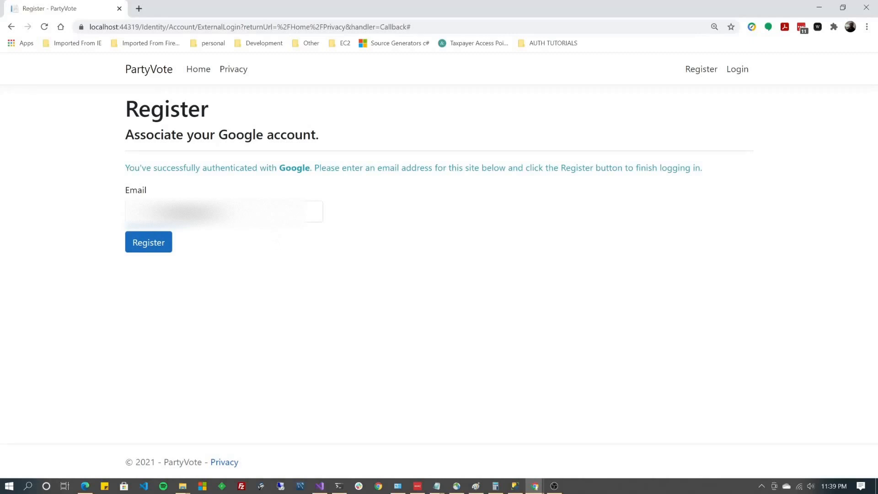
{"action": "mouse_move", "coordinate": [280, 229]}
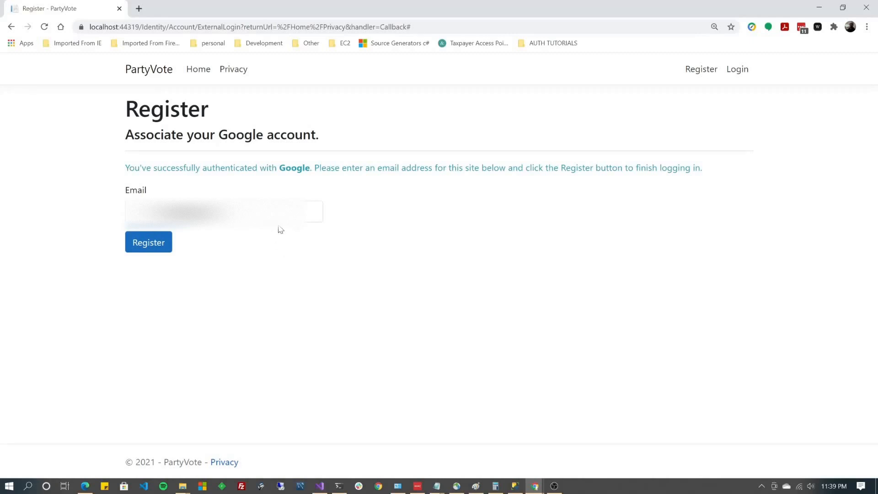
{"action": "mouse_move", "coordinate": [275, 232]}
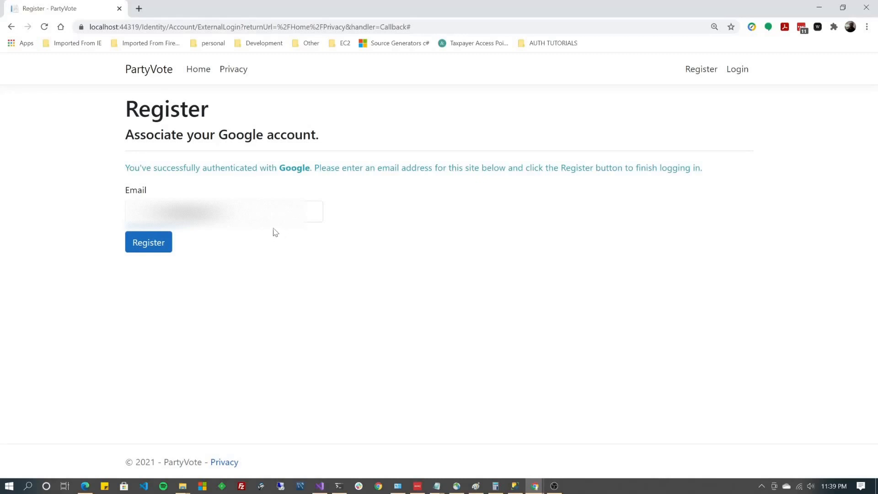
{"action": "mouse_move", "coordinate": [189, 252]}
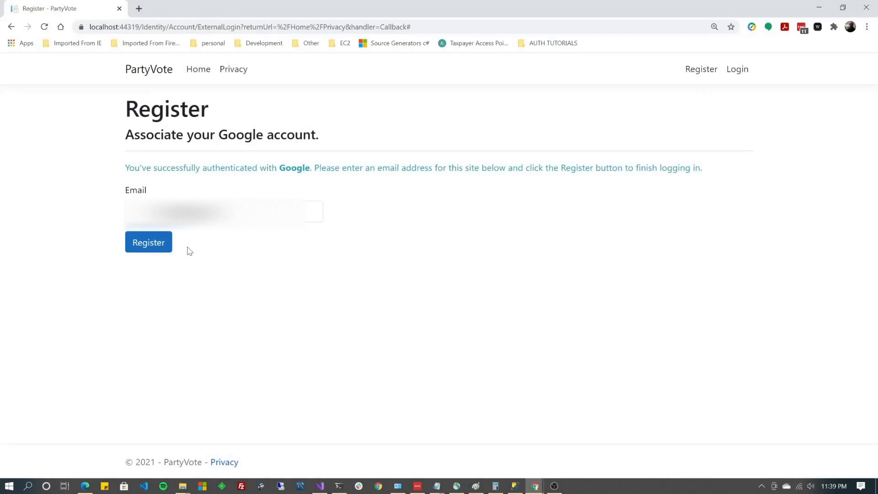
Register the Google-linked account, then open Privacy and sign in with Google again
{"action": "left_click", "coordinate": [148, 242]}
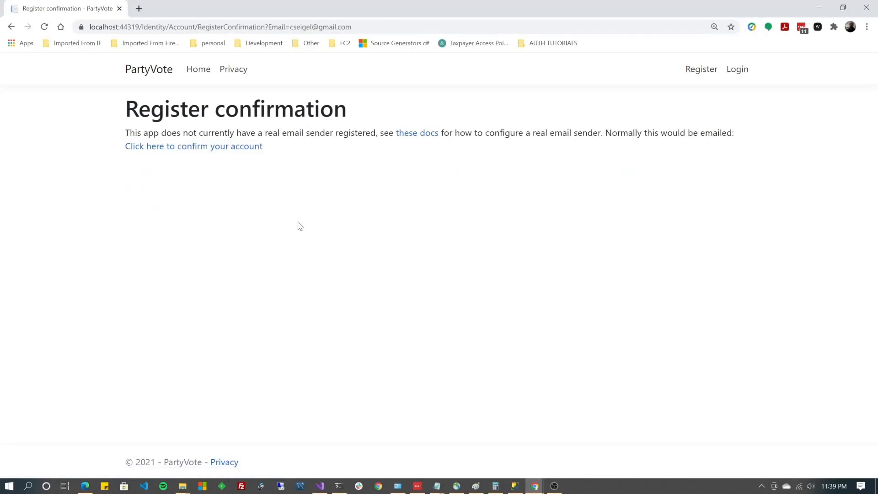
{"action": "mouse_move", "coordinate": [348, 164]}
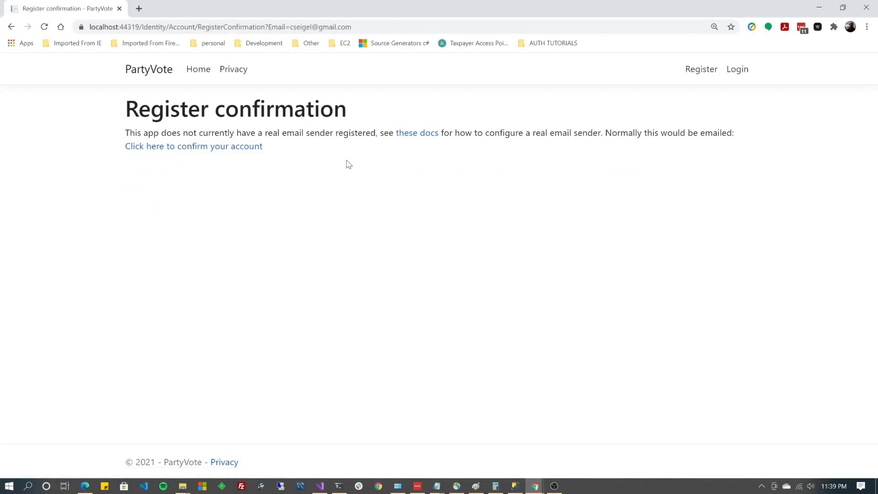
{"action": "left_click", "coordinate": [736, 69]}
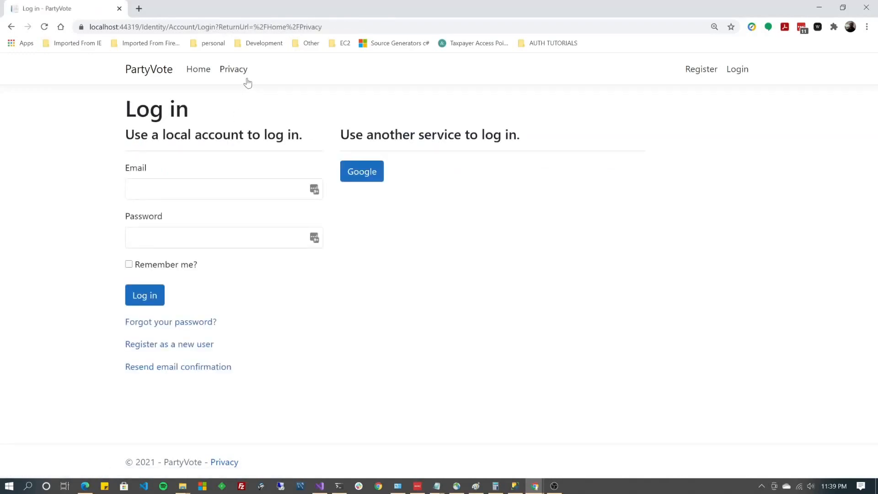
{"action": "left_click", "coordinate": [361, 171]}
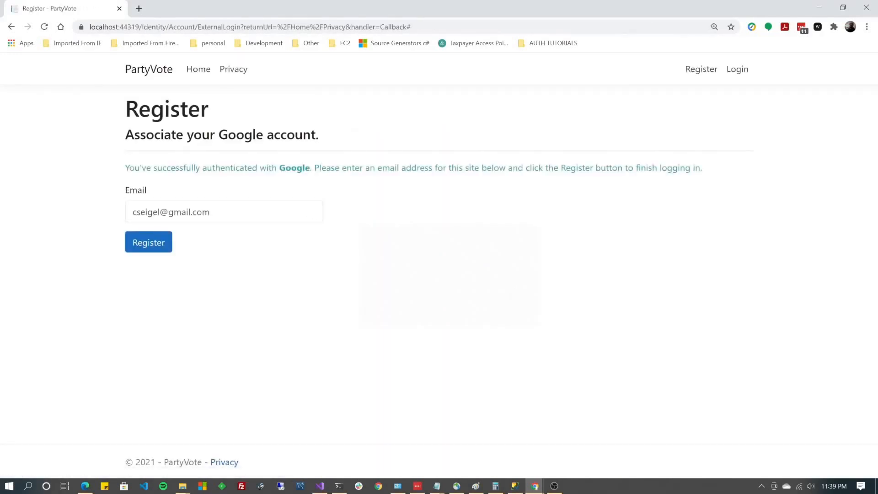
{"action": "mouse_move", "coordinate": [280, 195]}
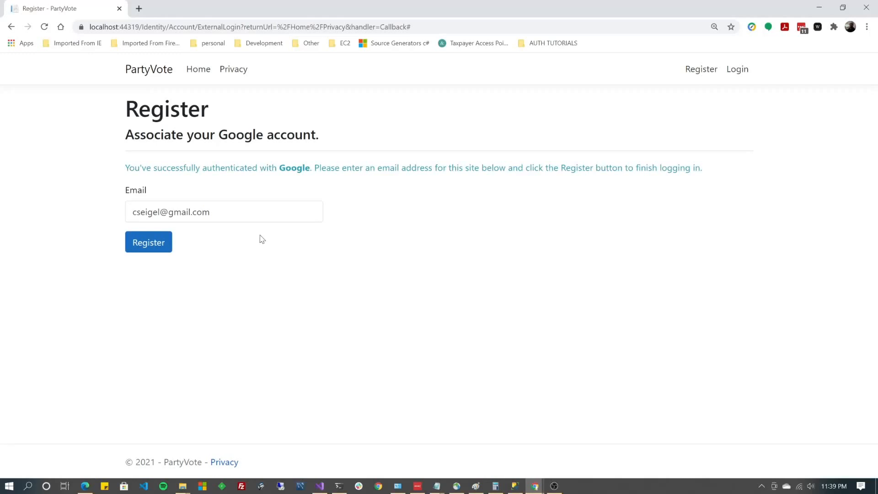
{"action": "mouse_move", "coordinate": [251, 267]}
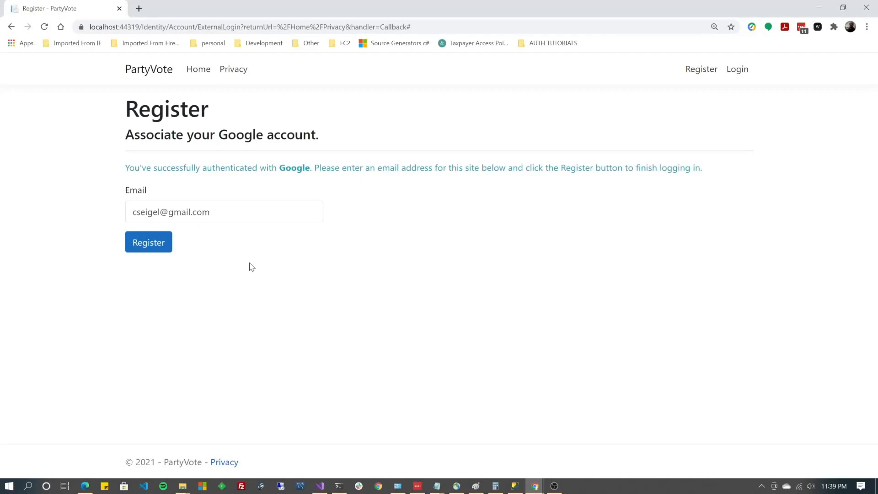
{"action": "mouse_move", "coordinate": [248, 265]}
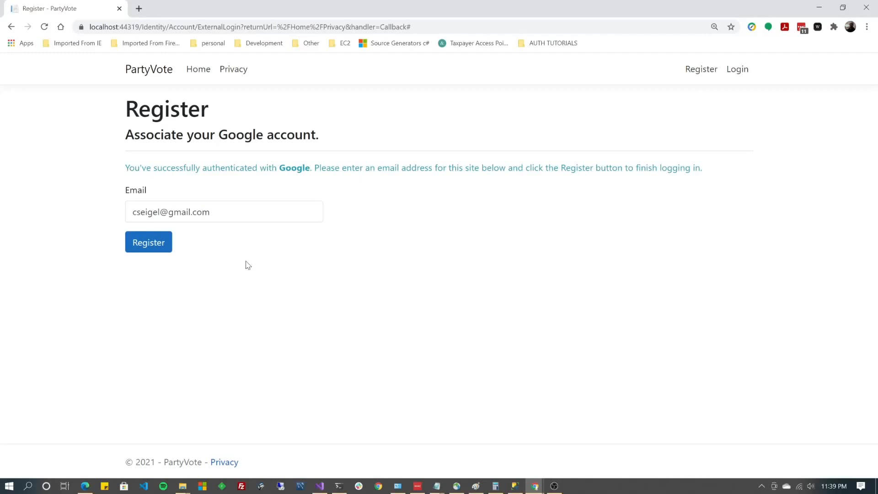